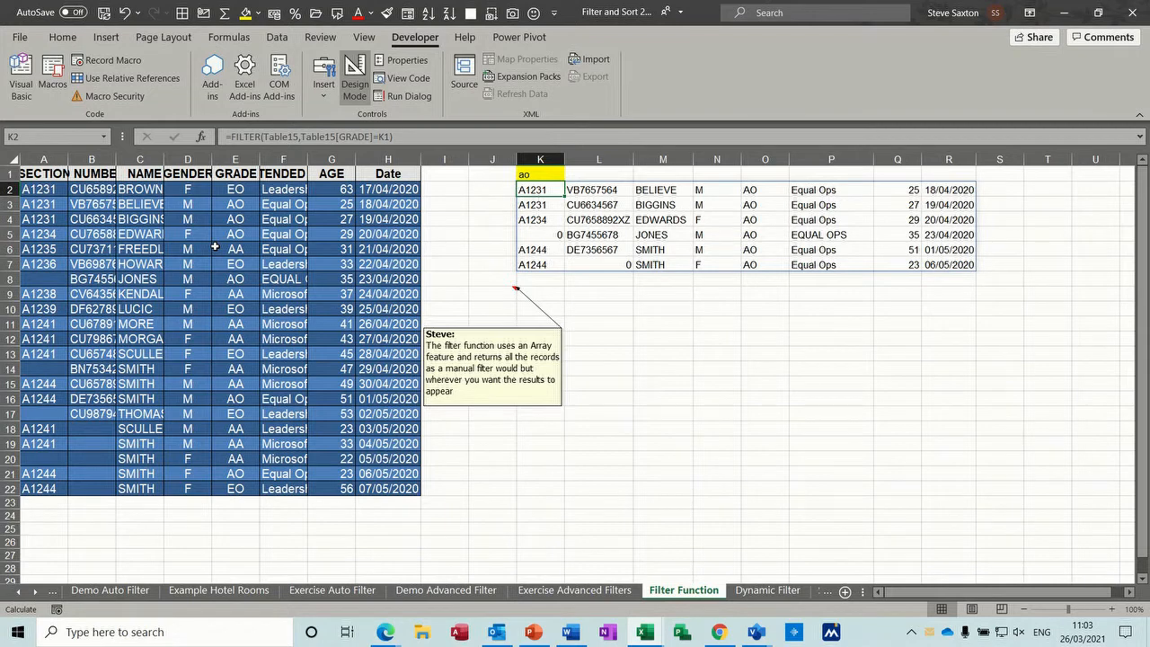
{"action": "mouse_move", "coordinate": [474, 315]}
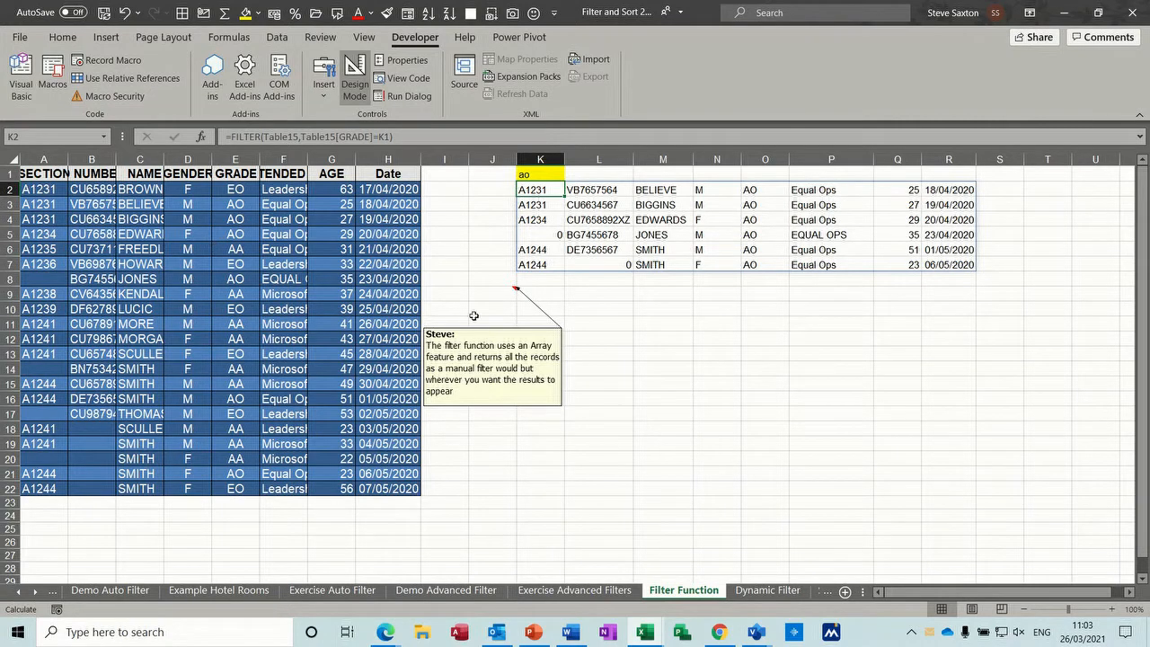
Visit the Dynamic Filter sheet, return to Filter Function, and select grade cell K1.
{"action": "left_click", "coordinate": [768, 590]}
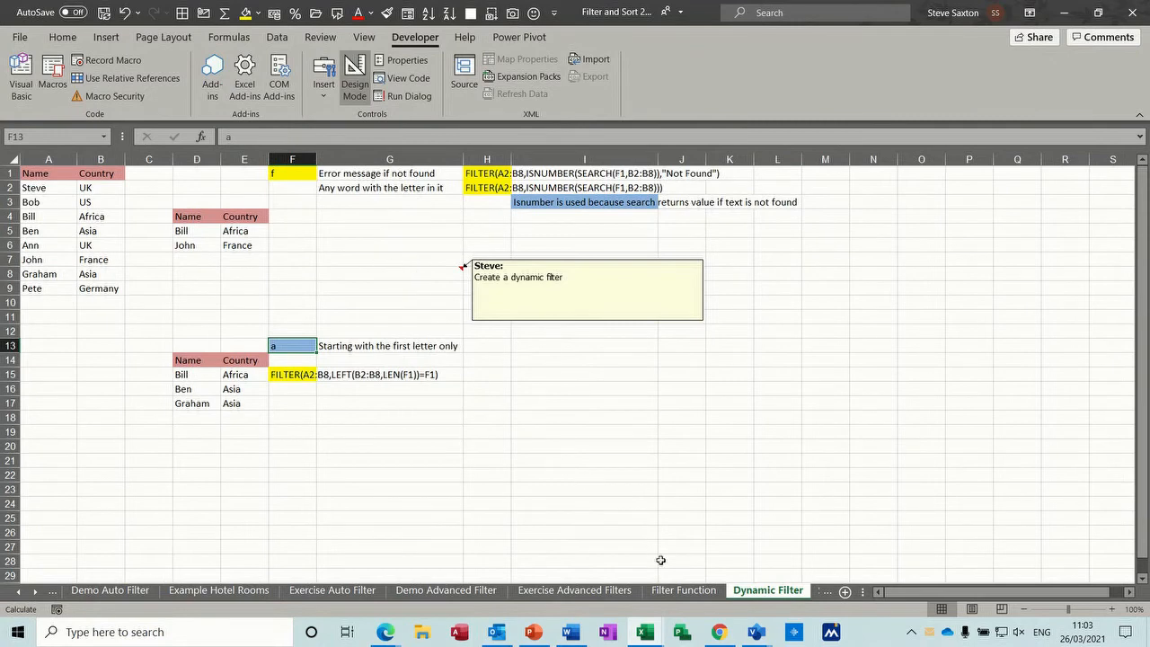
{"action": "left_click", "coordinate": [683, 589]}
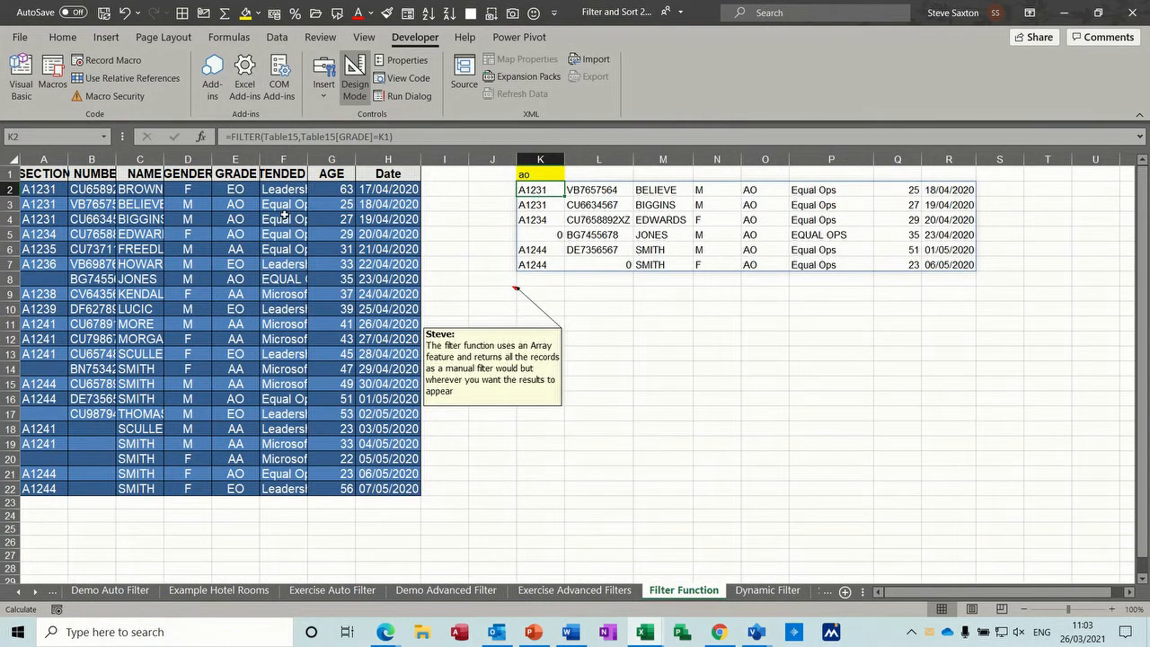
{"action": "left_click", "coordinate": [539, 173]}
{"action": "type", "text": "A"}
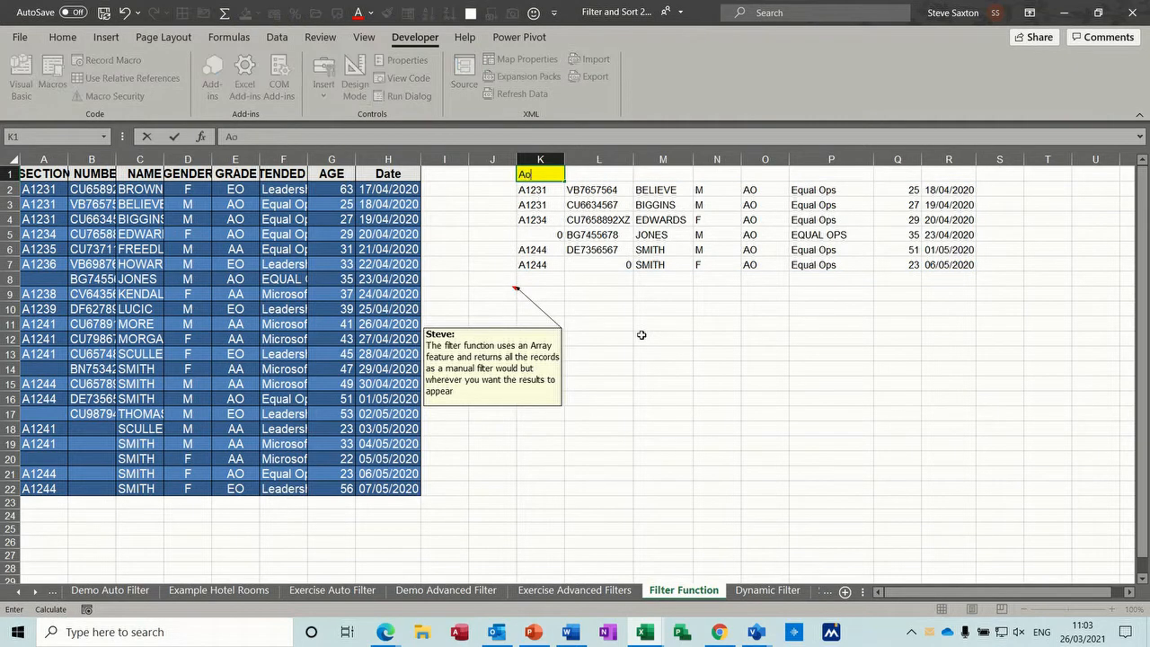
Change the K1 grade criterion to AA, then back to AO.
{"action": "key", "text": "Backspace"}
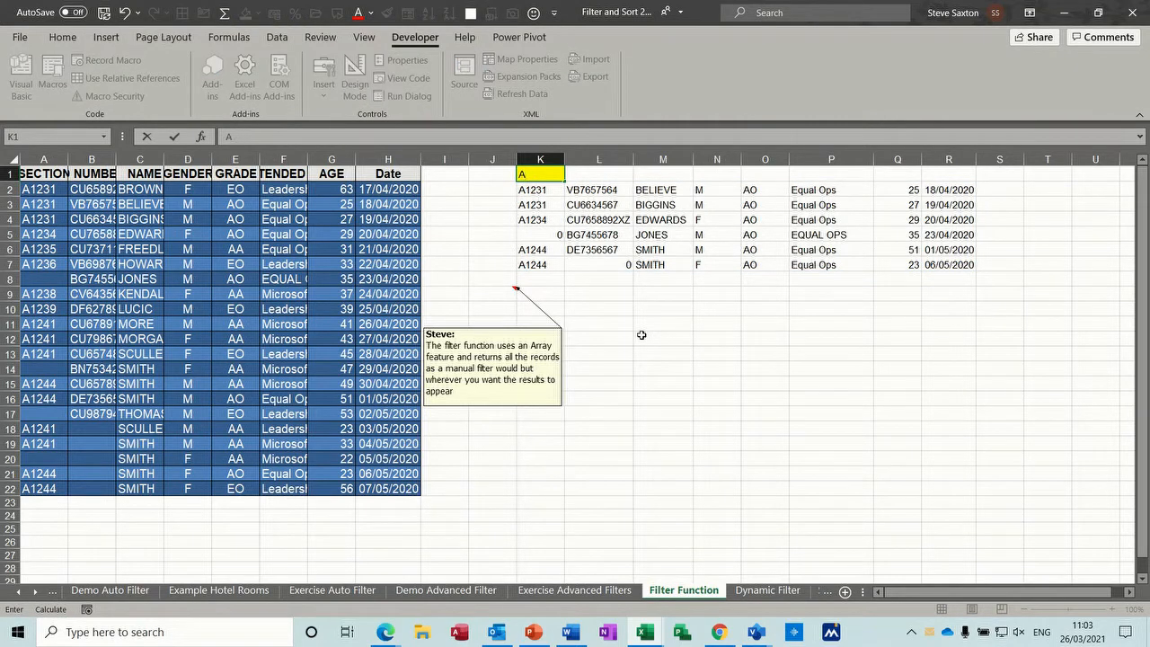
{"action": "type", "text": "AO"}
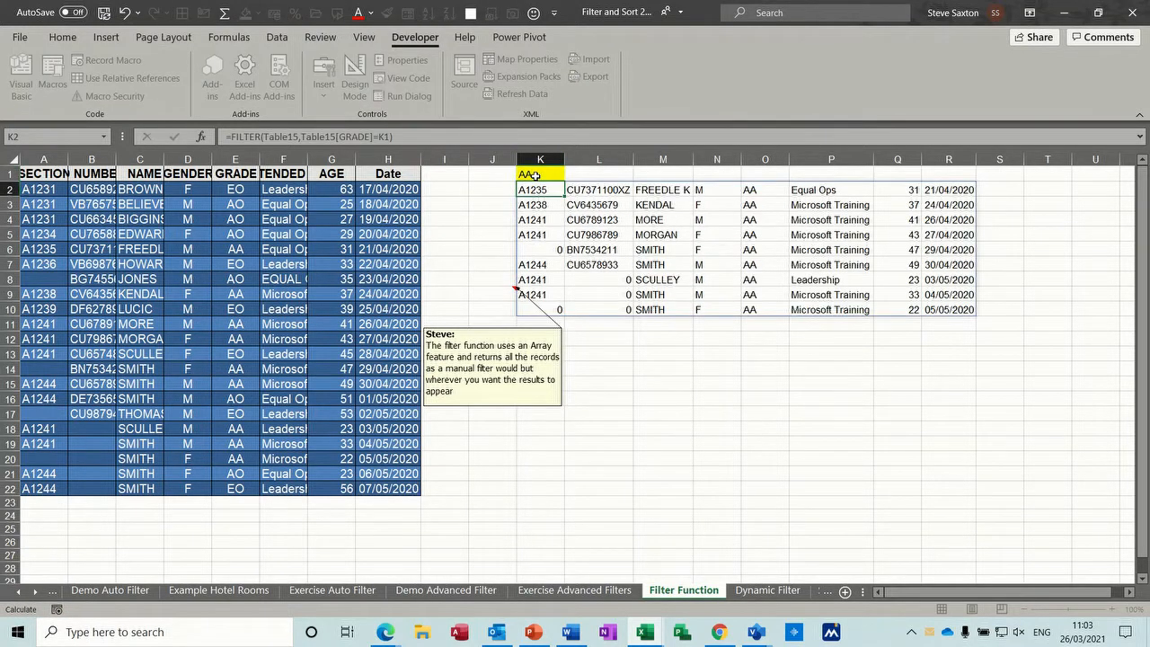
{"action": "left_click", "coordinate": [539, 173]}
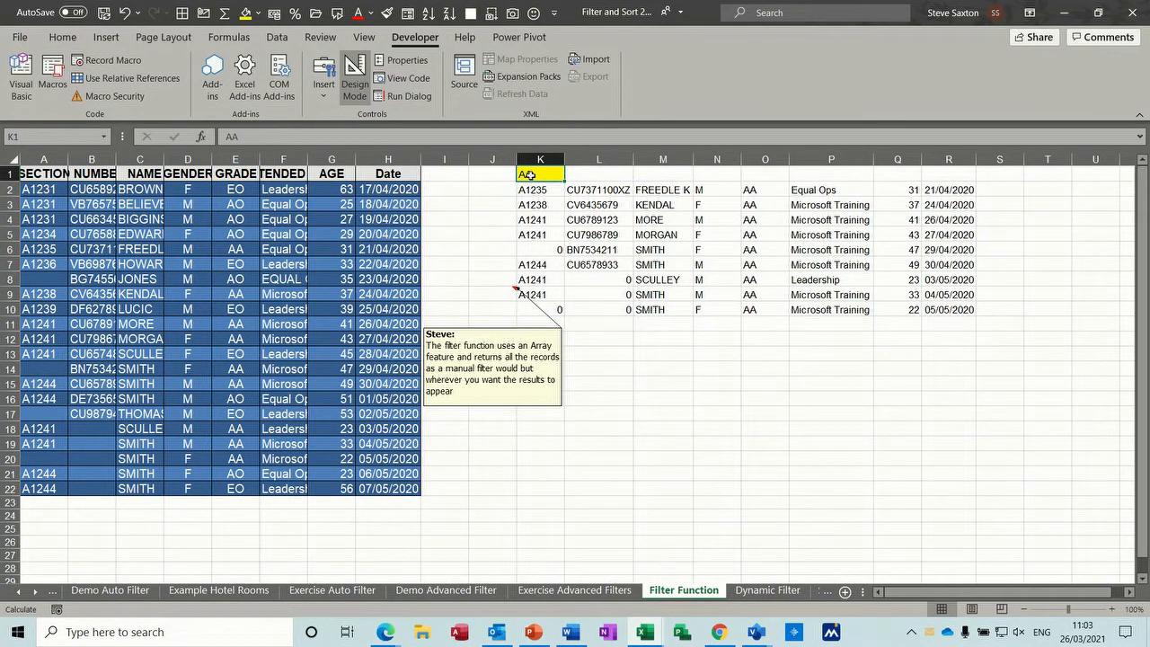
{"action": "type", "text": "O"}
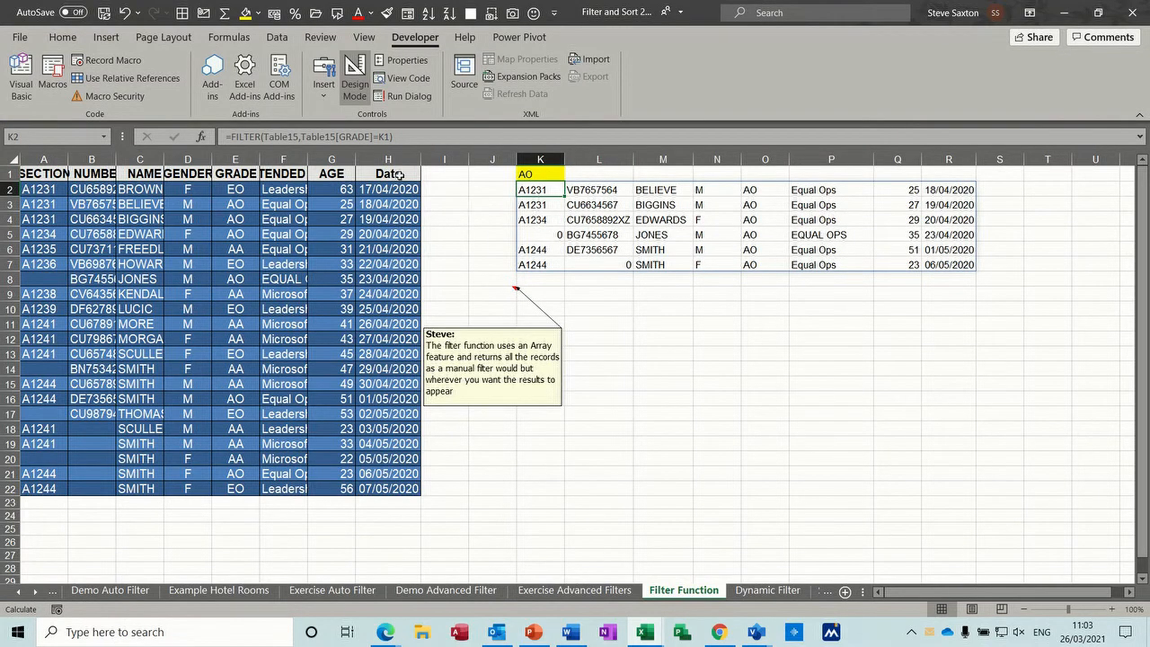
{"action": "mouse_move", "coordinate": [260, 137]}
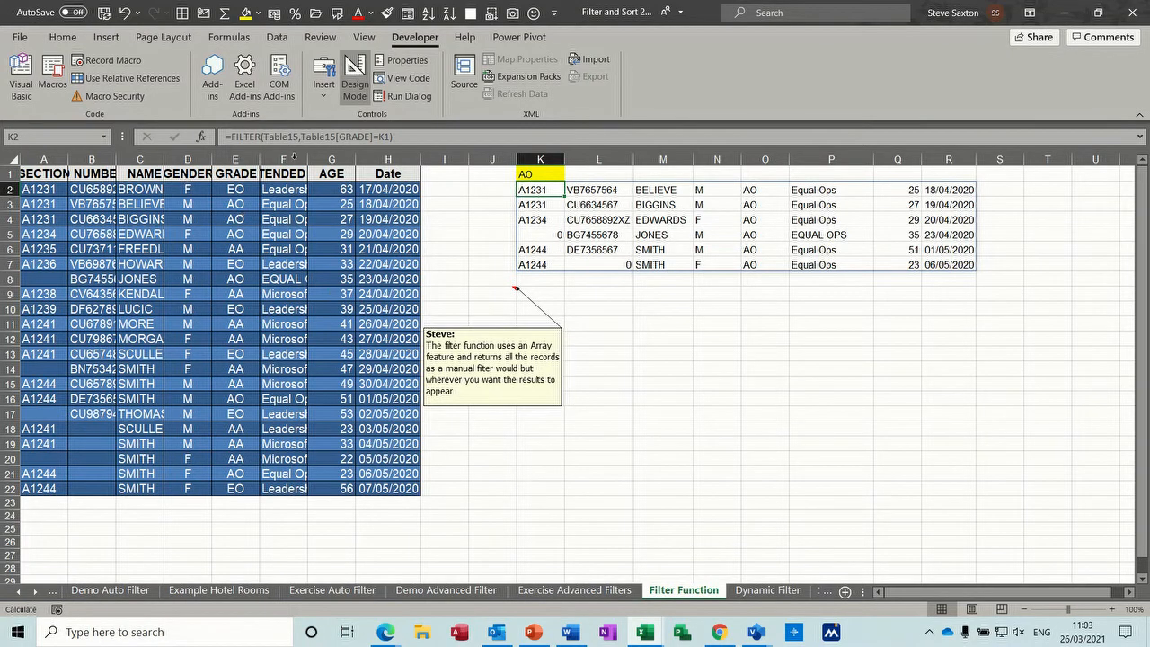
{"action": "mouse_move", "coordinate": [326, 136]}
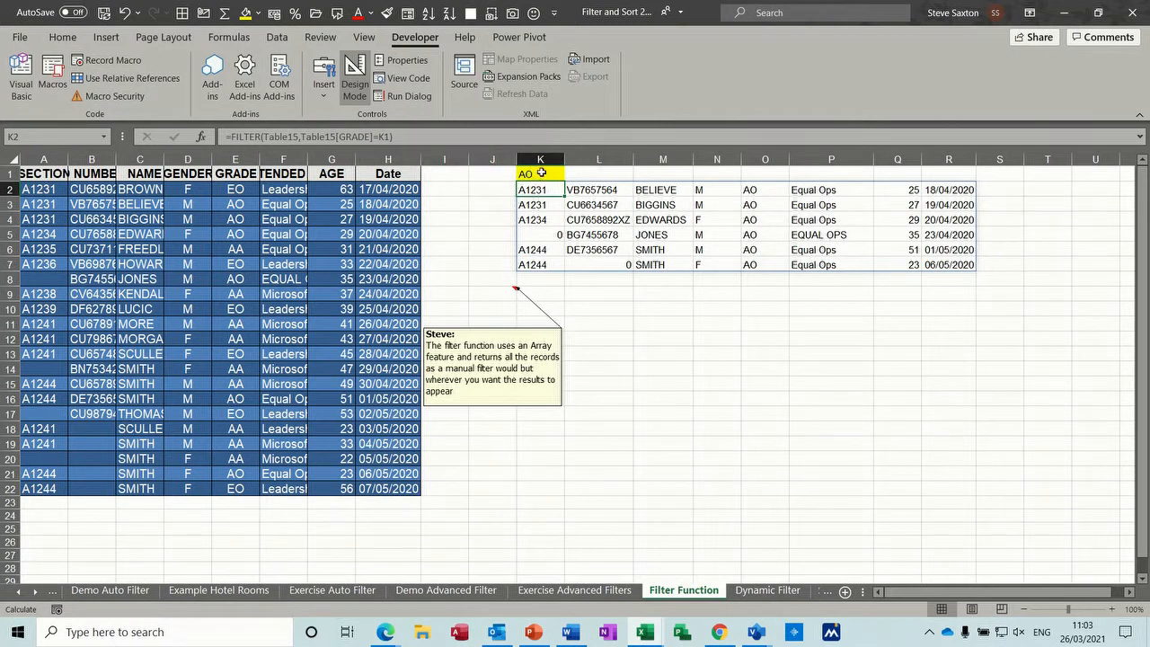
{"action": "mouse_move", "coordinate": [535, 175]}
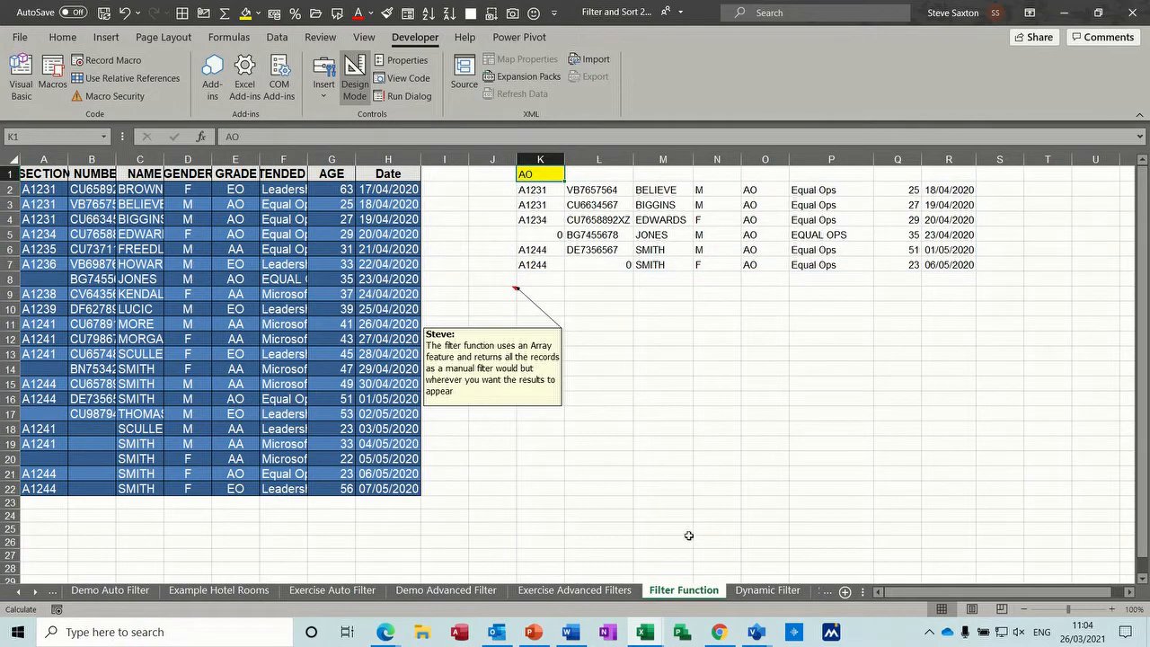
On the Dynamic Filter sheet, enter 'a' then 'af' in search cell F1.
{"action": "left_click", "coordinate": [767, 590]}
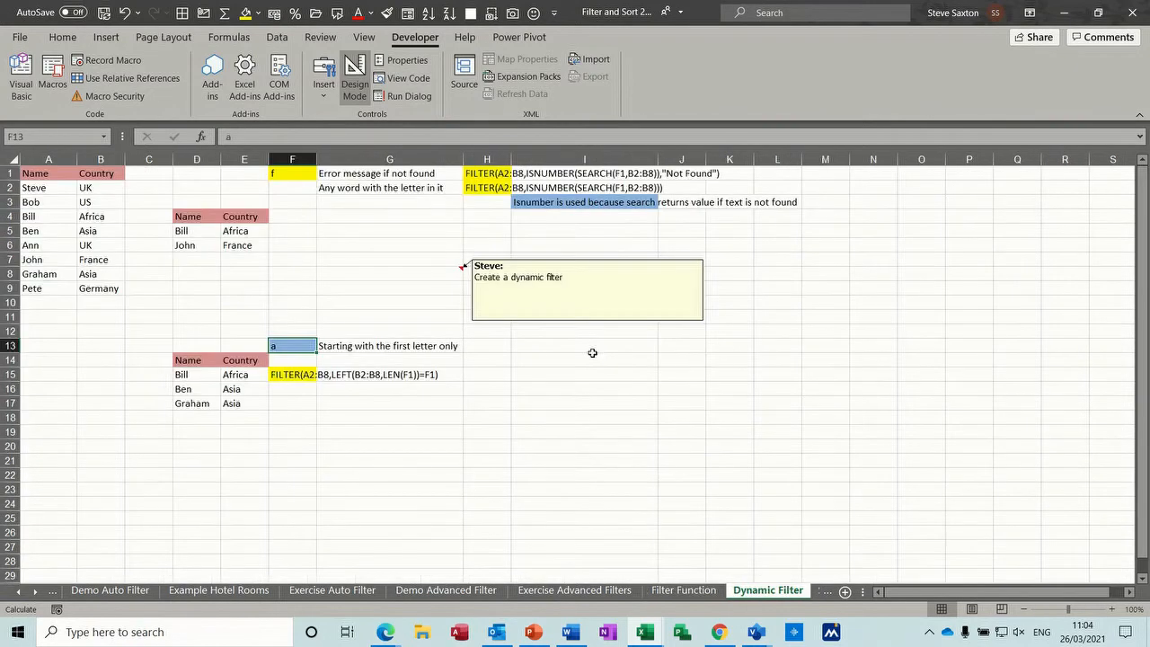
{"action": "mouse_move", "coordinate": [293, 175]}
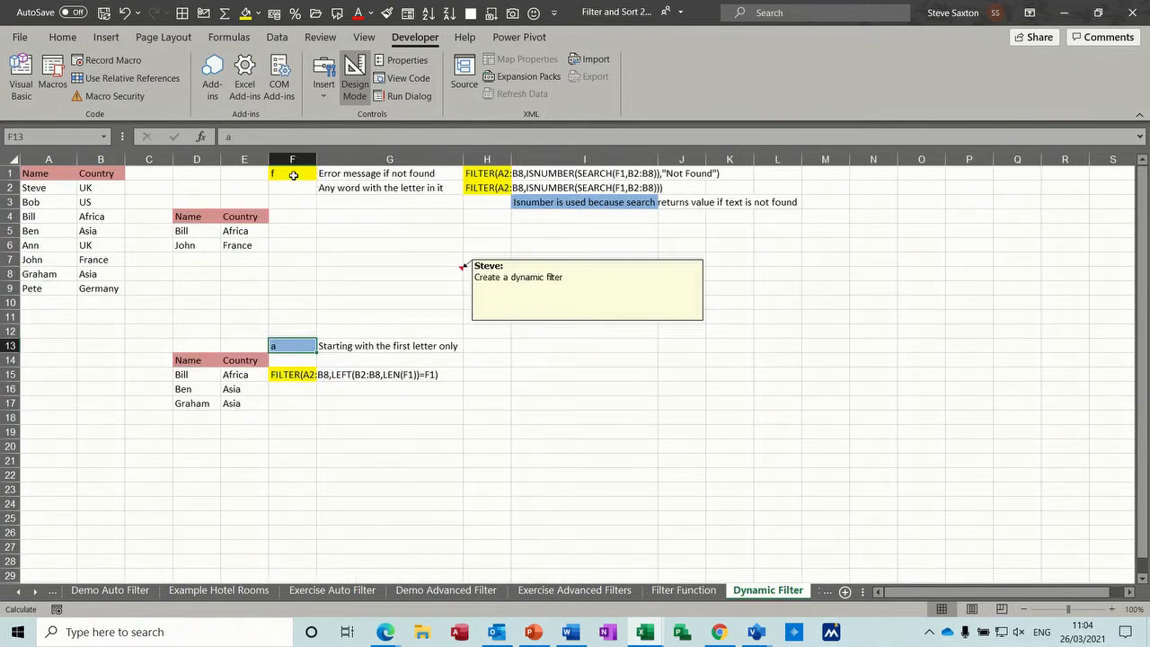
{"action": "left_click", "coordinate": [292, 173]}
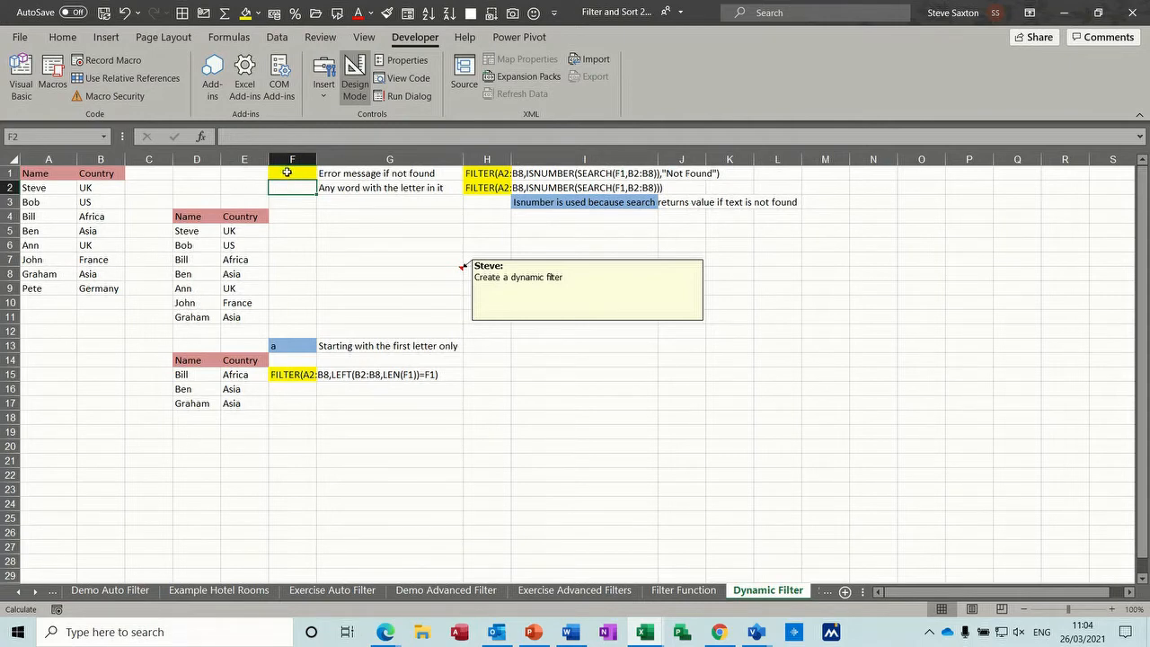
{"action": "type", "text": "a"}
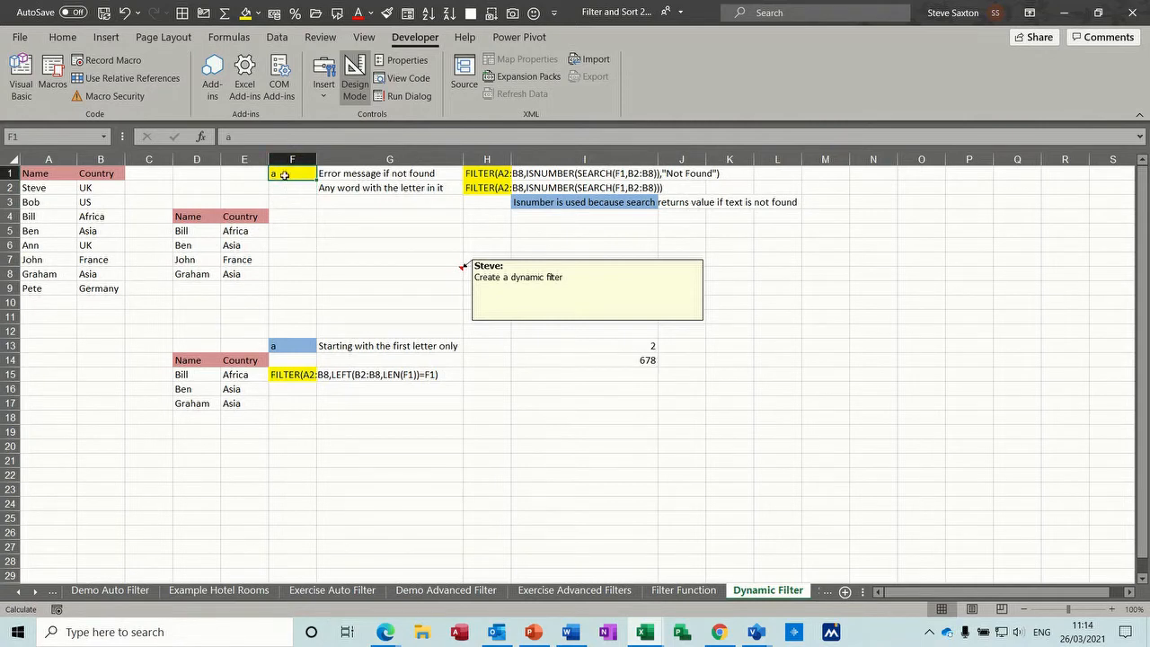
{"action": "type", "text": "f"}
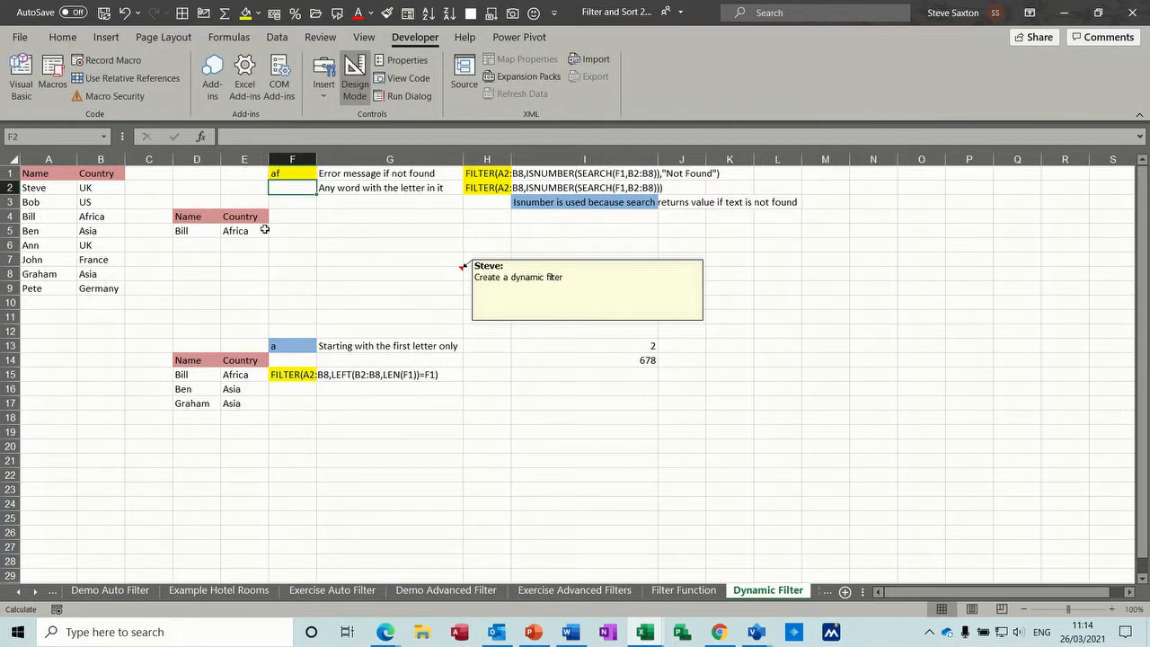
Clear search cell F1 to show all seven records again.
{"action": "left_click", "coordinate": [292, 172]}
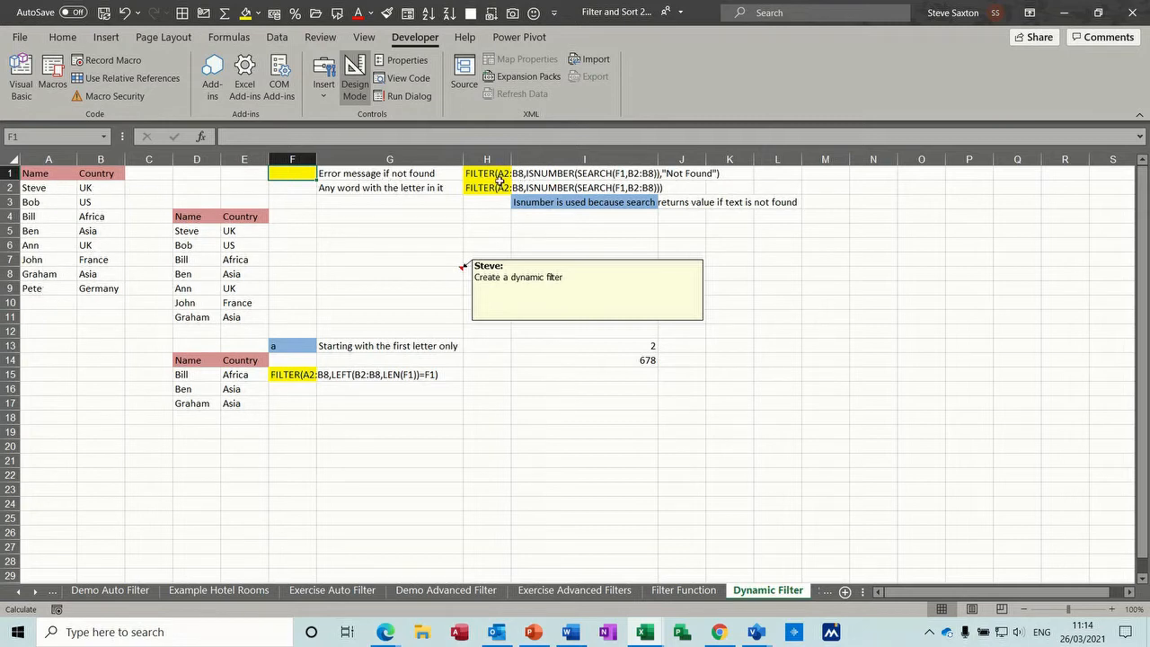
{"action": "mouse_move", "coordinate": [578, 176]}
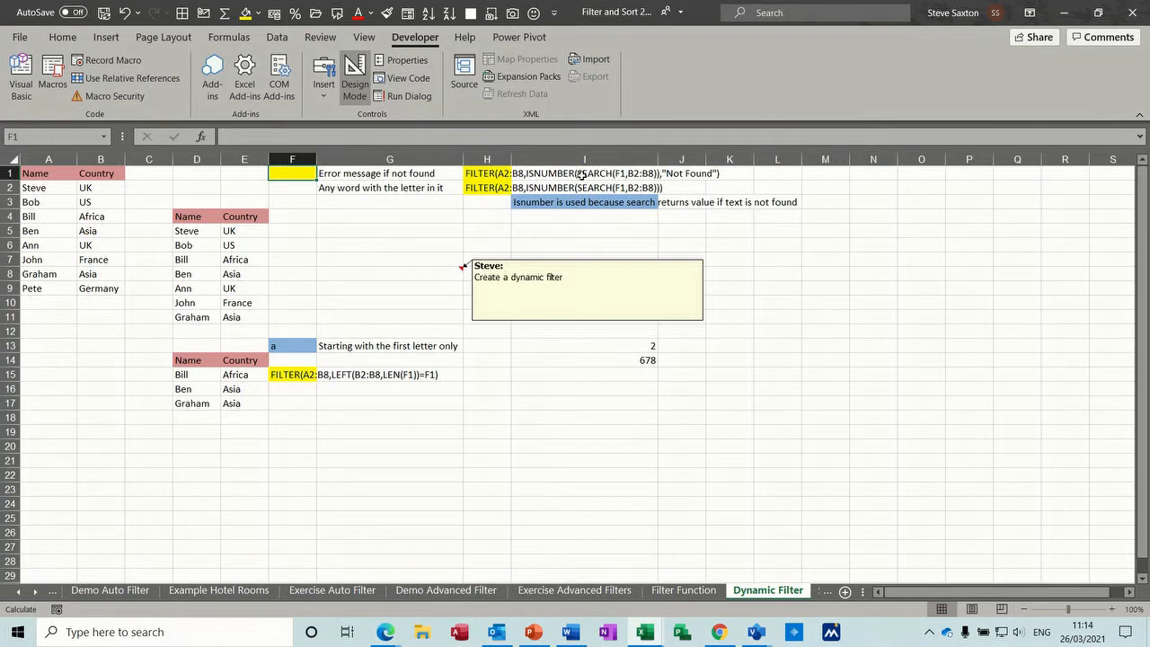
{"action": "mouse_move", "coordinate": [589, 176]}
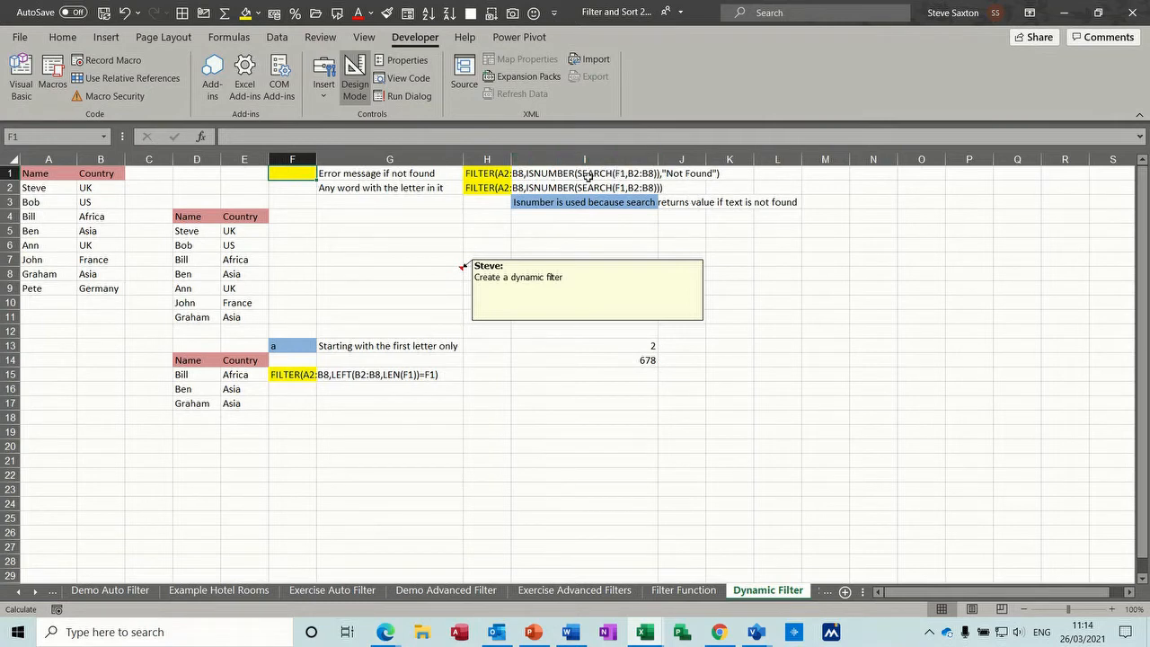
{"action": "mouse_move", "coordinate": [609, 173]}
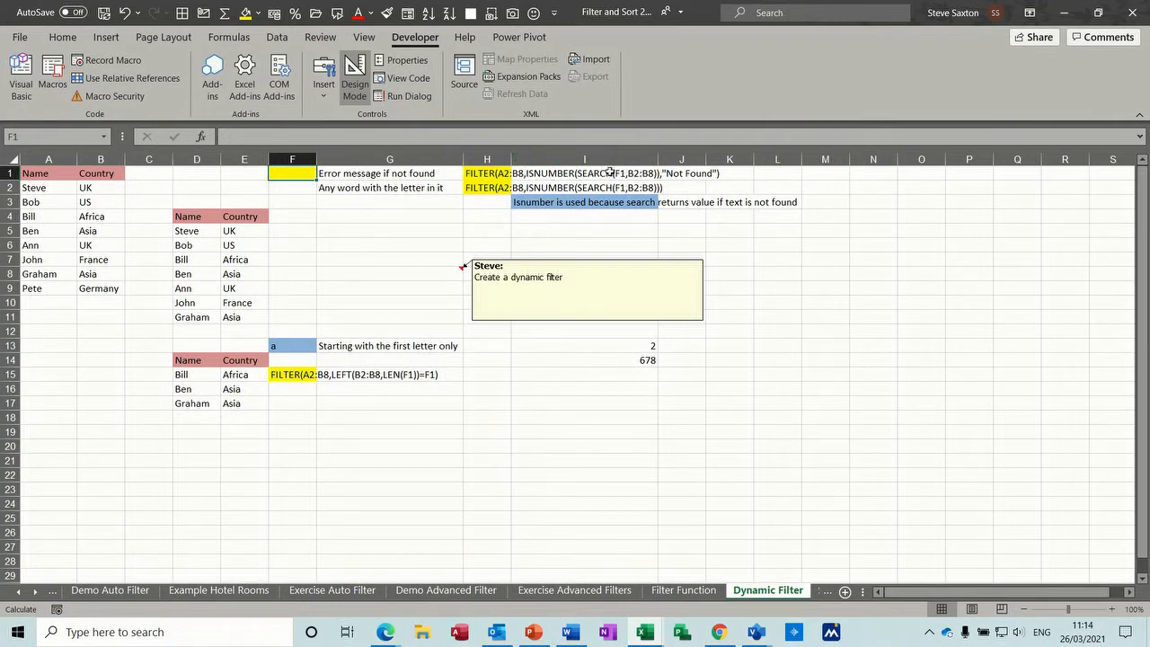
{"action": "mouse_move", "coordinate": [620, 173]}
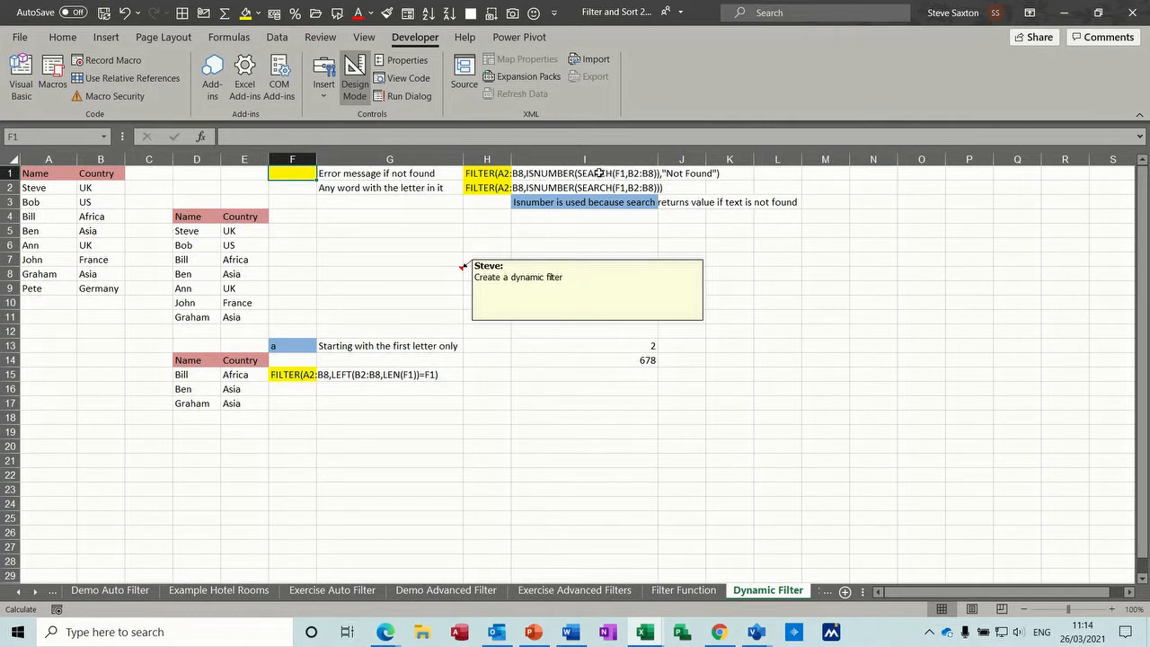
{"action": "mouse_move", "coordinate": [701, 179]}
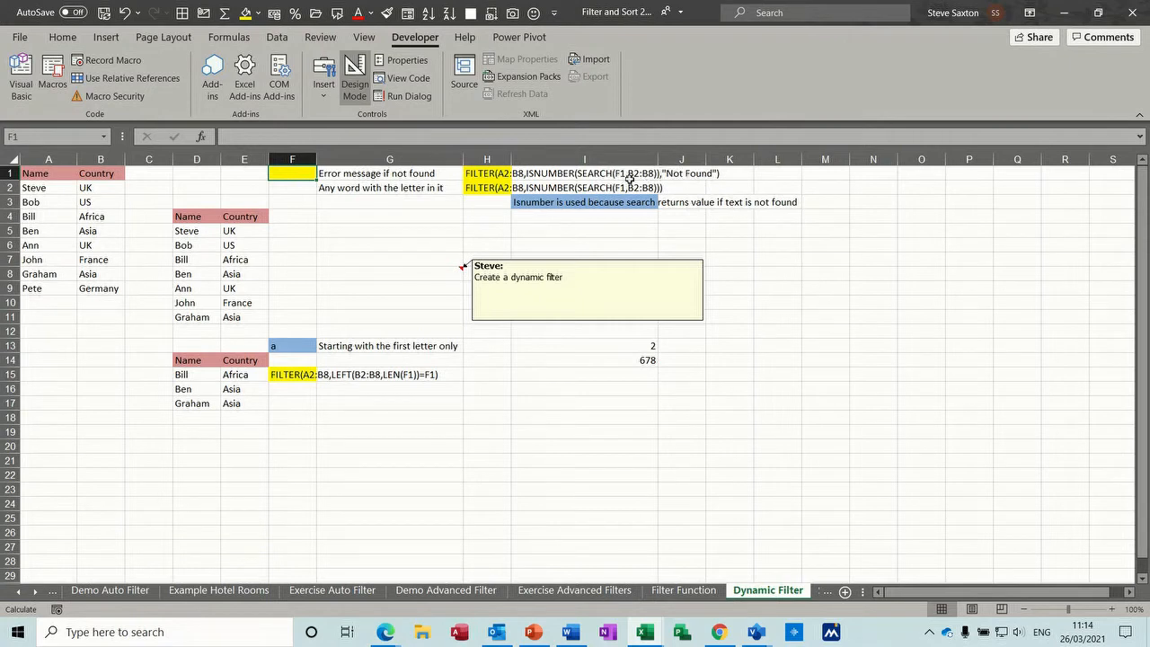
{"action": "mouse_move", "coordinate": [310, 174]}
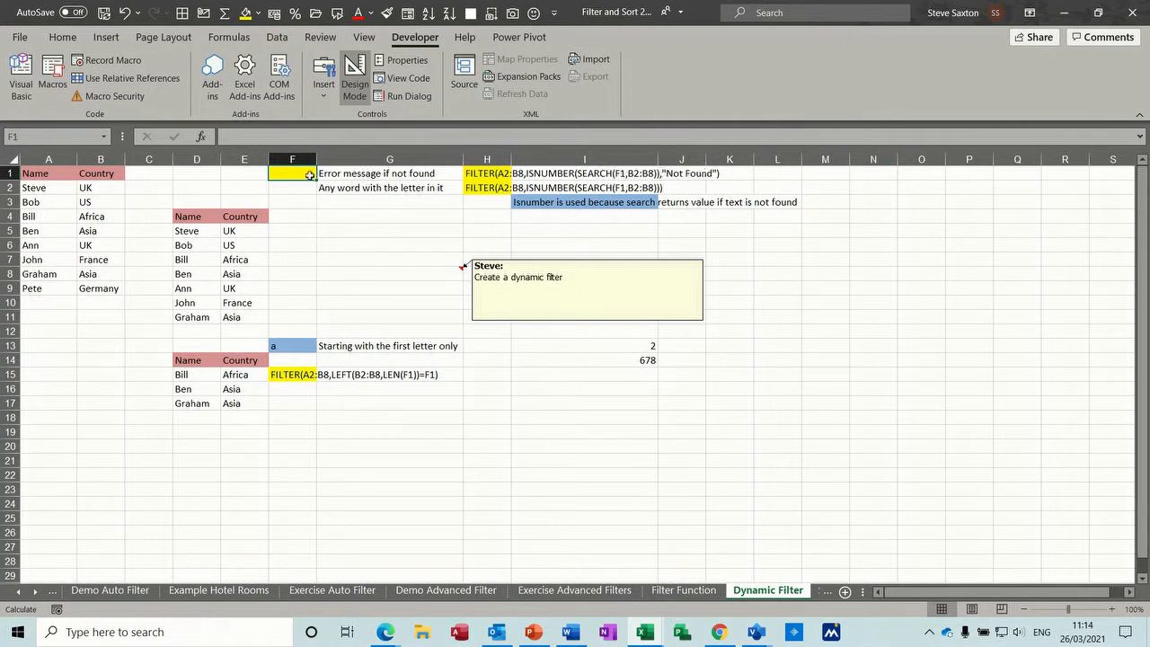
Search 'x' to get Not Found, then delete the D5 formula and start retyping =FI.
{"action": "type", "text": "x"}
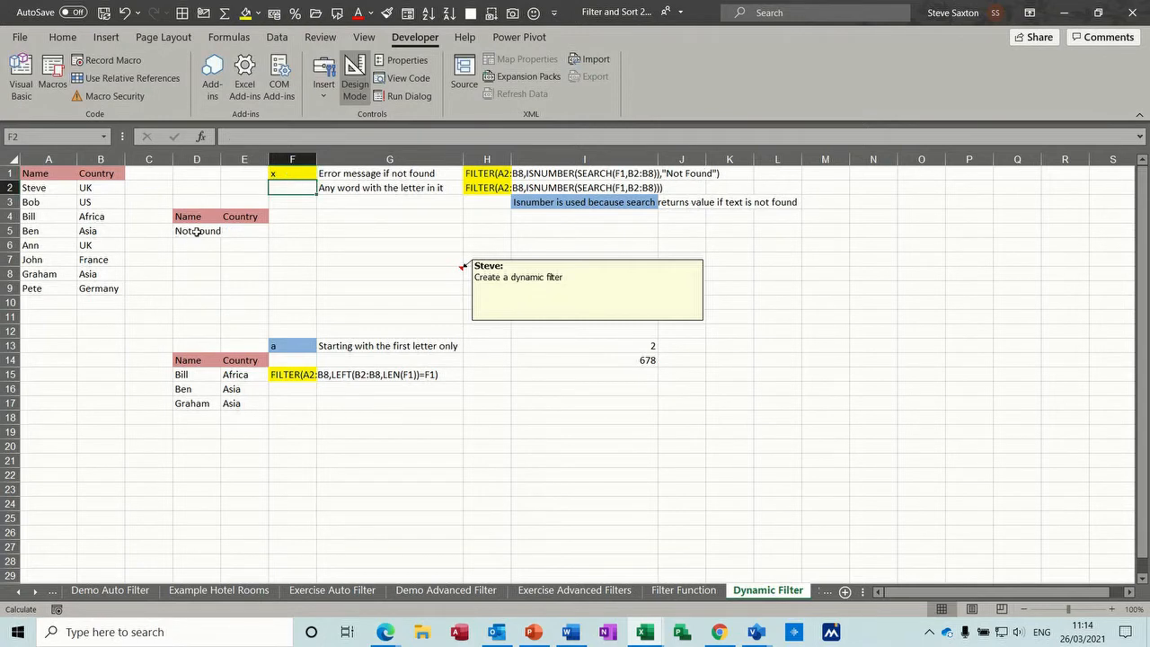
{"action": "left_click", "coordinate": [197, 231]}
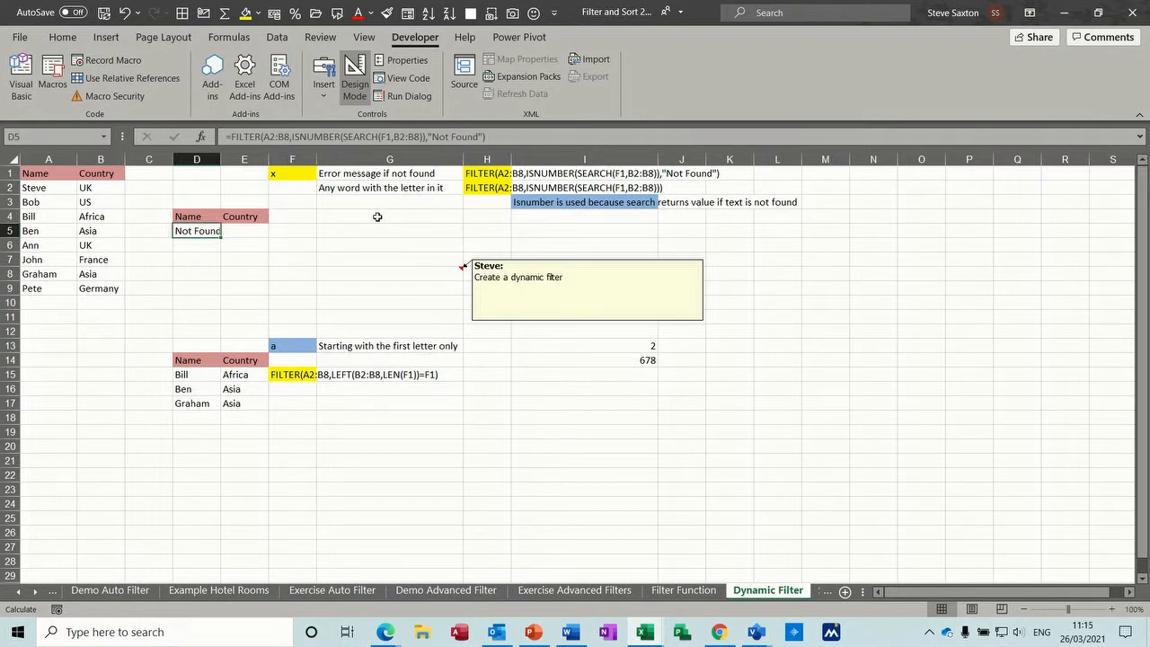
{"action": "key", "text": "Delete"}
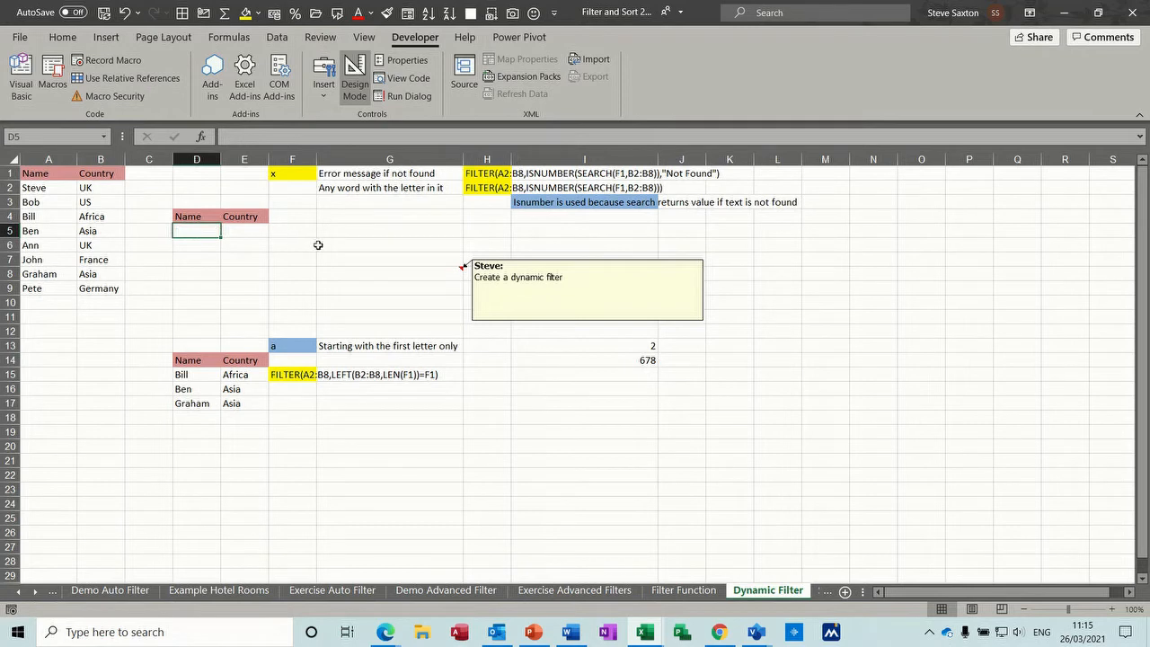
{"action": "type", "text": "=filter("}
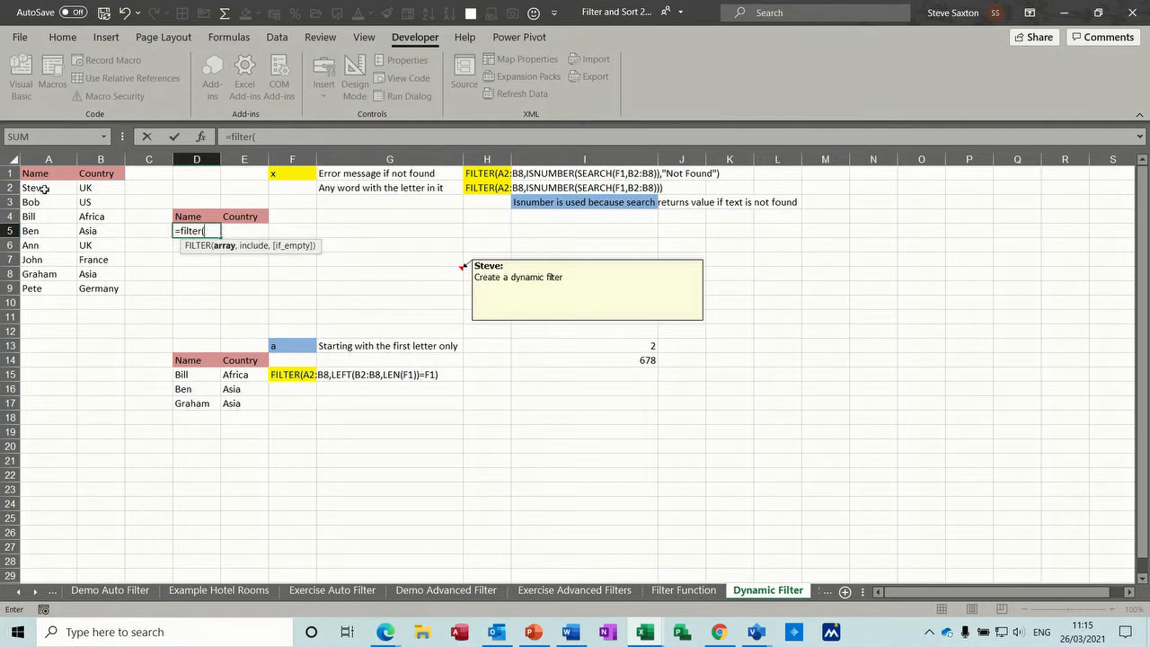
Enter =FILTER(A2:B9,ISNUMBER(SEARCH(F1,B2:B9)),"Not Found") in D5.
{"action": "left_click_drag", "start_coordinate": [48, 188], "coordinate": [101, 288]}
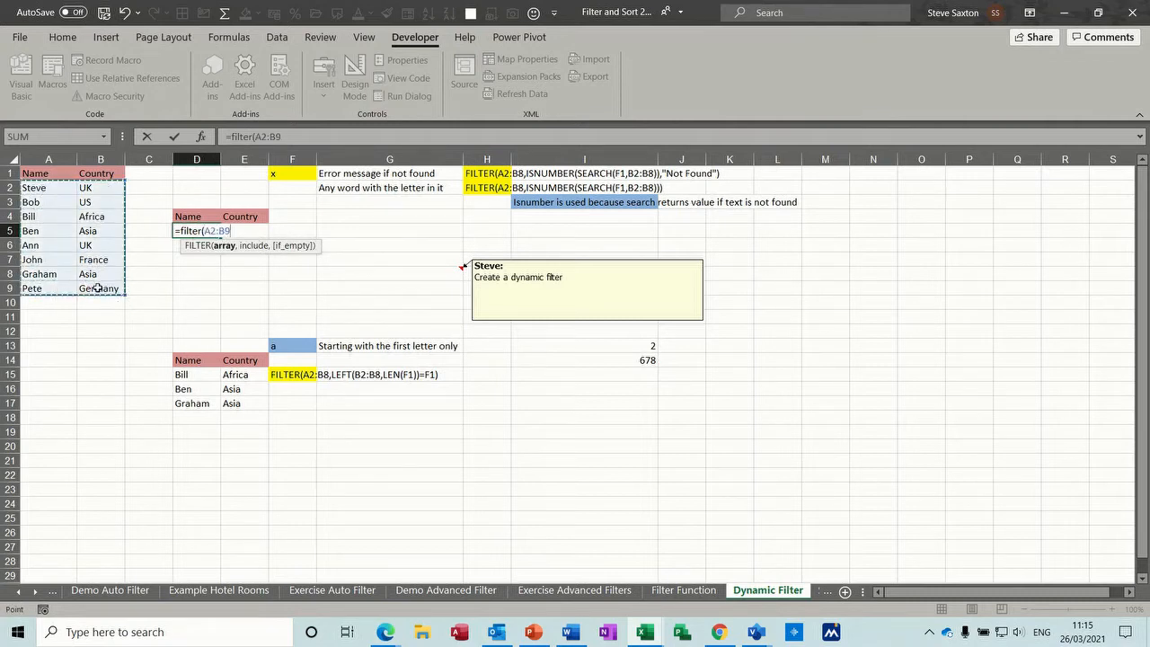
{"action": "type", "text": ",isnumber"}
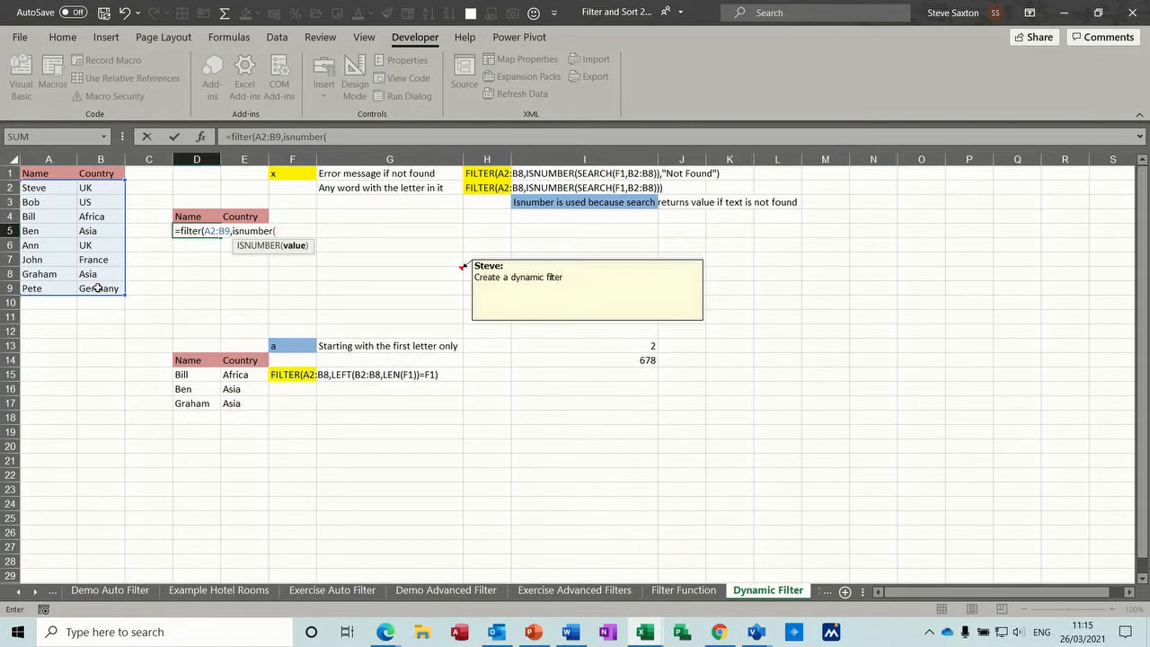
{"action": "type", "text": "(search("}
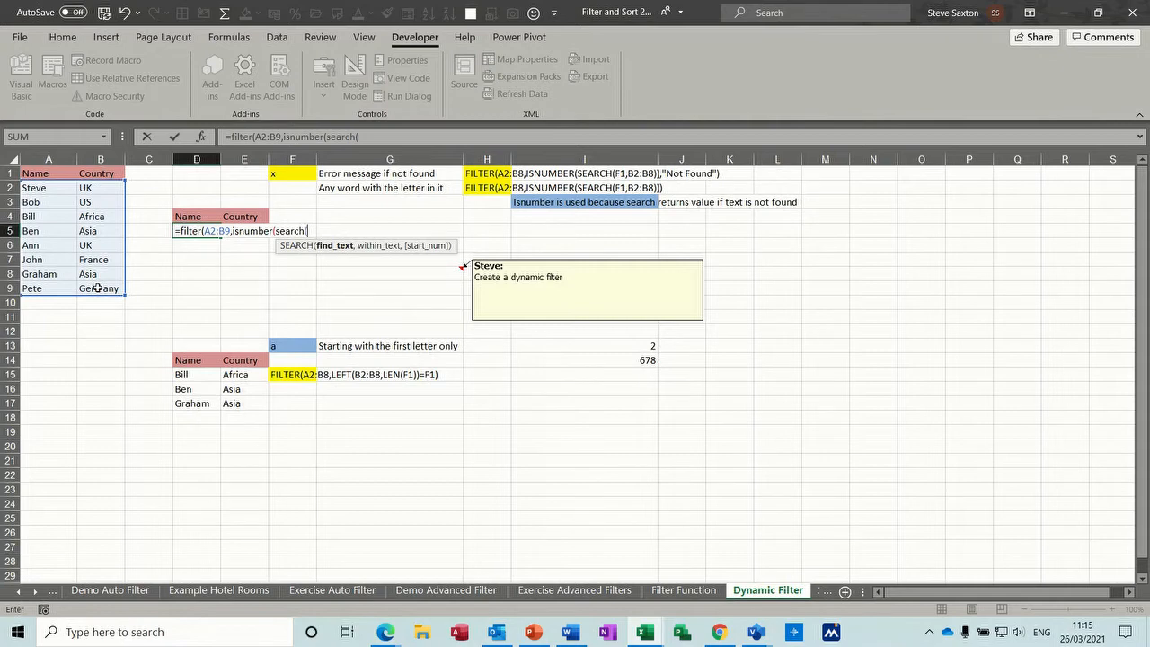
{"action": "left_click", "coordinate": [292, 173]}
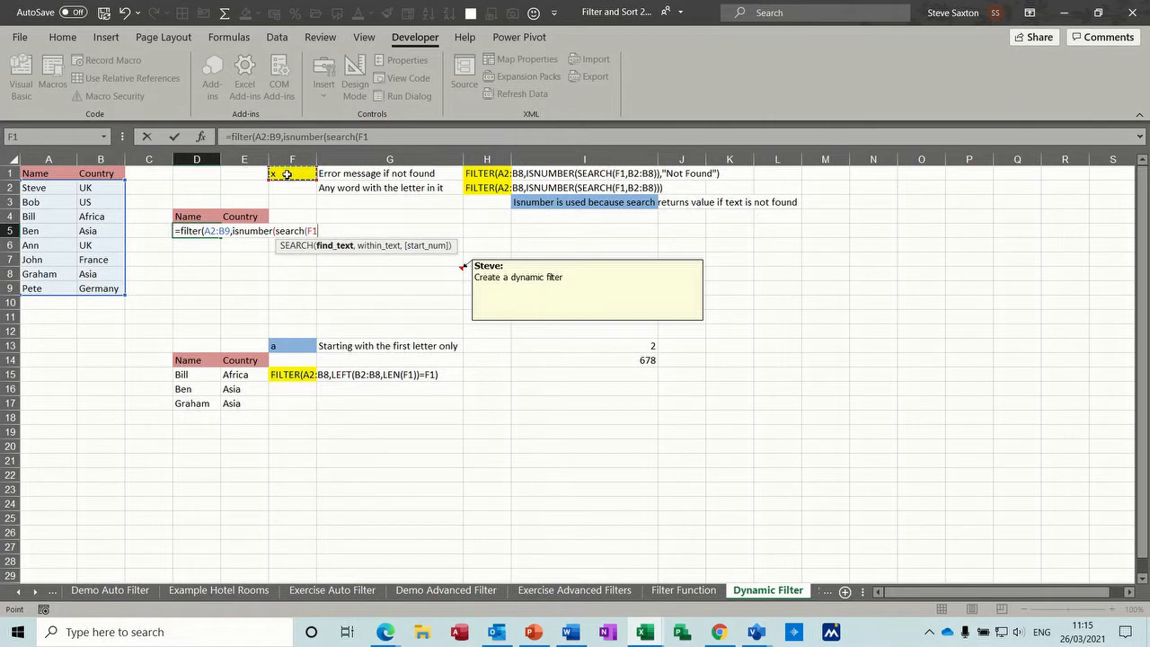
{"action": "type", "text": ","}
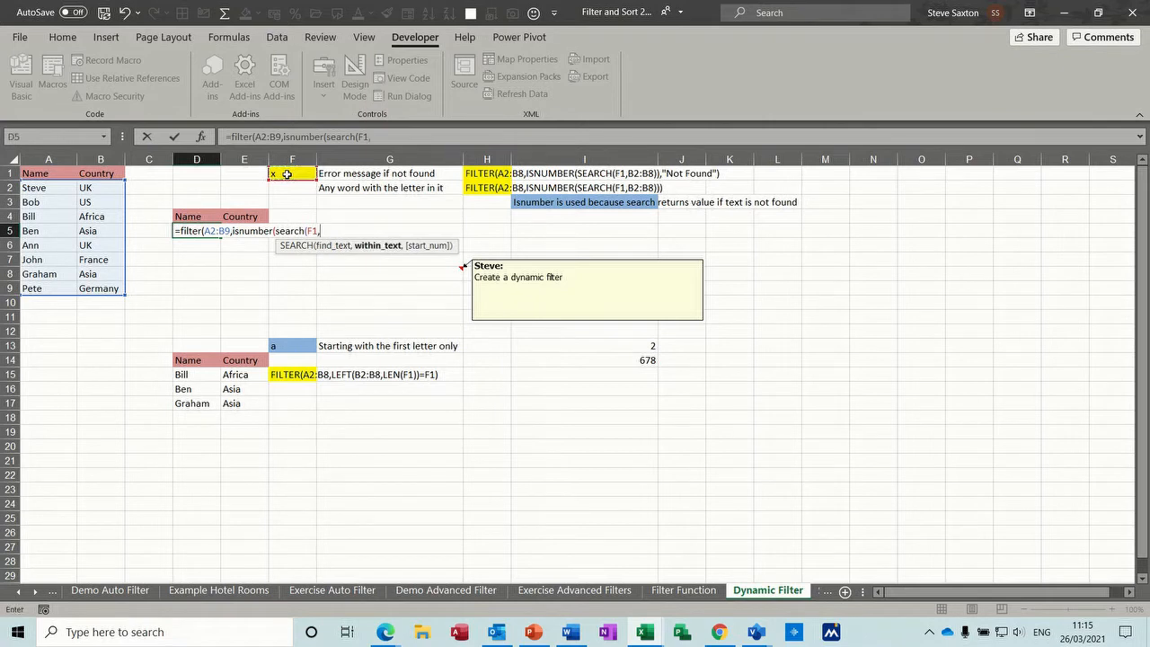
{"action": "mouse_move", "coordinate": [115, 187]}
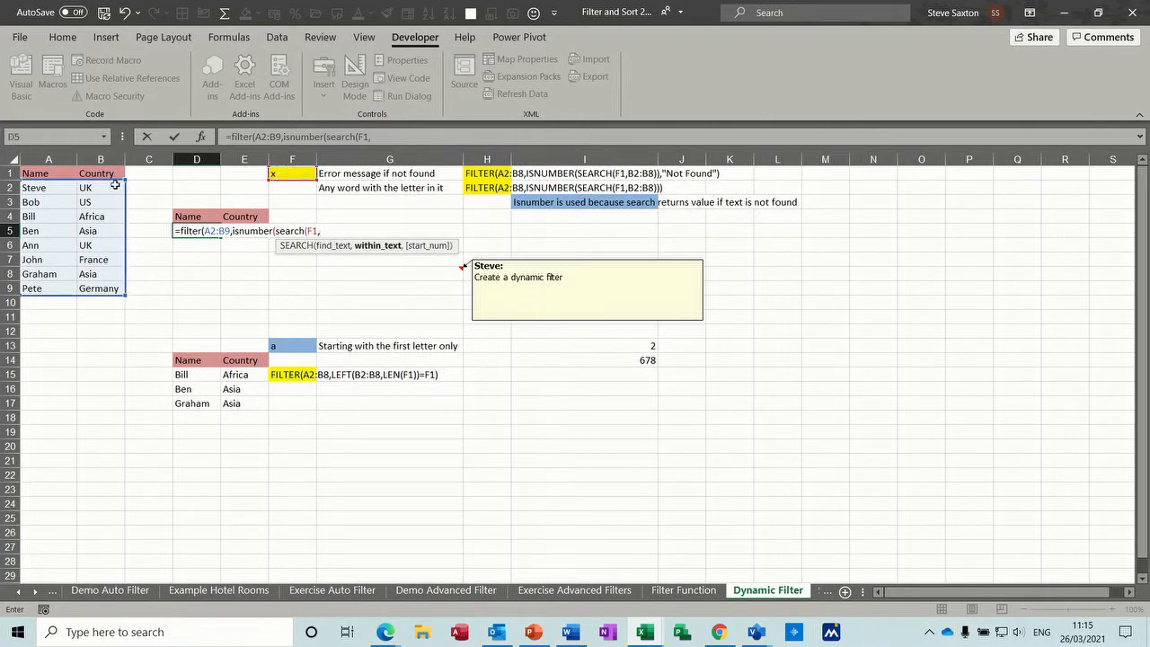
{"action": "left_click_drag", "start_coordinate": [100, 187], "coordinate": [99, 288]}
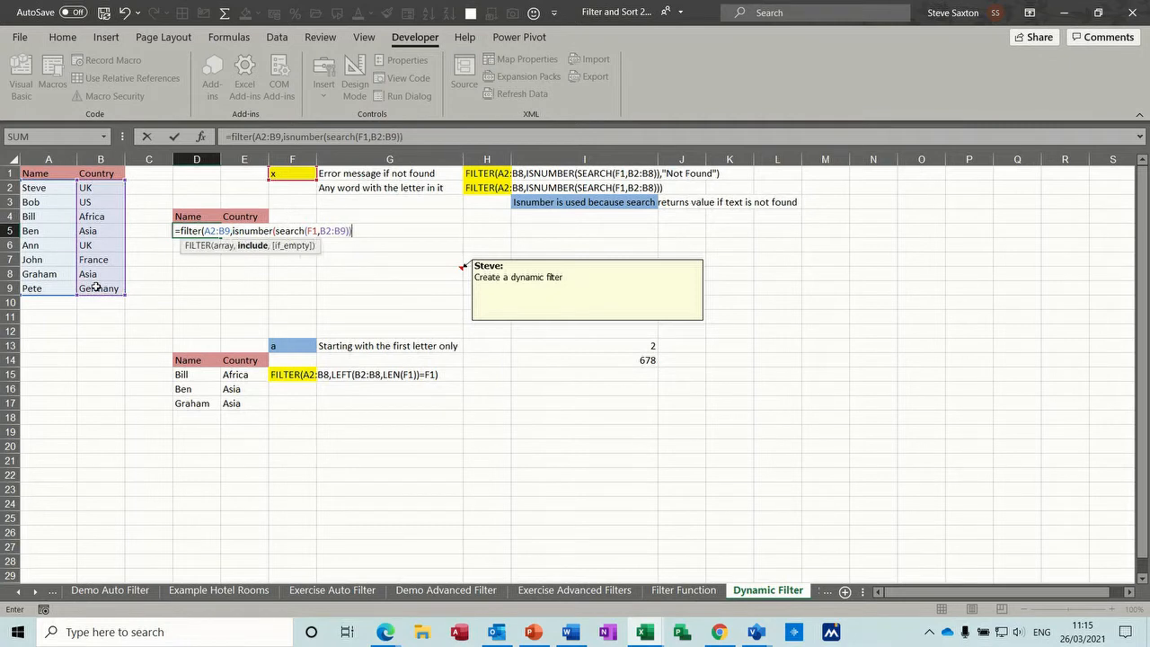
{"action": "type", "text": ","}
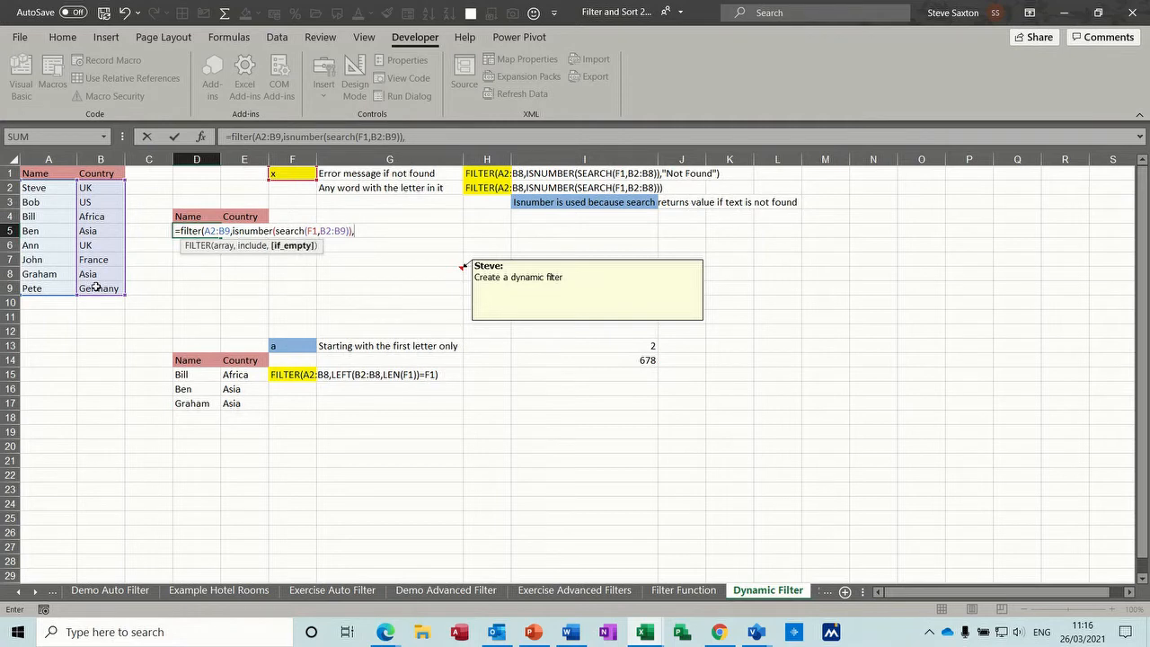
{"action": "type", "text": ",\"n"}
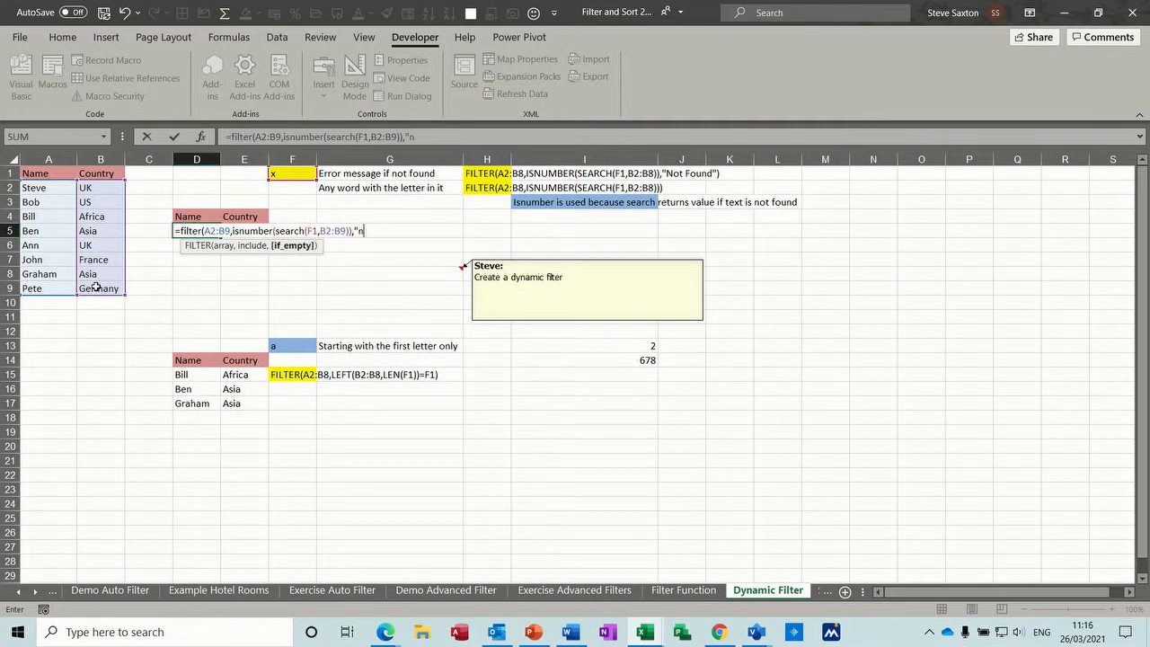
{"action": "type", "text": "N"}
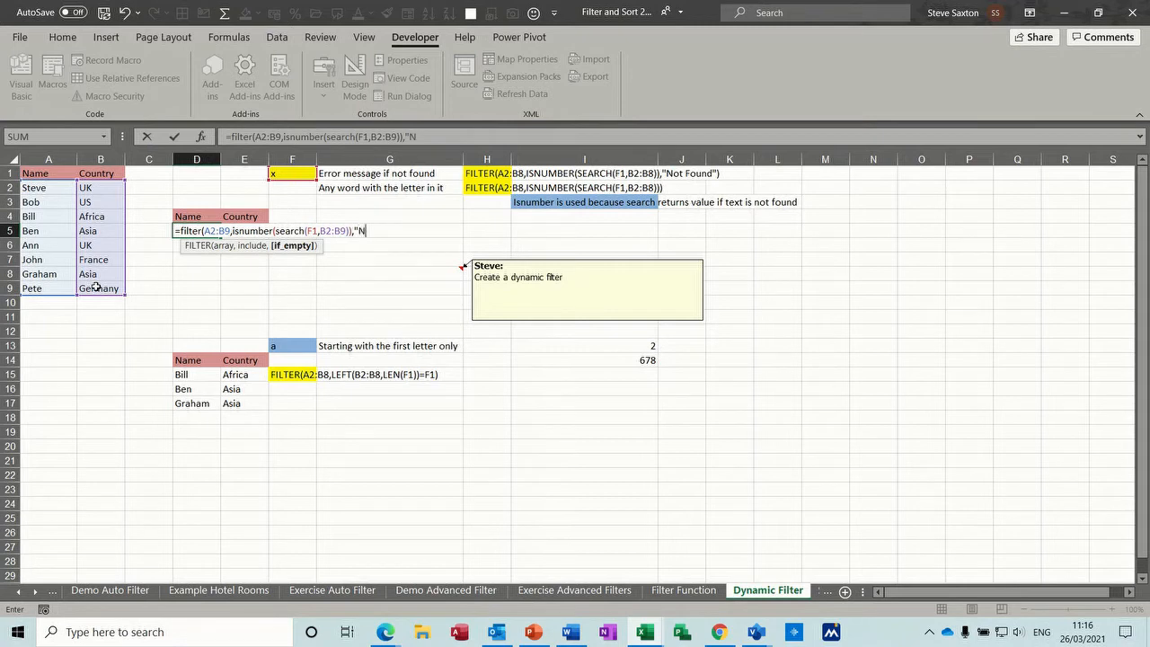
{"action": "type", "text": "ot Found)"}
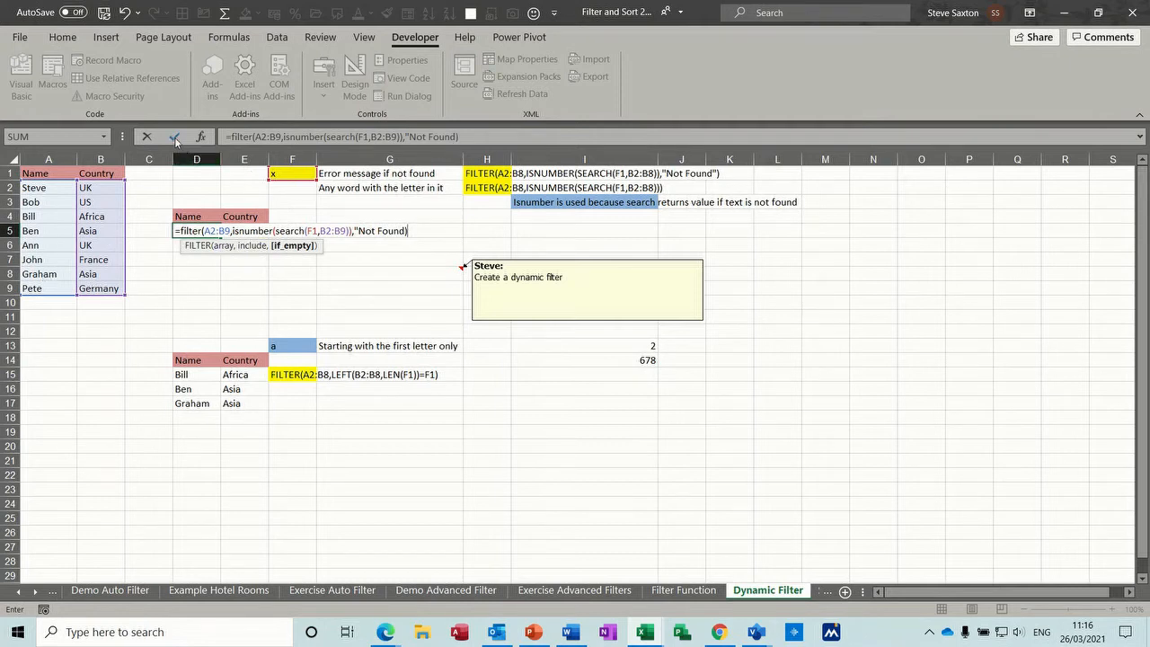
{"action": "key", "text": "Enter"}
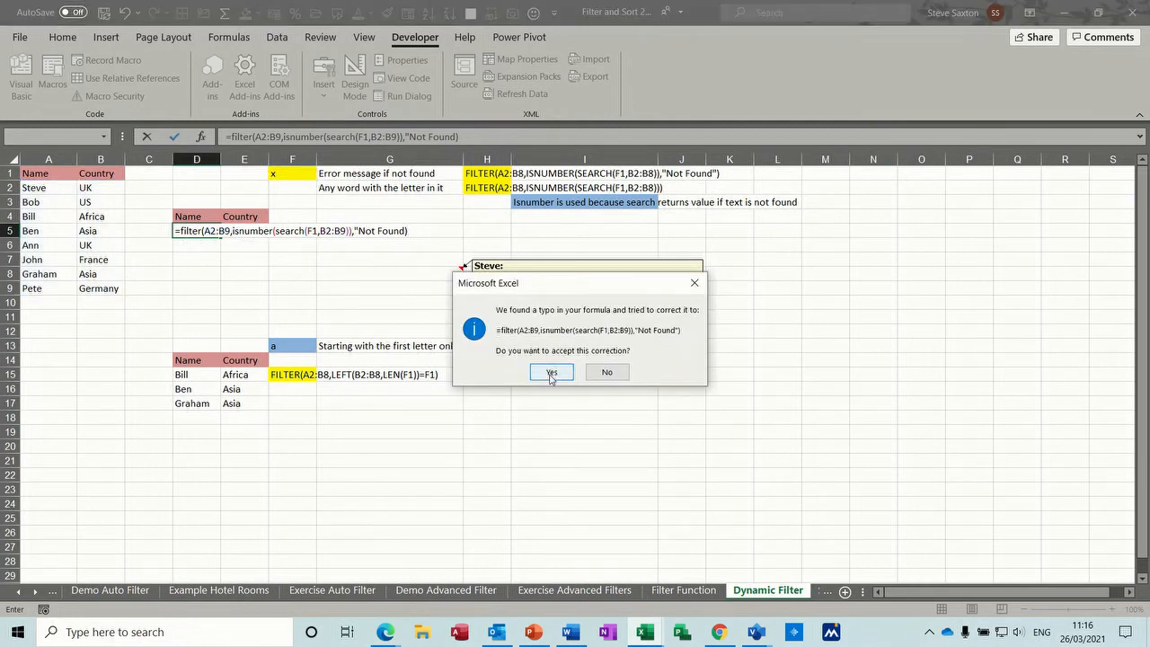
Accept Excel's formula correction and try the search text 'a' in F1.
{"action": "left_click", "coordinate": [551, 372]}
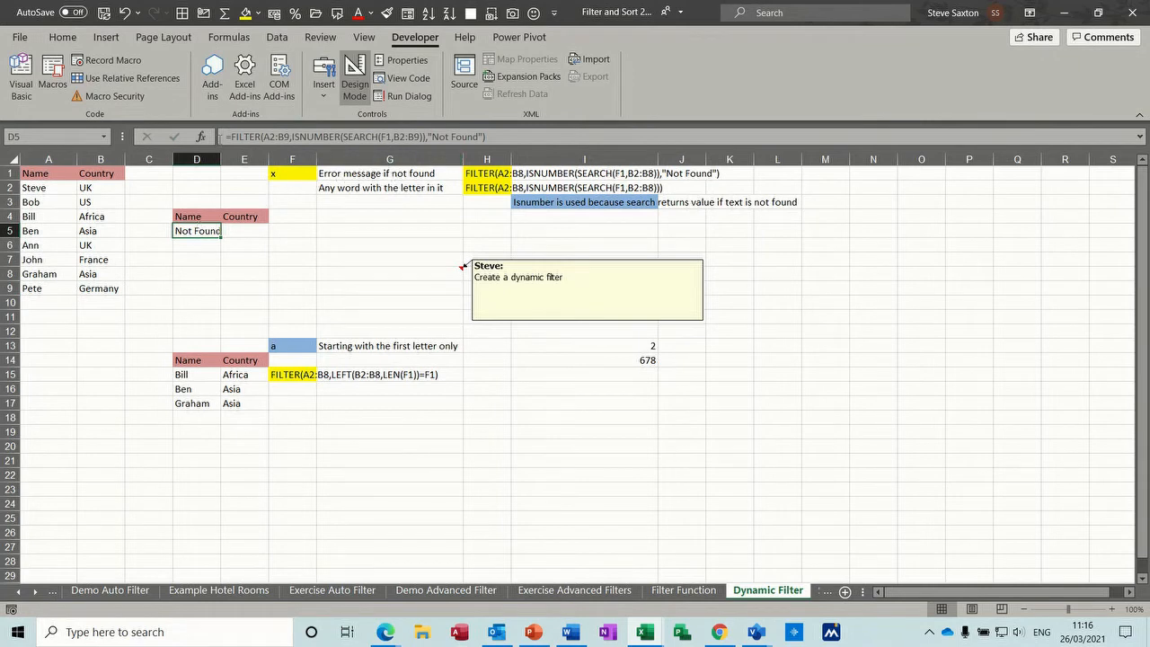
{"action": "left_click", "coordinate": [292, 172]}
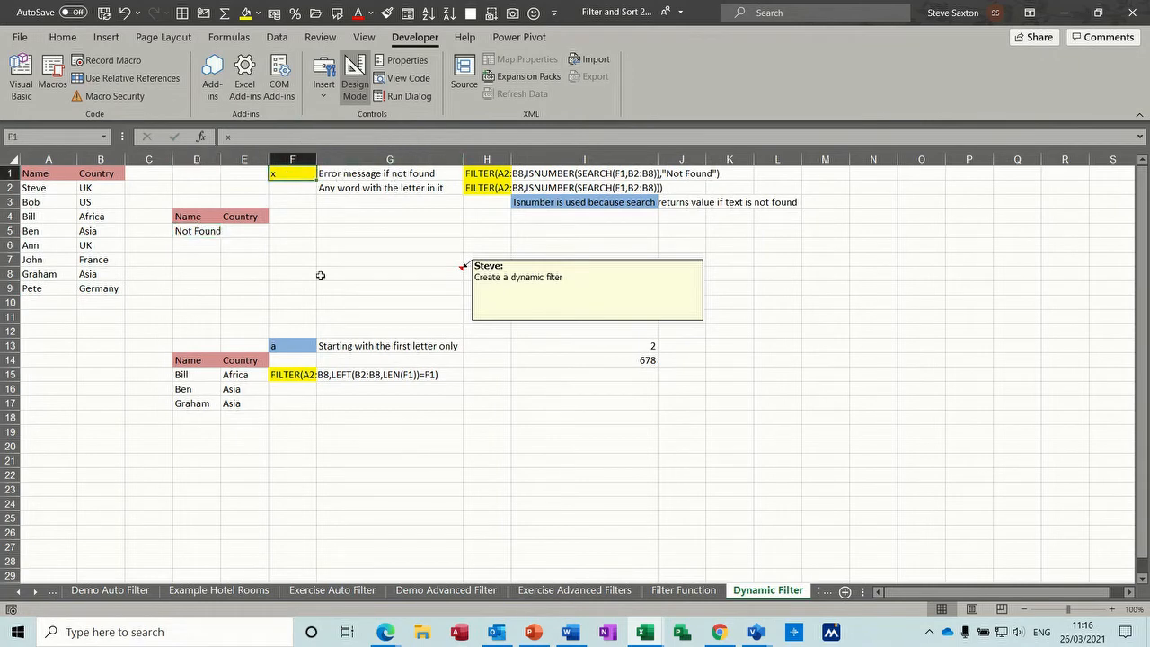
{"action": "type", "text": "a"}
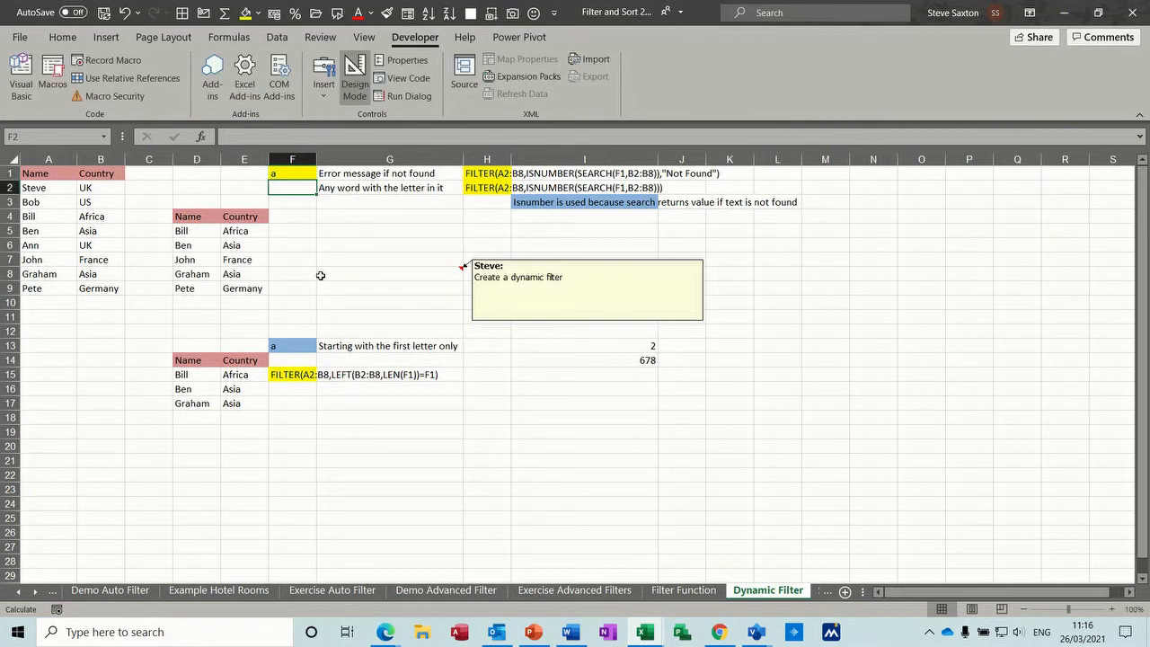
Change the F1 search to 'f' and then 'Fr', leaving Bill and John listed.
{"action": "left_click", "coordinate": [292, 173]}
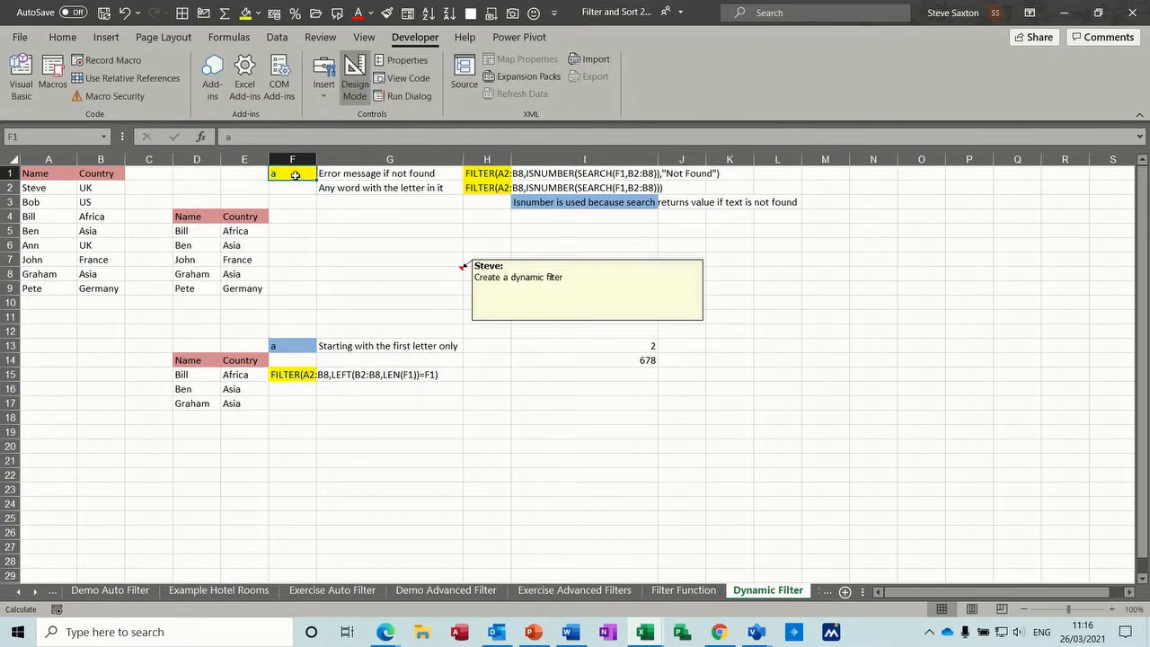
{"action": "type", "text": "f"}
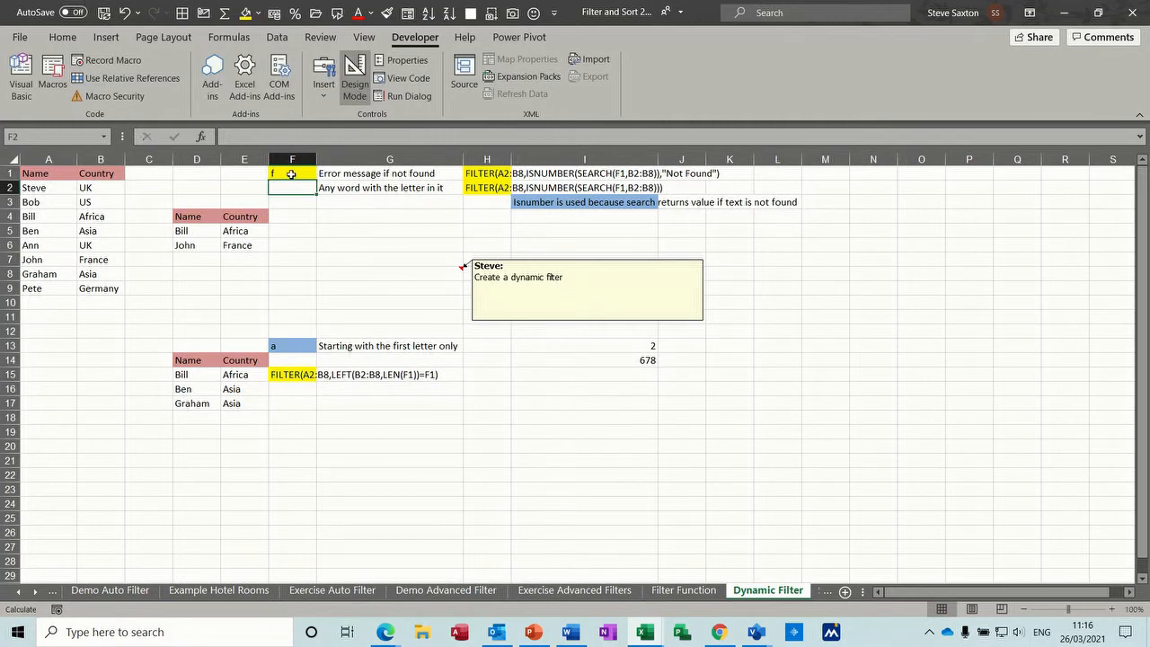
{"action": "left_click", "coordinate": [292, 173]}
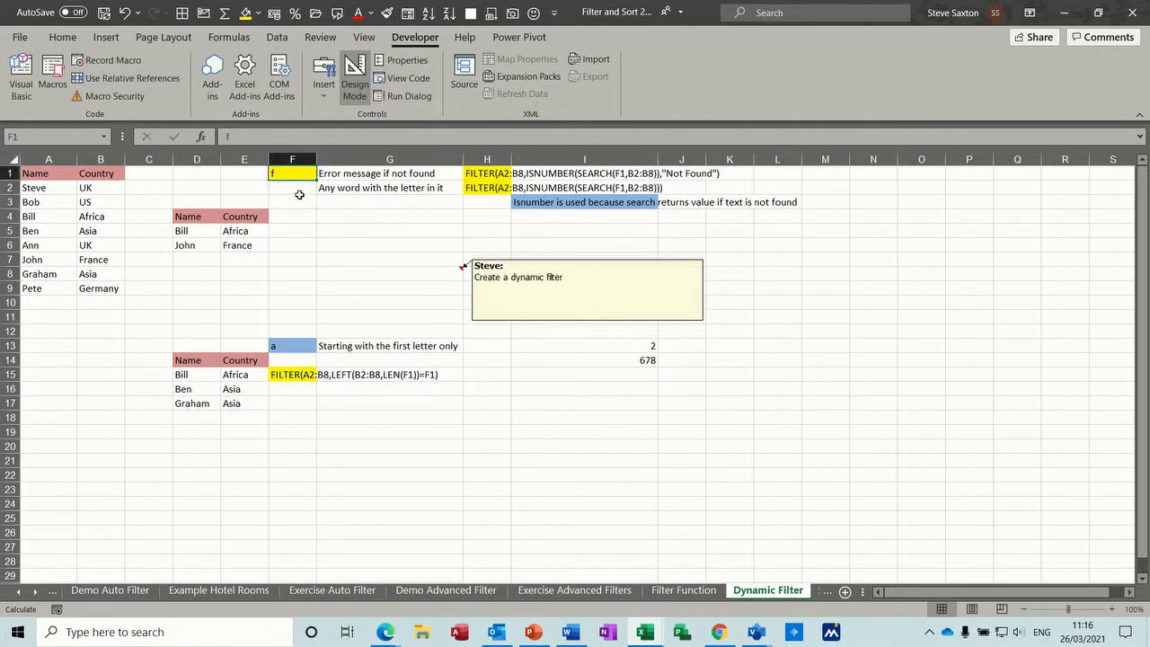
{"action": "type", "text": "r"}
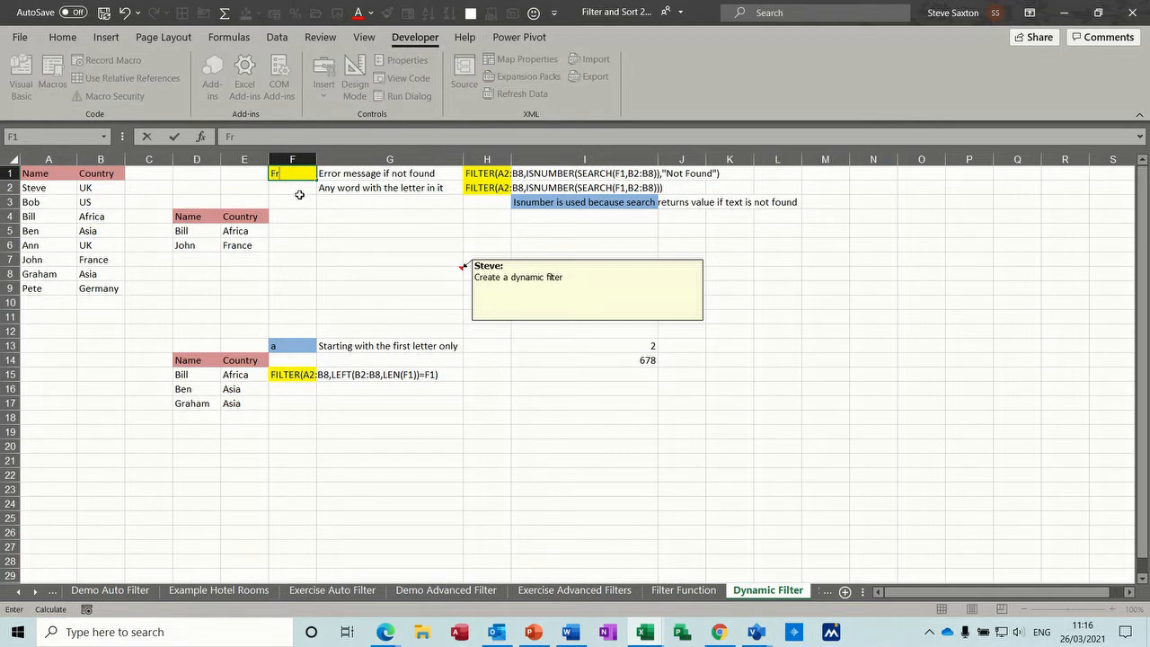
{"action": "left_click", "coordinate": [292, 187]}
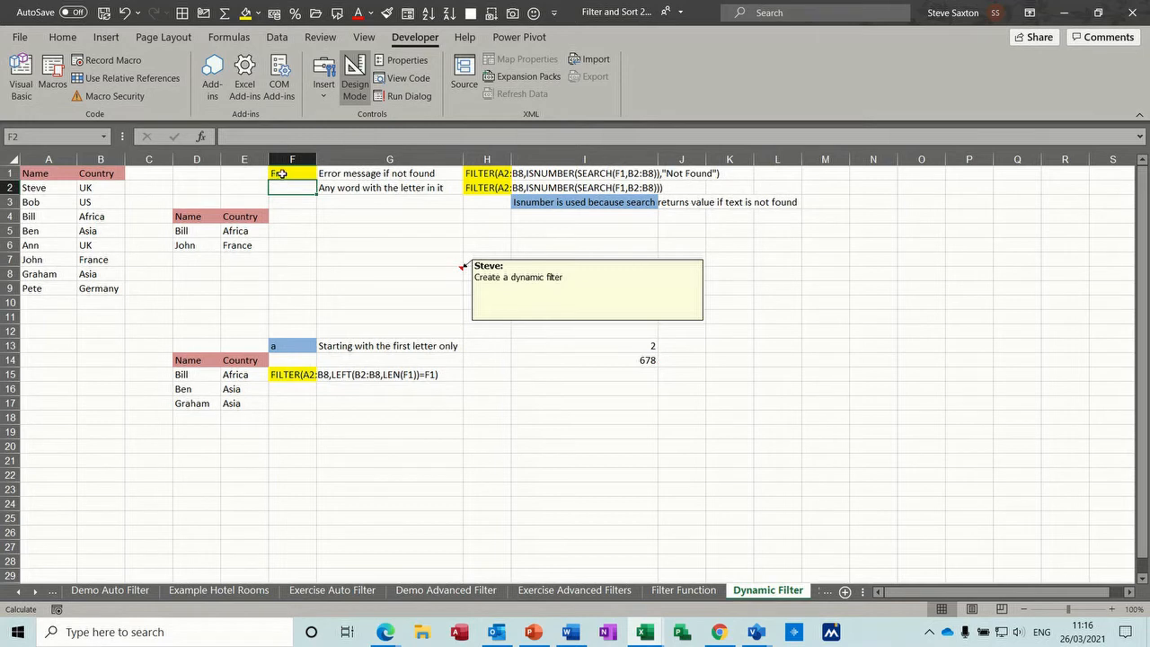
{"action": "type", "text": "r"}
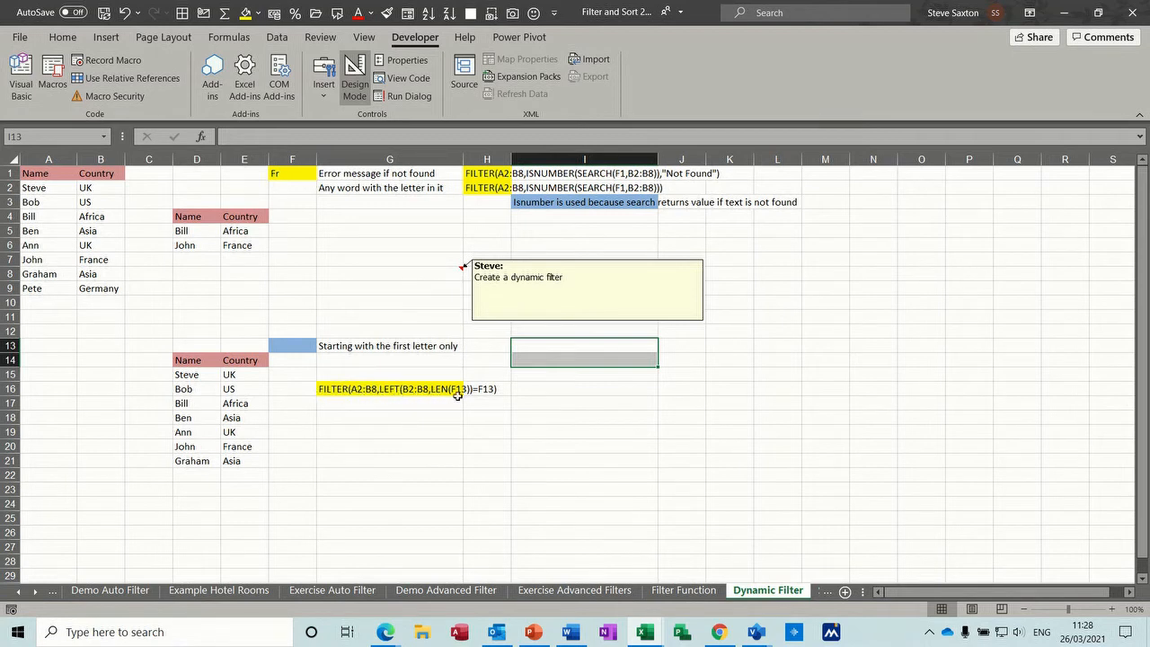
Enter =LEFT(B2:B9) in G18 to spill each country's first letter.
{"action": "left_click", "coordinate": [389, 418]}
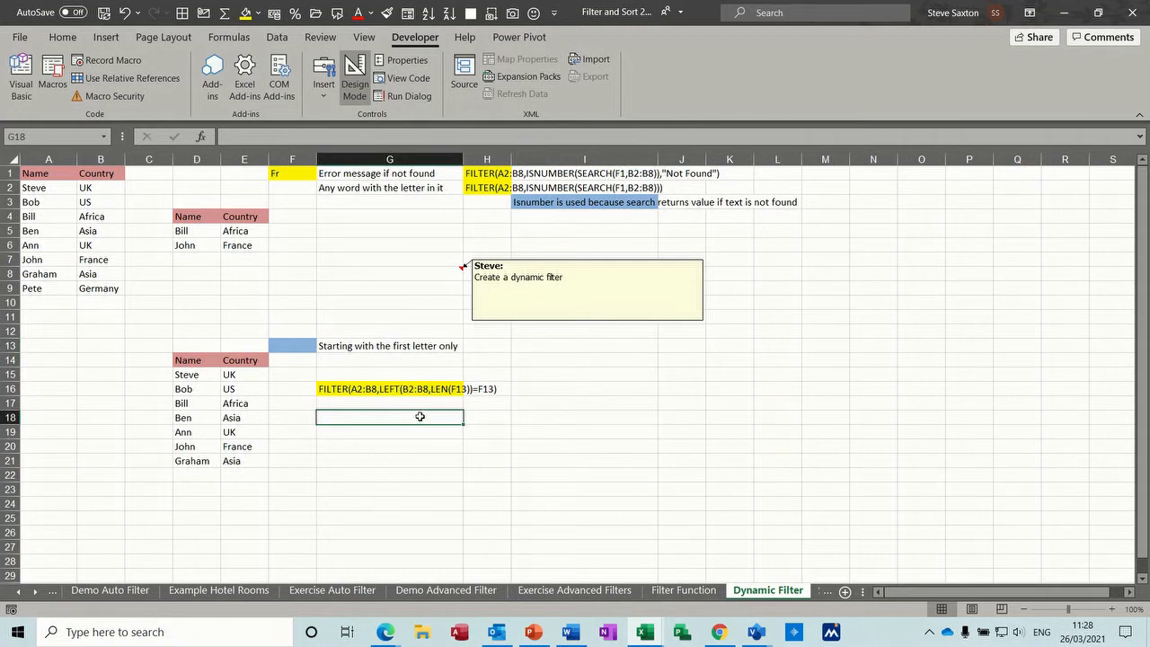
{"action": "type", "text": "=left("}
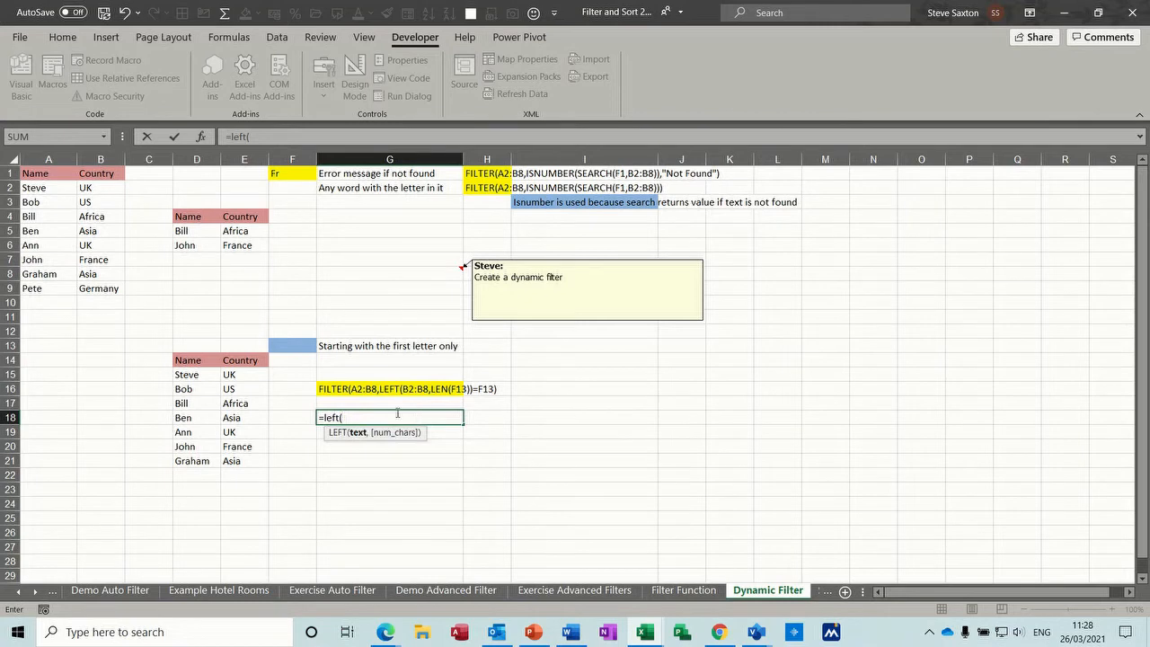
{"action": "left_click_drag", "start_coordinate": [100, 187], "coordinate": [100, 274]}
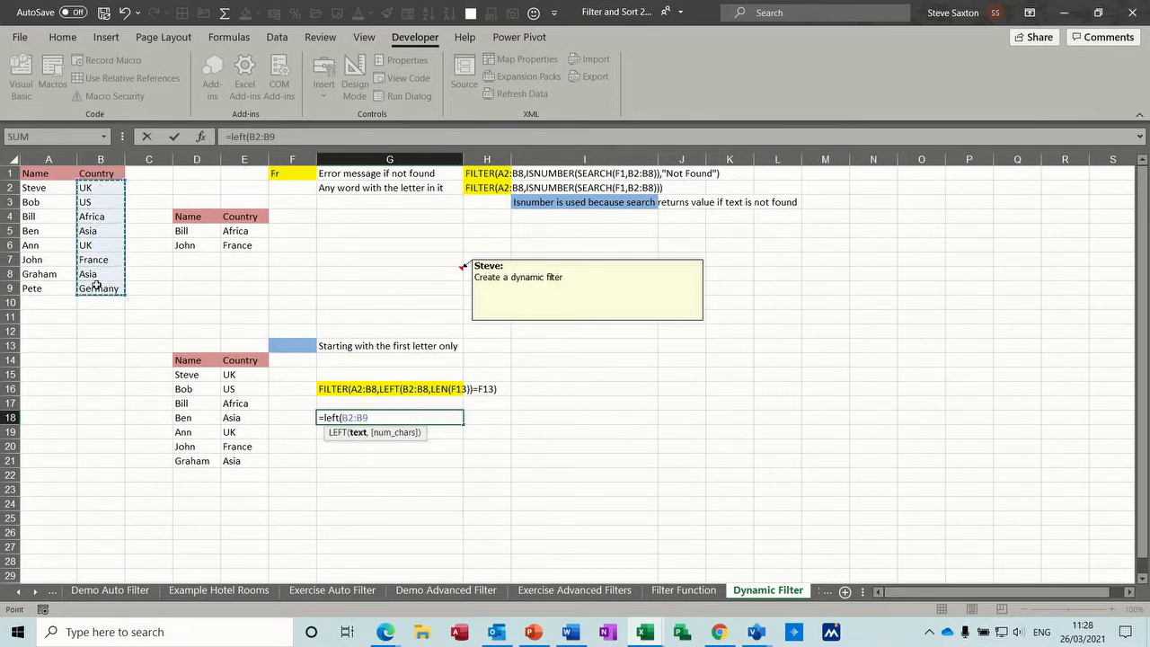
{"action": "key", "text": "Enter"}
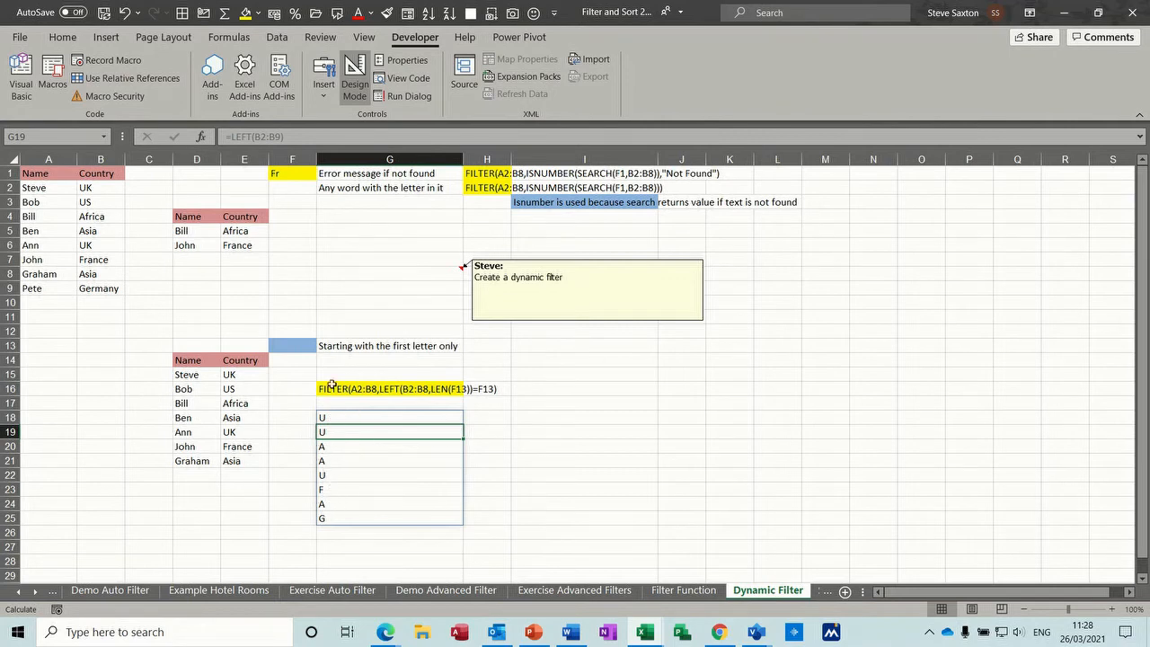
{"action": "mouse_move", "coordinate": [478, 409]}
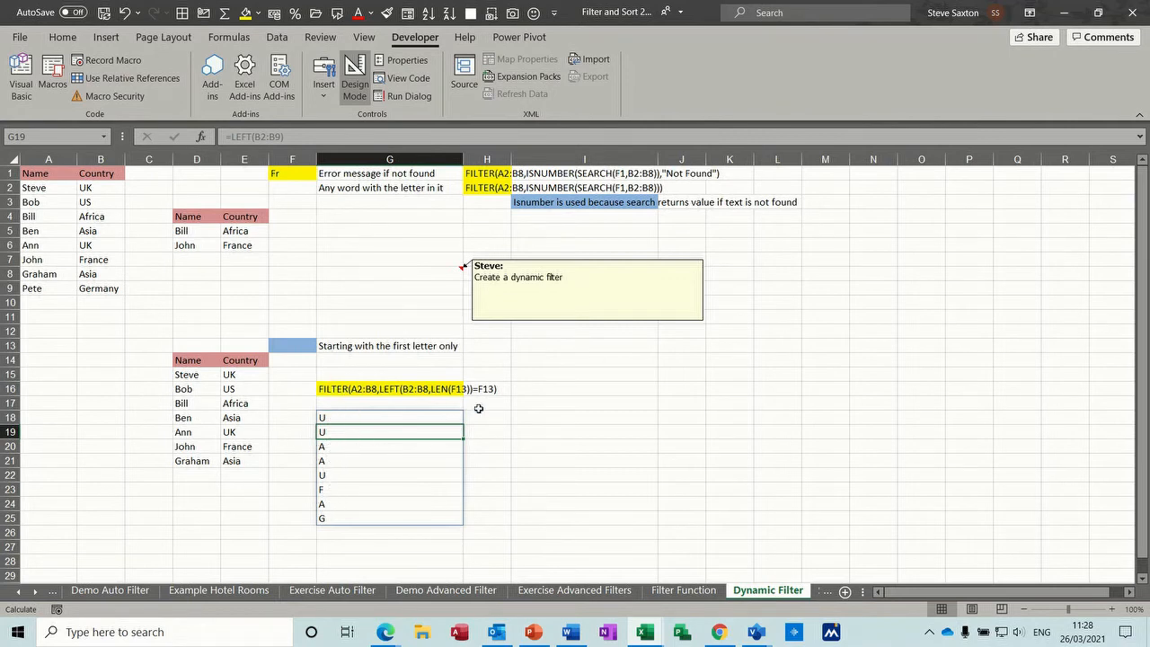
{"action": "left_click", "coordinate": [582, 418]}
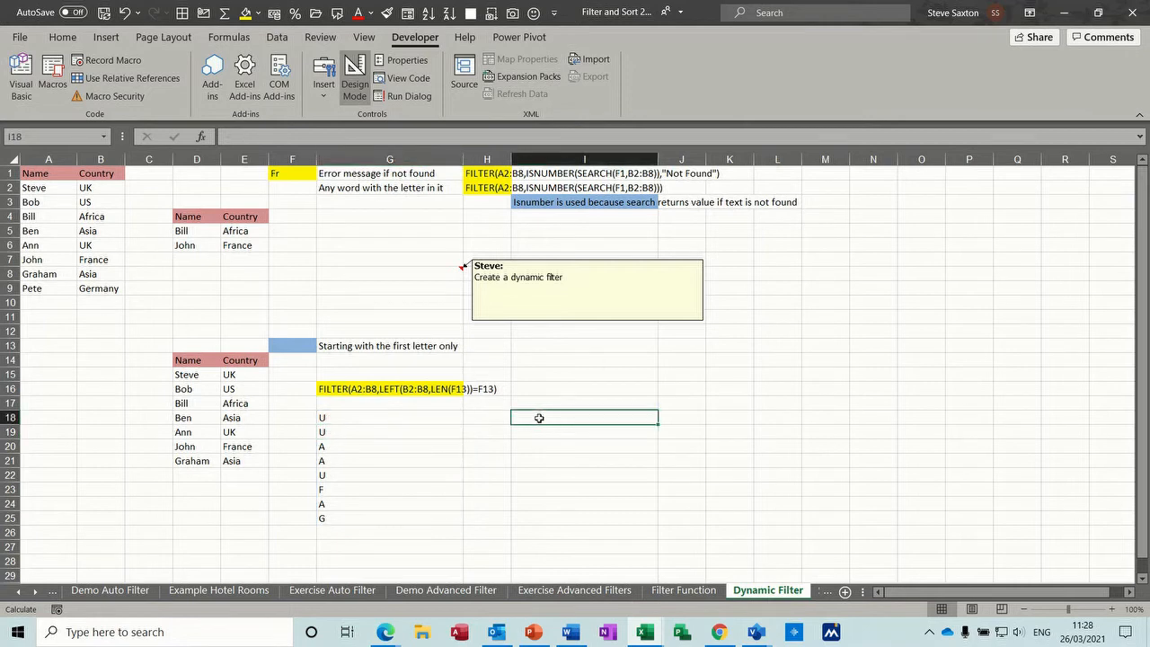
Enter =LEN(F13) in I18 and test it with 'as' in F13, returning 2.
{"action": "type", "text": "=len("}
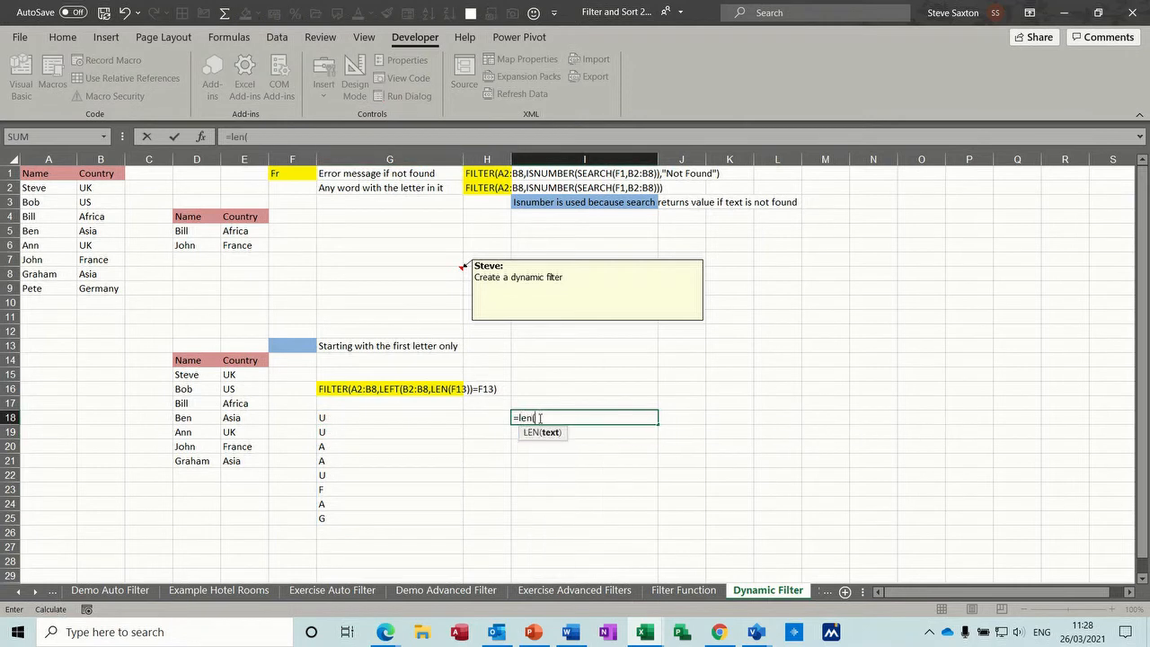
{"action": "left_click", "coordinate": [291, 345]}
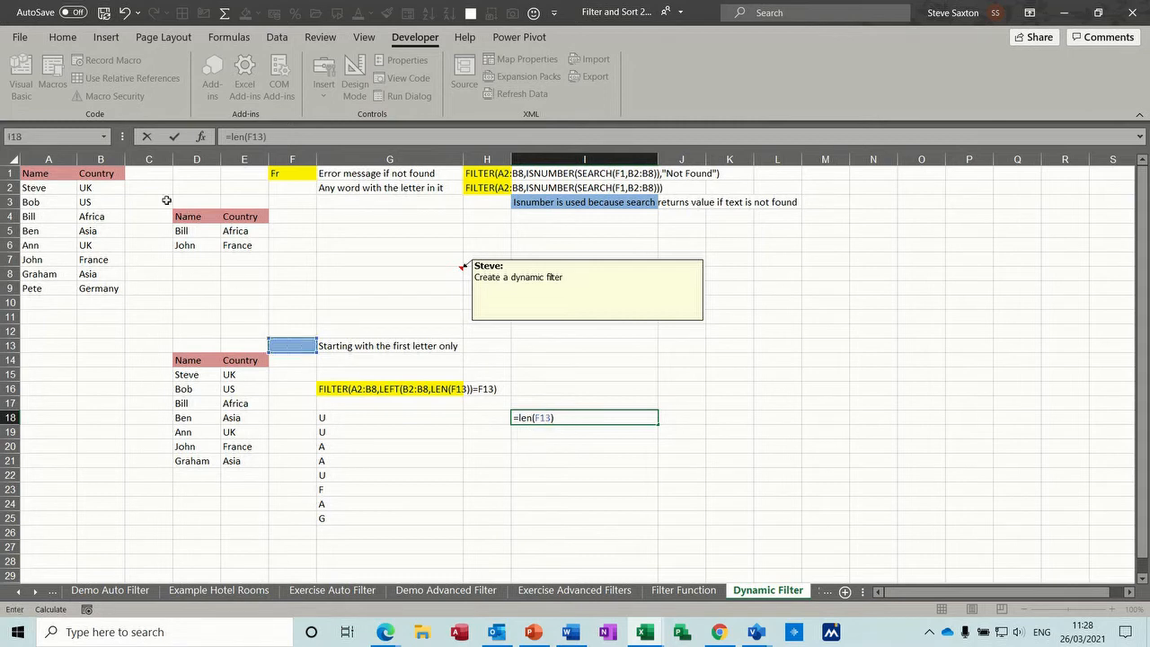
{"action": "key", "text": "Enter"}
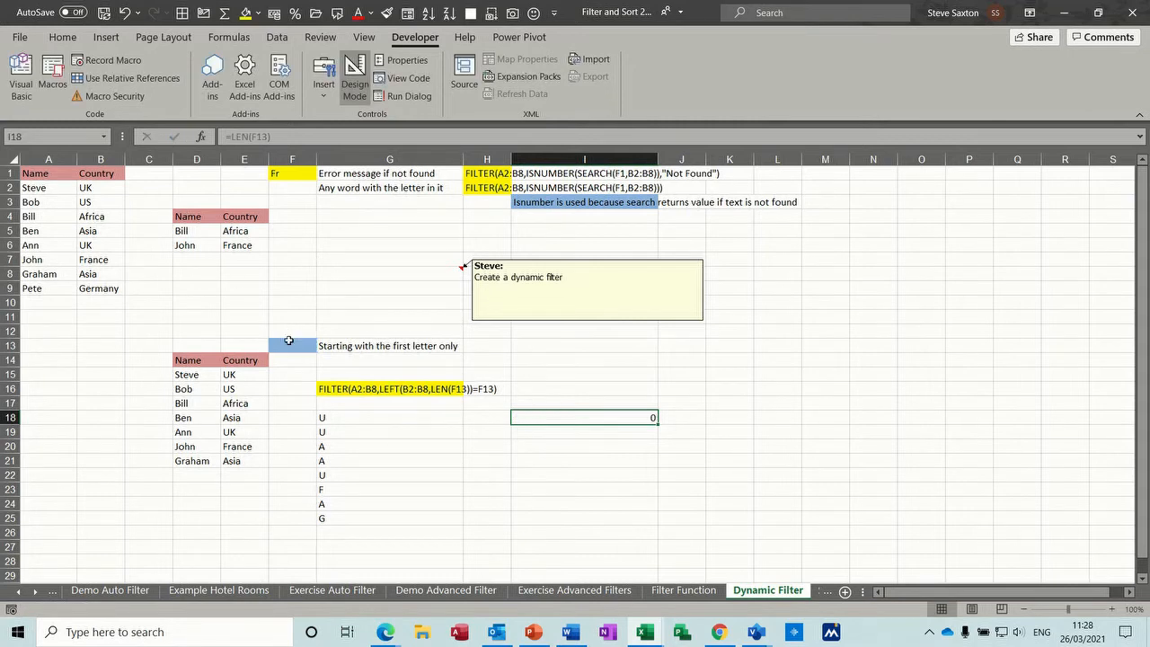
{"action": "type", "text": "as"}
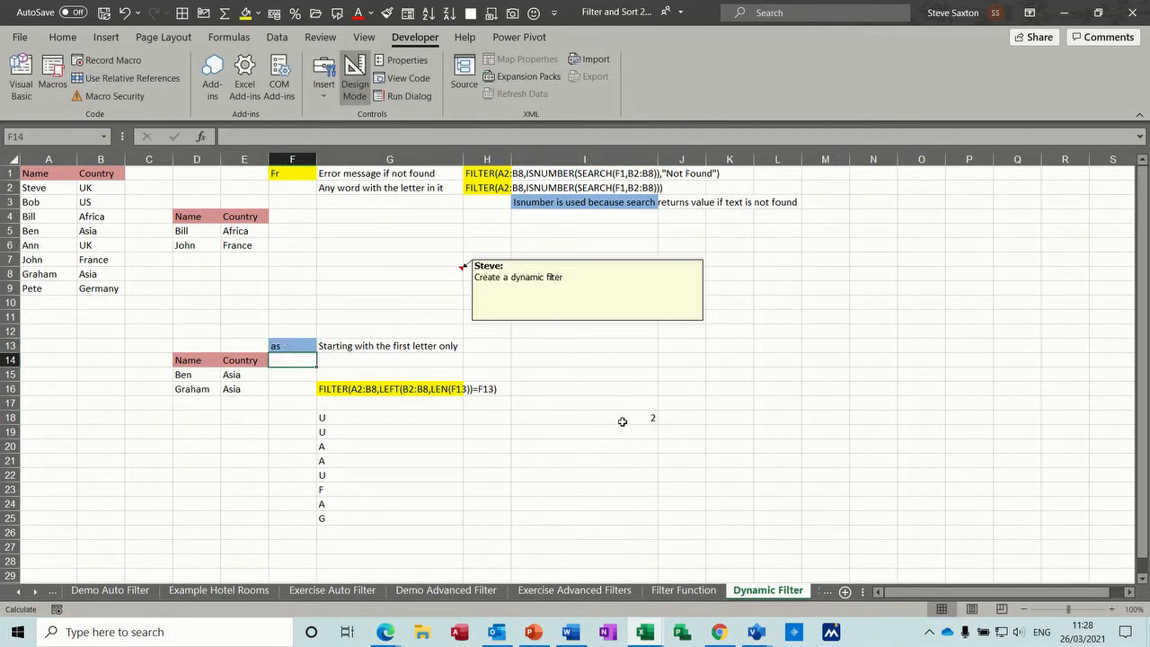
Clear F13 and remove the helper formulas in I18 and G18.
{"action": "left_click", "coordinate": [291, 345]}
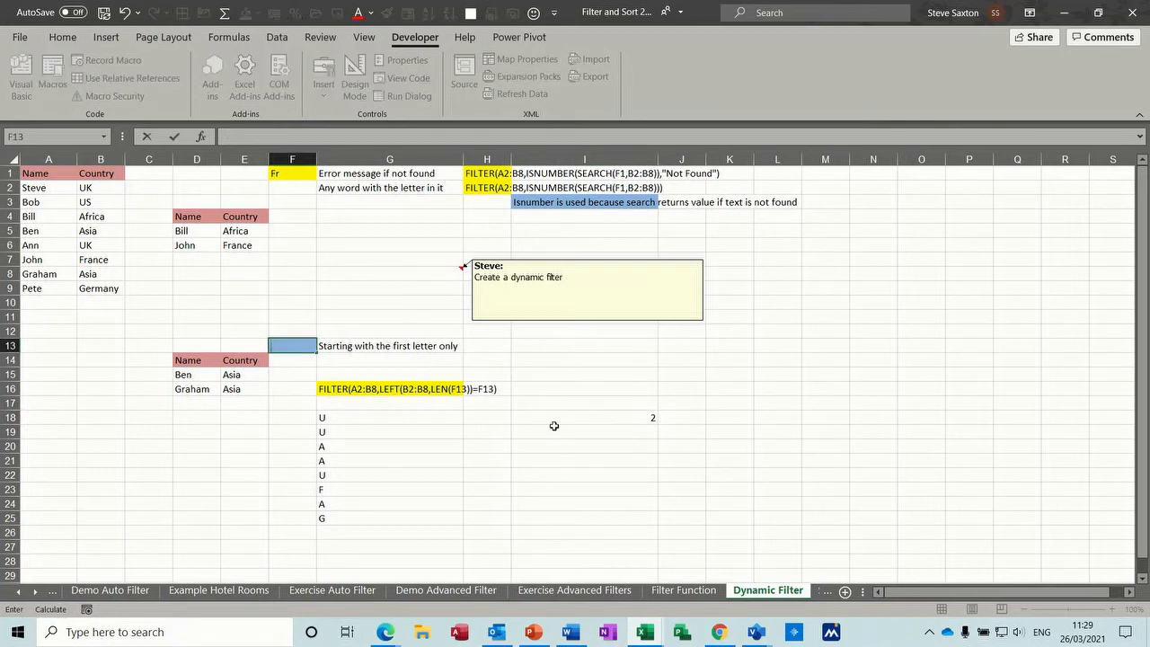
{"action": "left_click", "coordinate": [584, 418]}
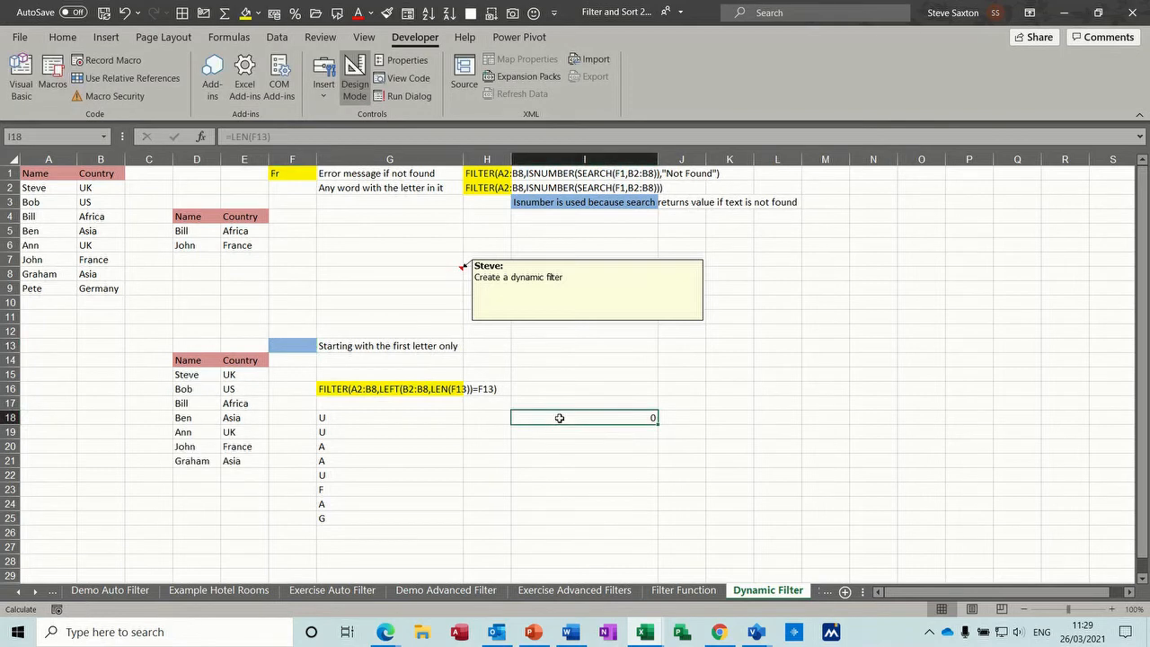
{"action": "left_click", "coordinate": [375, 418]}
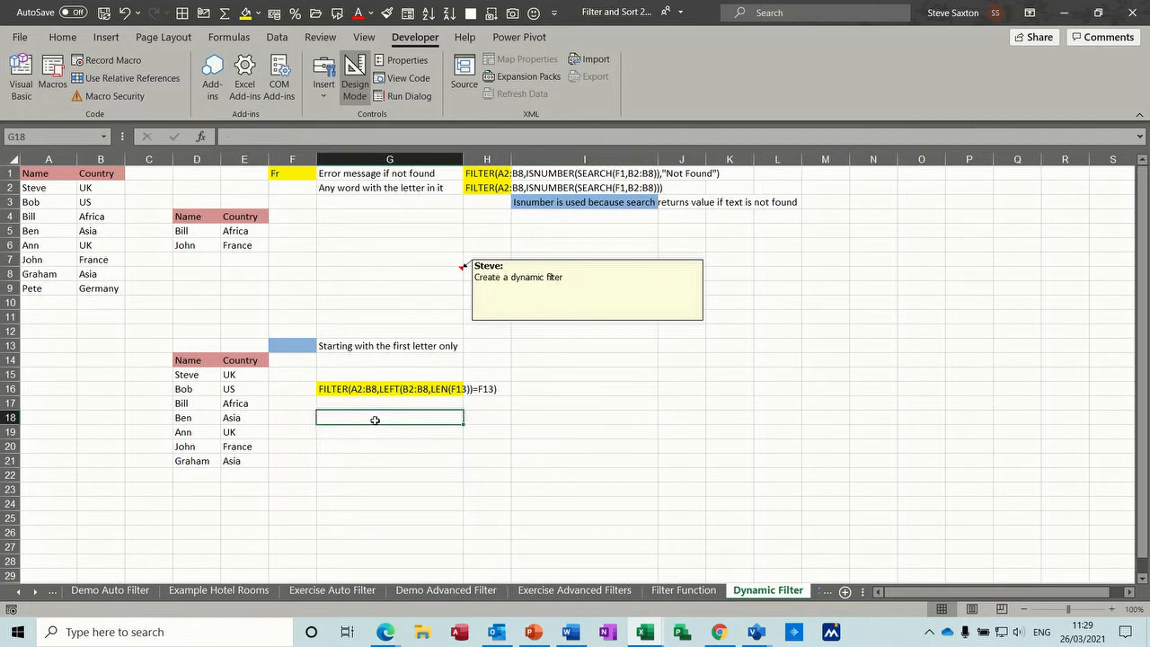
{"action": "mouse_move", "coordinate": [200, 378]}
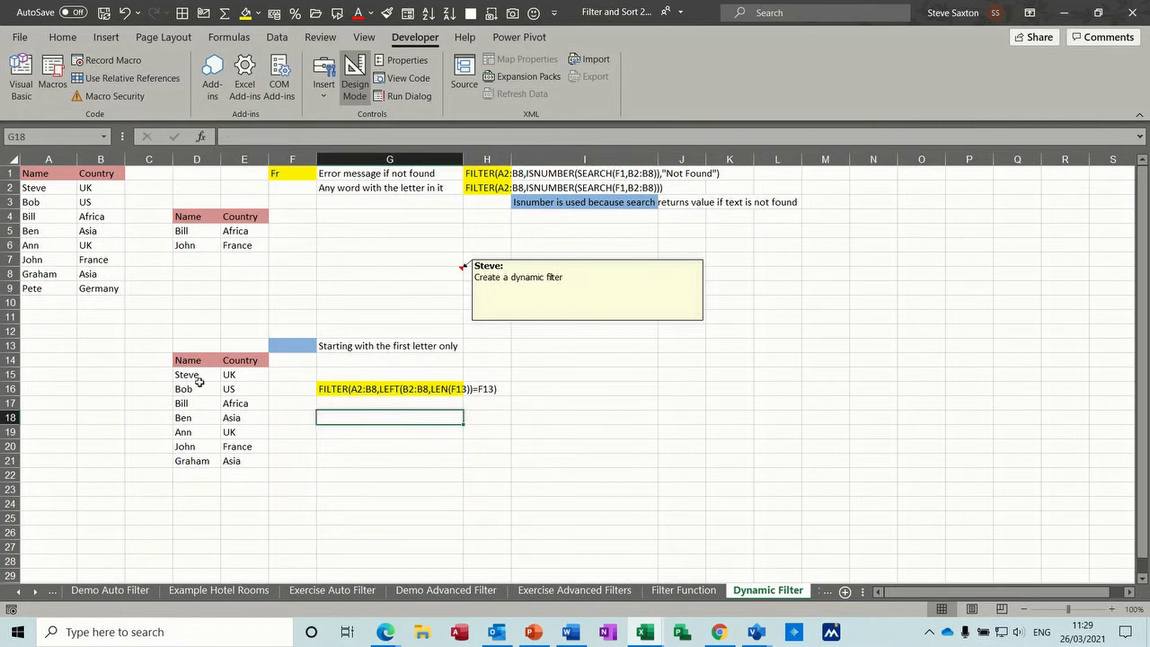
Clear D15 and start =FILTER( using A2:B9 as the source data.
{"action": "left_click", "coordinate": [185, 374]}
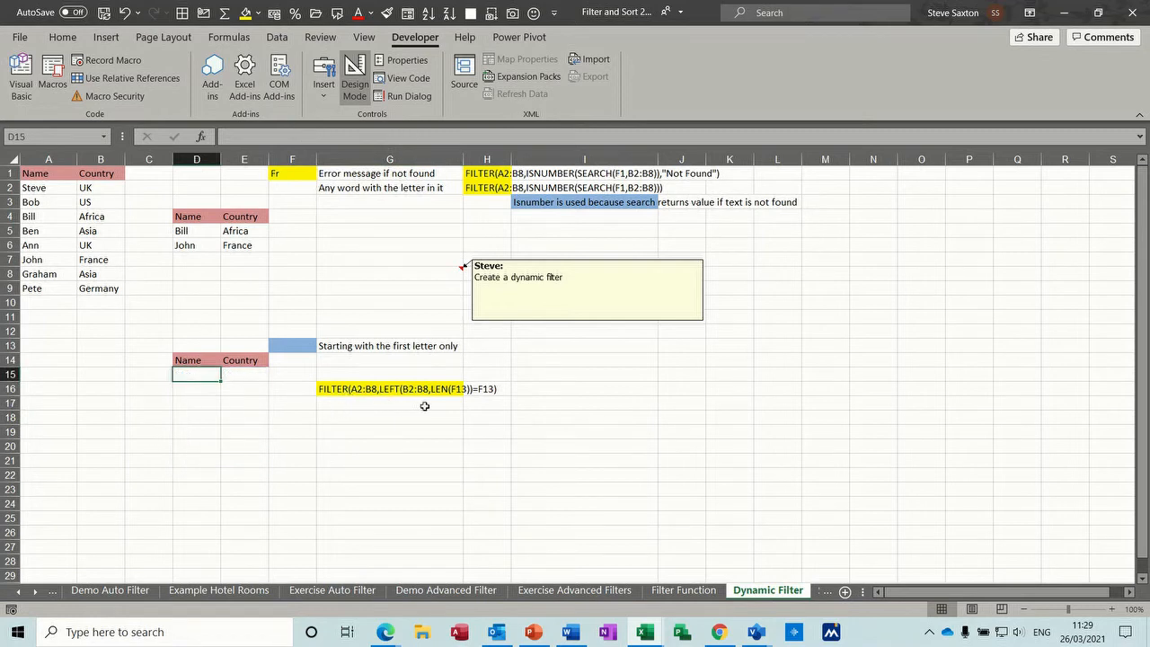
{"action": "type", "text": "="}
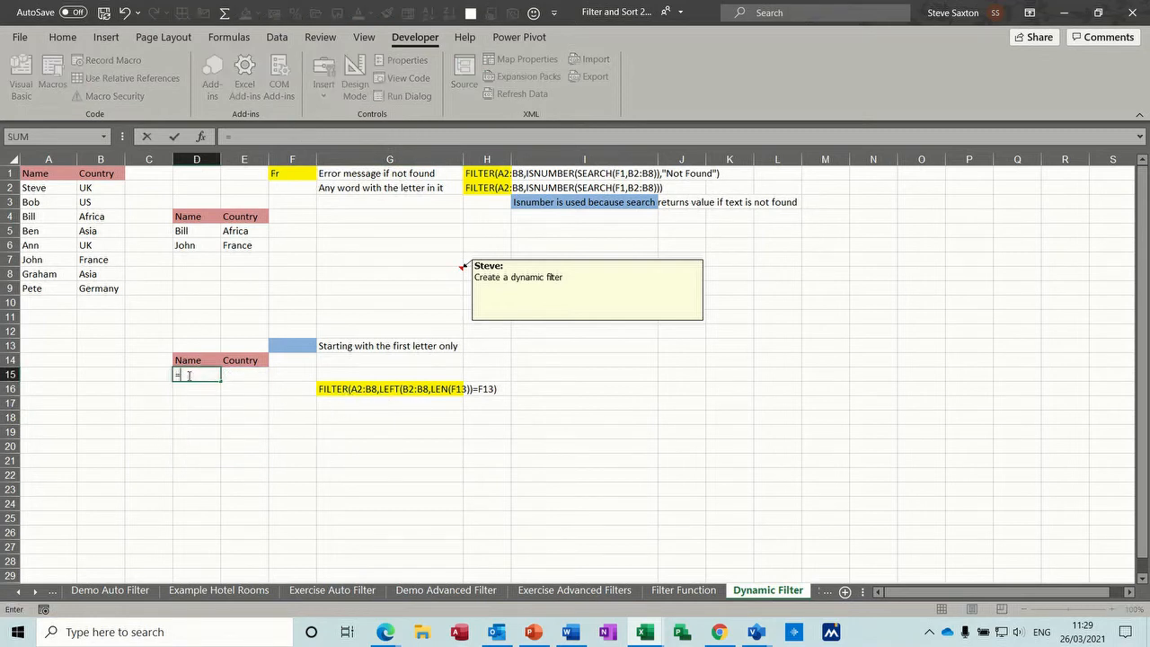
{"action": "type", "text": "=filter"}
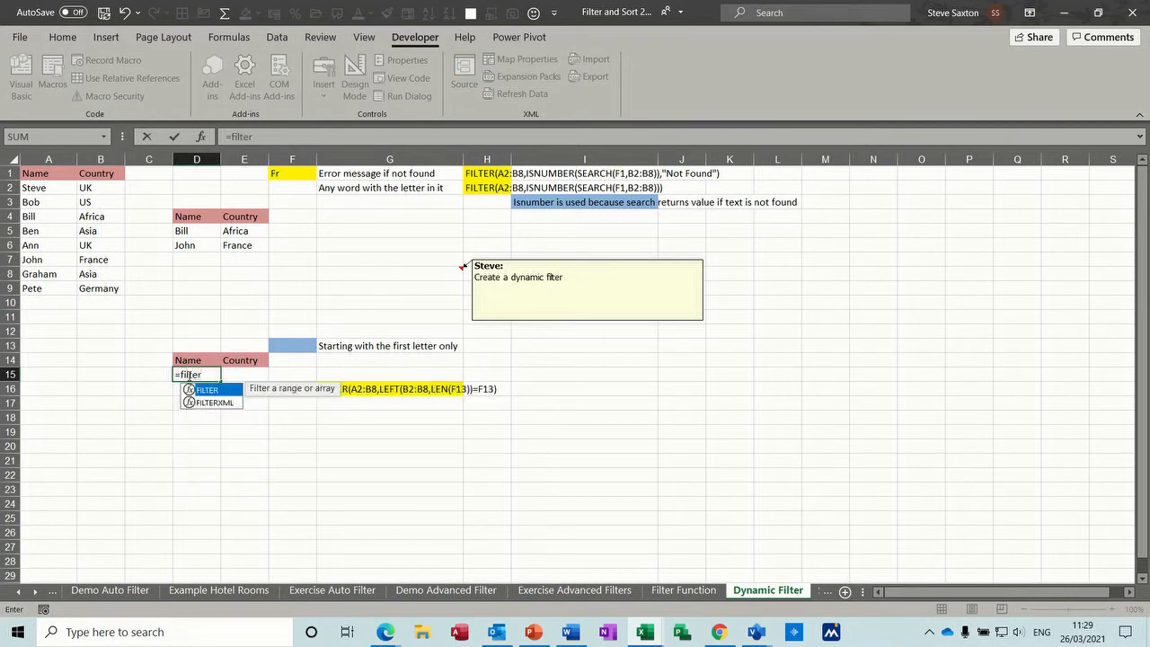
{"action": "type", "text": "("}
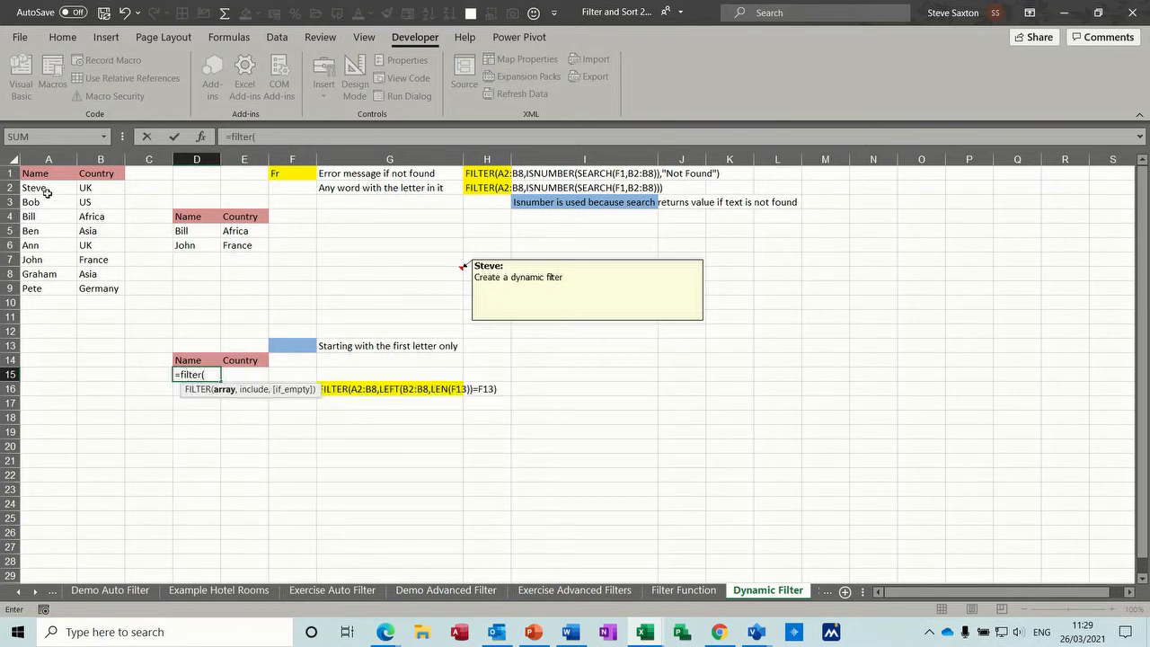
{"action": "left_click_drag", "start_coordinate": [34, 187], "coordinate": [100, 288]}
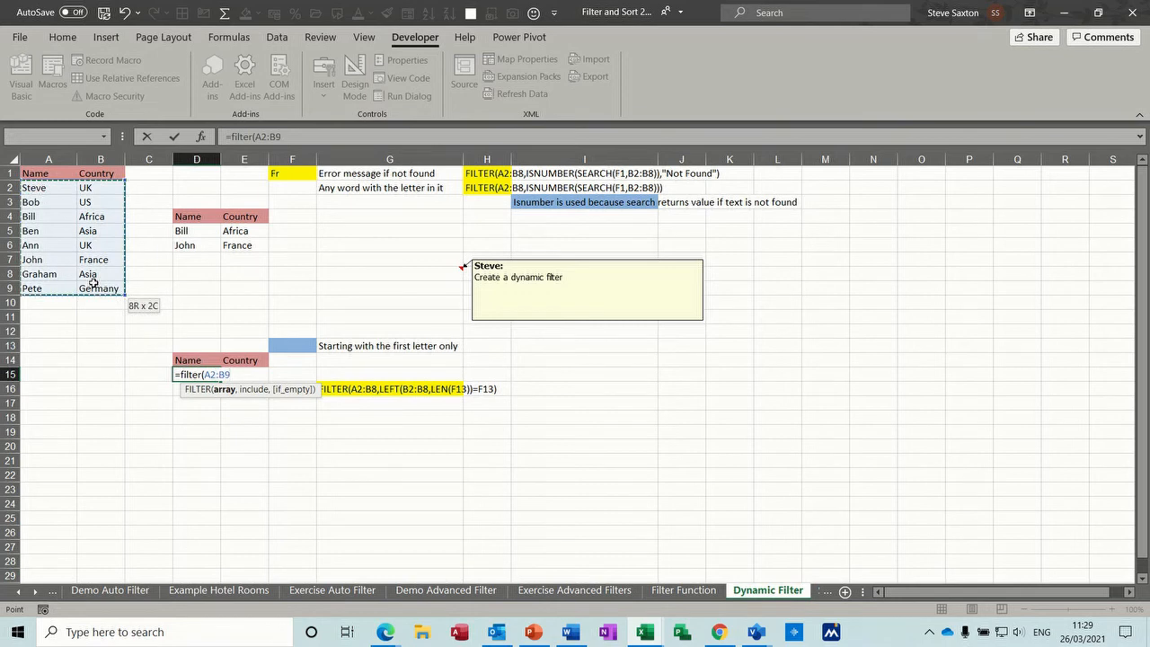
{"action": "type", "text": ","}
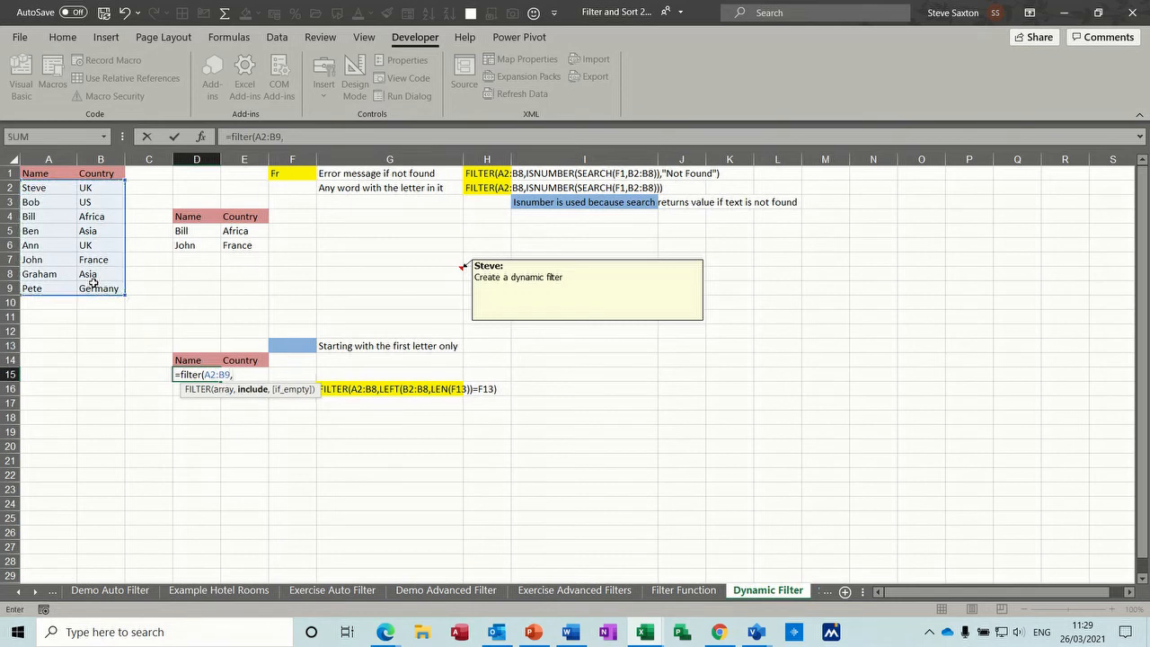
Add the criterion LEFT(B2:B9,LEN(F13))=F13 and commit the formula.
{"action": "type", "text": "lef"}
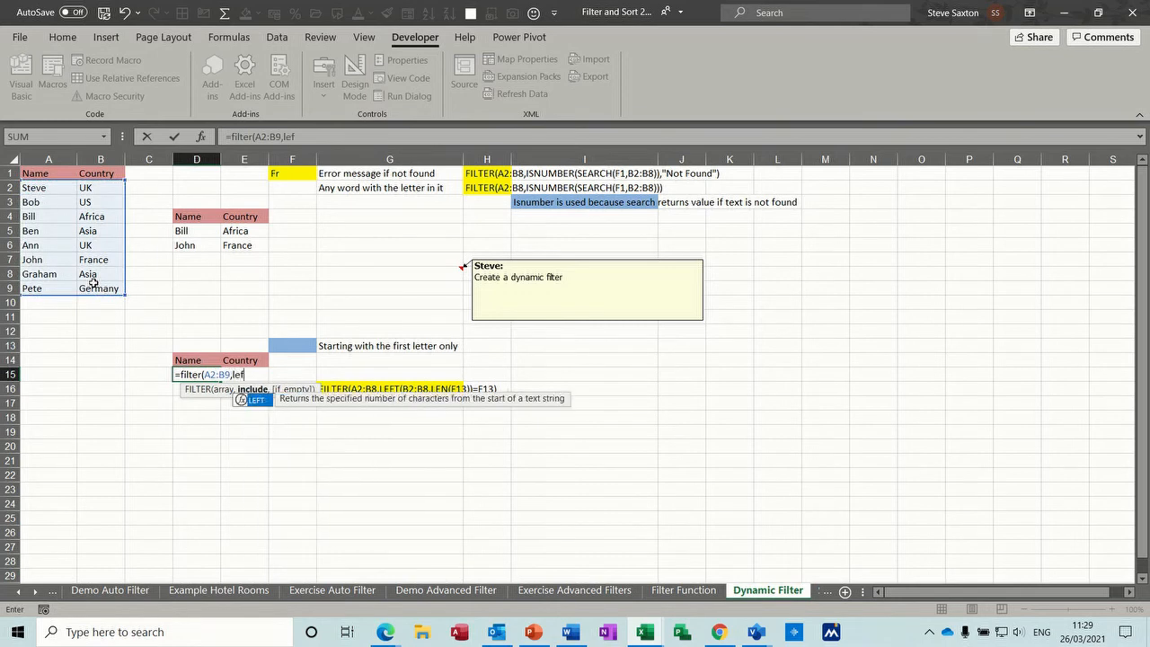
{"action": "type", "text": "t("}
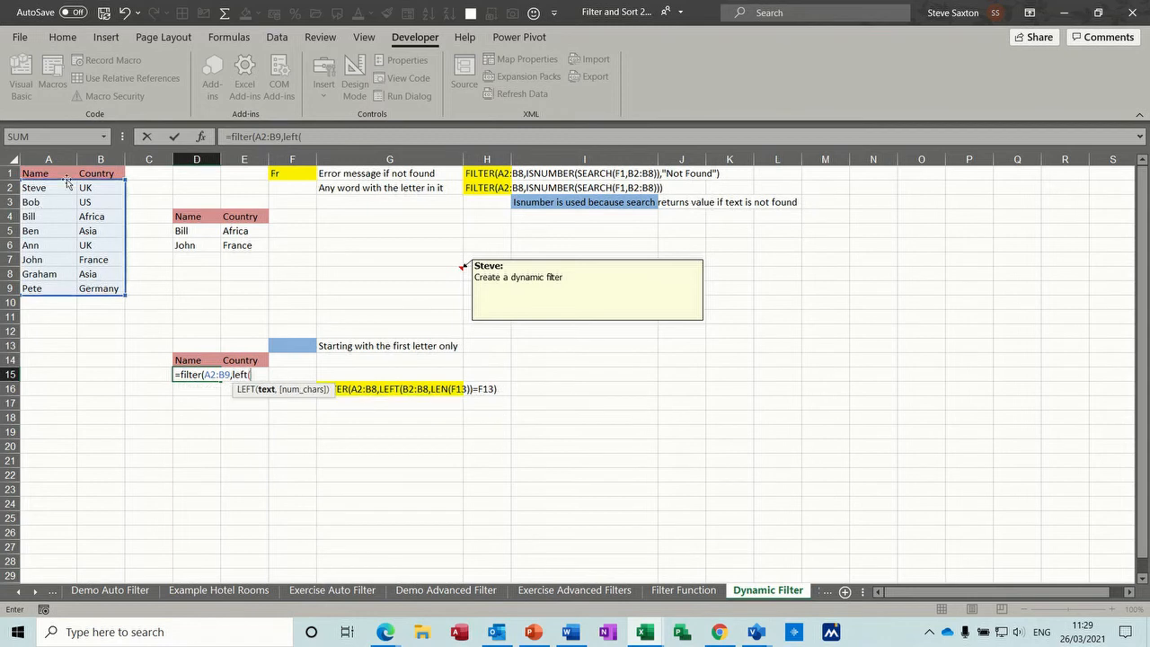
{"action": "left_click_drag", "start_coordinate": [100, 187], "coordinate": [100, 273]}
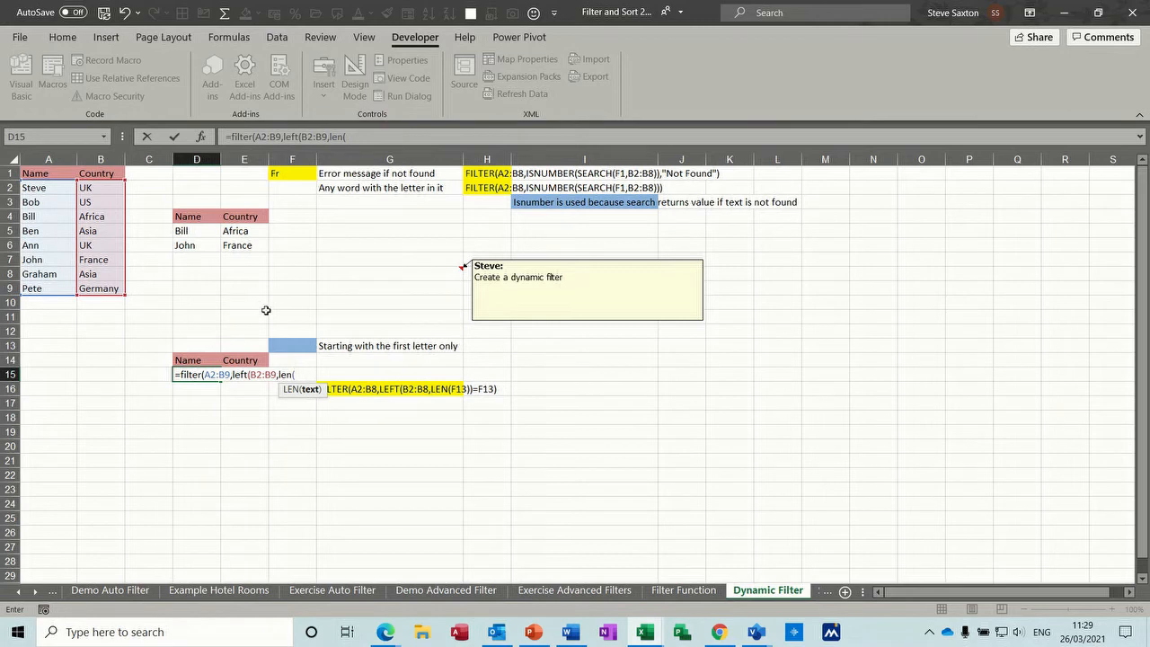
{"action": "left_click", "coordinate": [291, 345]}
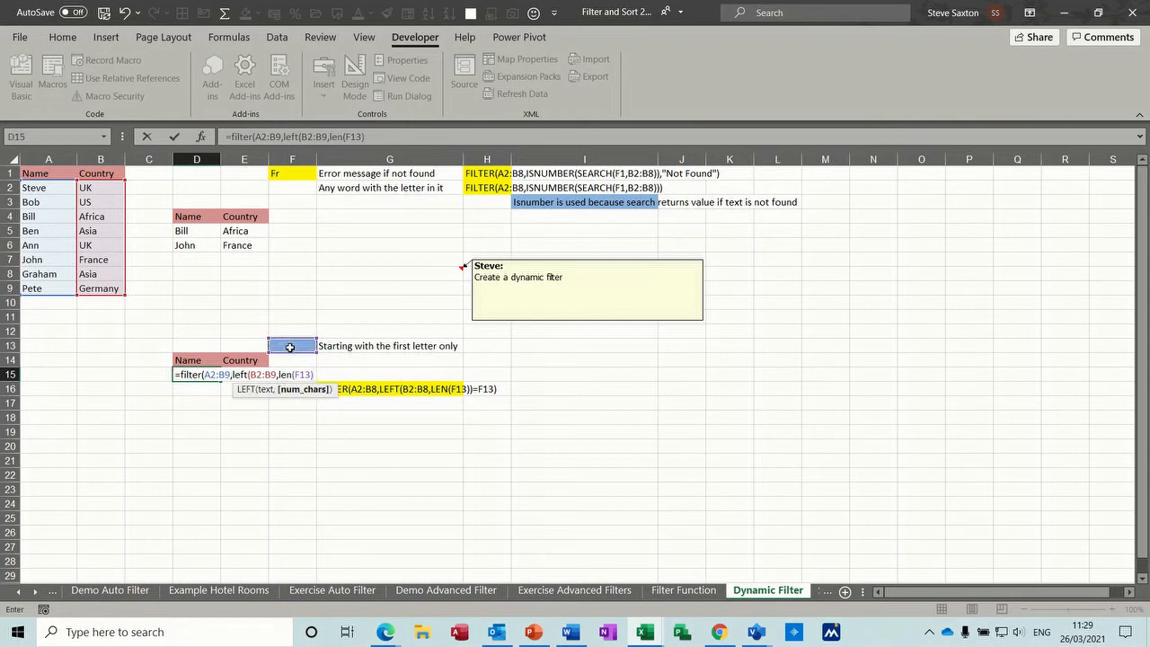
{"action": "type", "text": ")"}
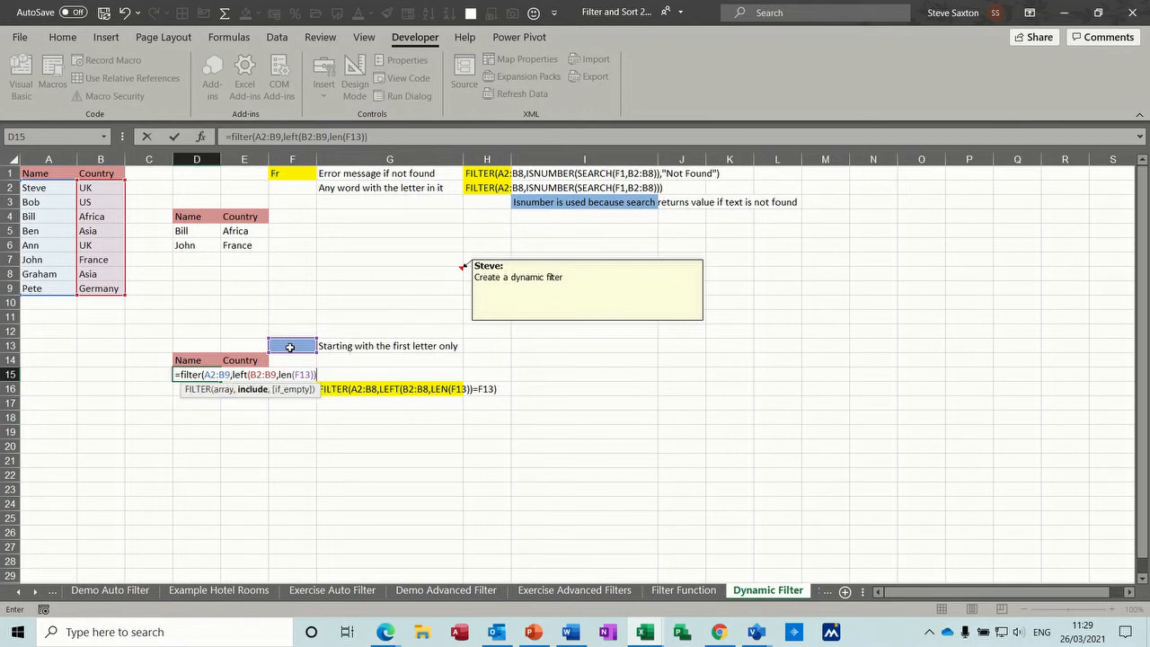
{"action": "type", "text": "=f13"}
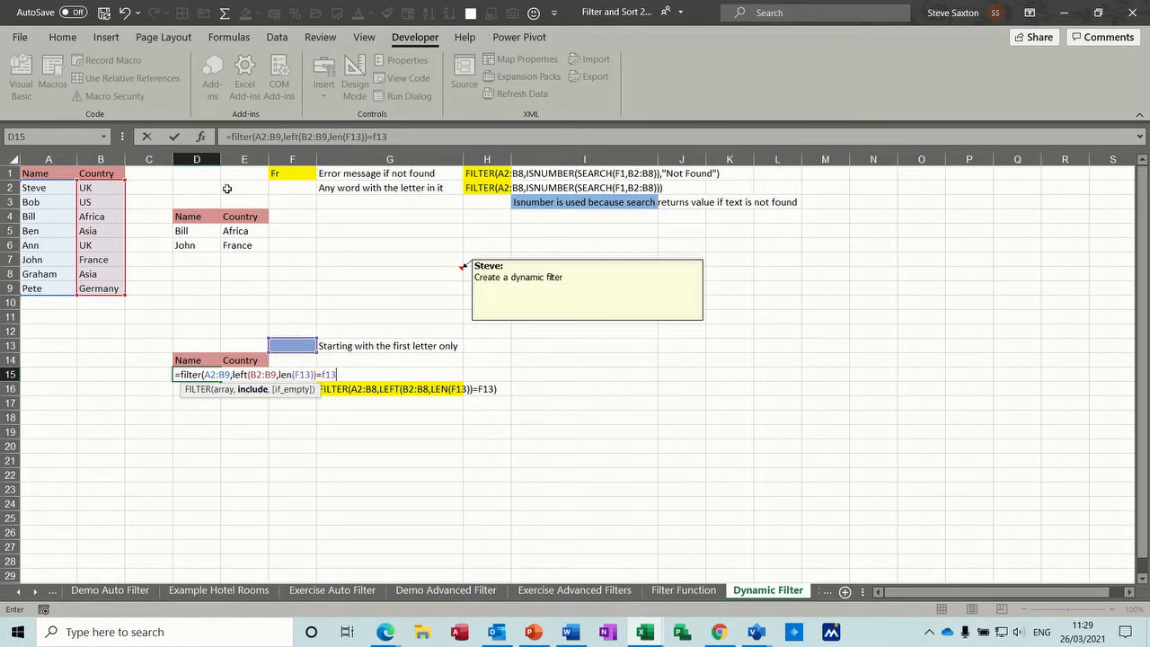
{"action": "key", "text": "Enter"}
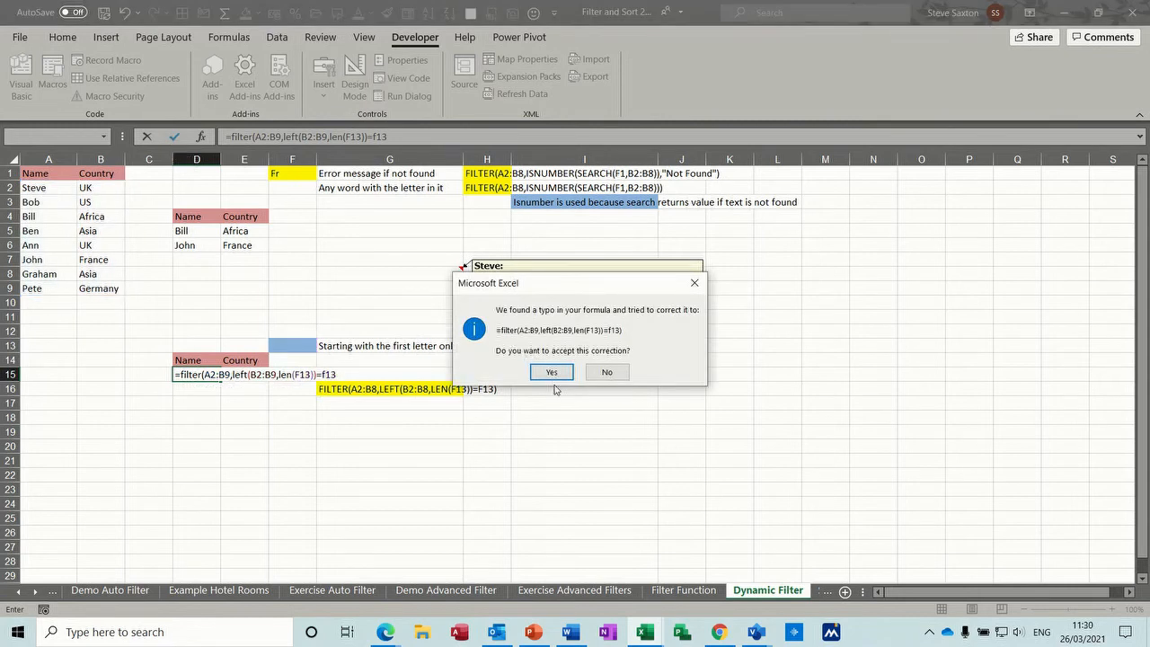
{"action": "mouse_move", "coordinate": [478, 379]}
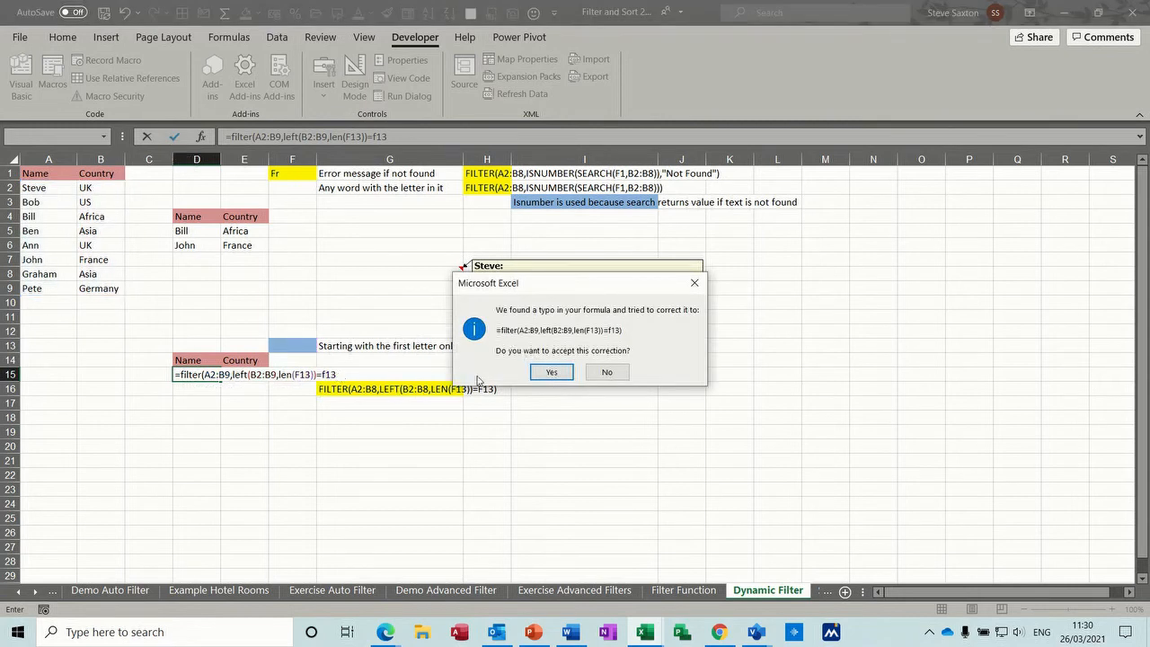
Accept Excel's corrected FILTER formula so D15 lists all eight names and countries.
{"action": "left_click", "coordinate": [551, 372]}
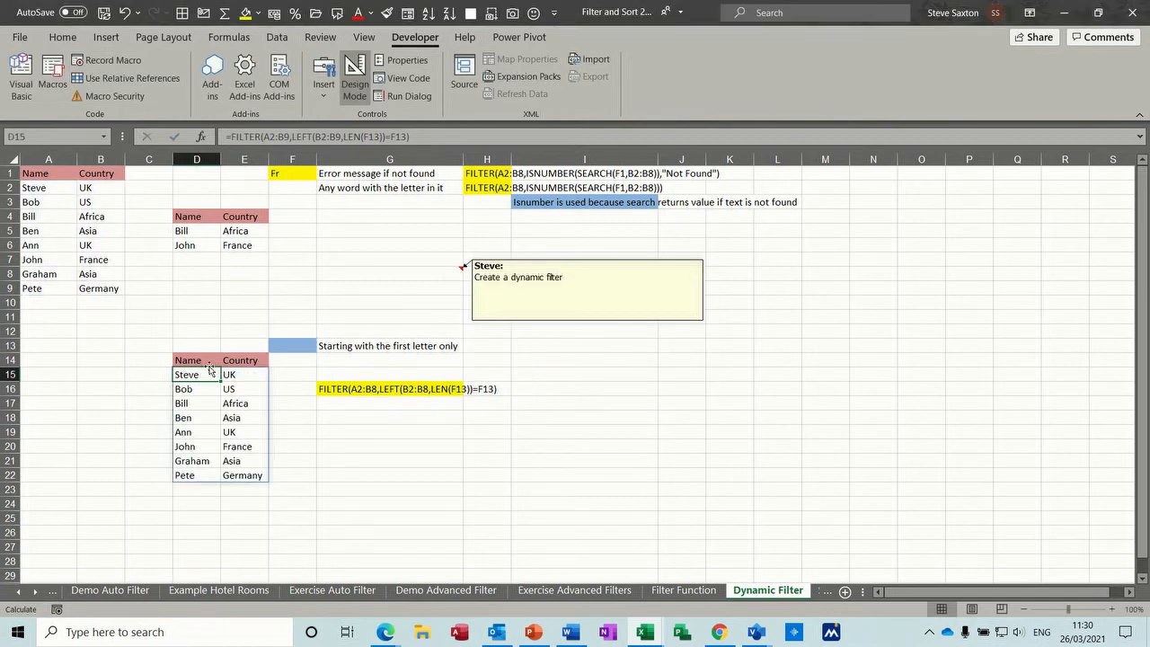
{"action": "left_click", "coordinate": [291, 346]}
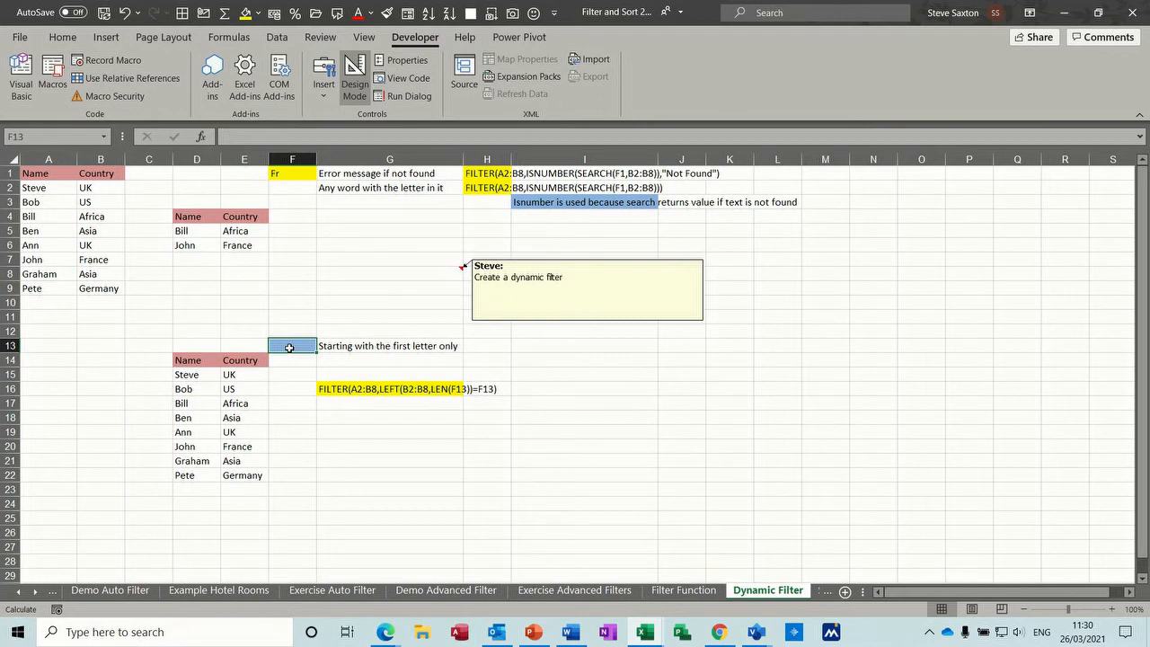
{"action": "type", "text": "a"}
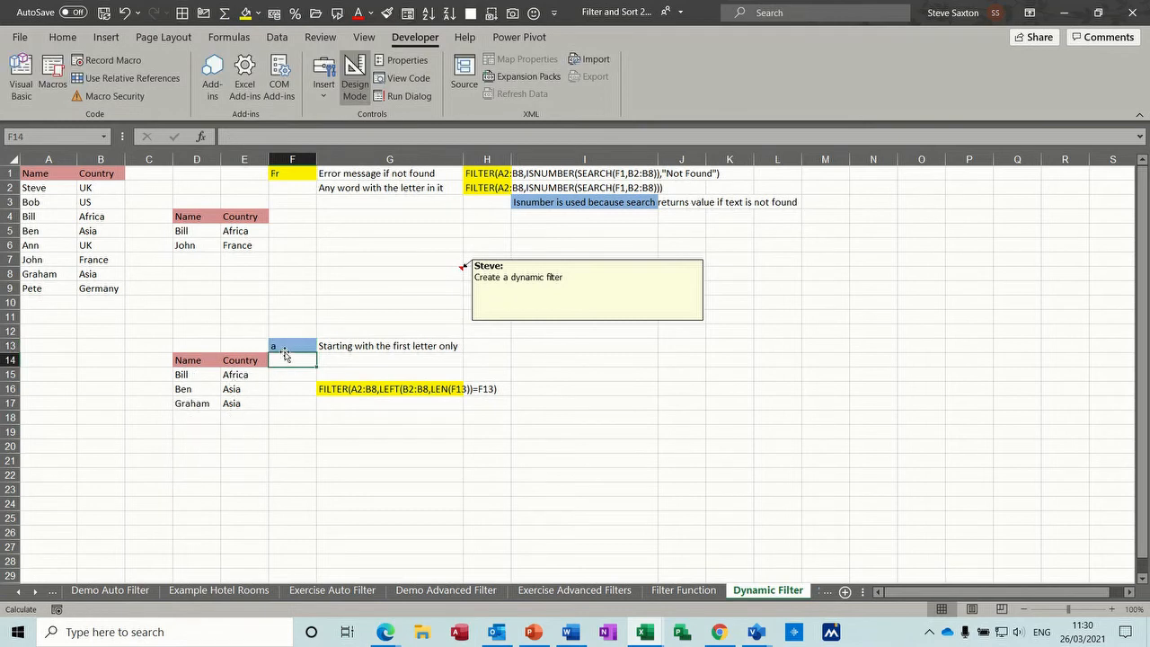
{"action": "type", "text": "s"}
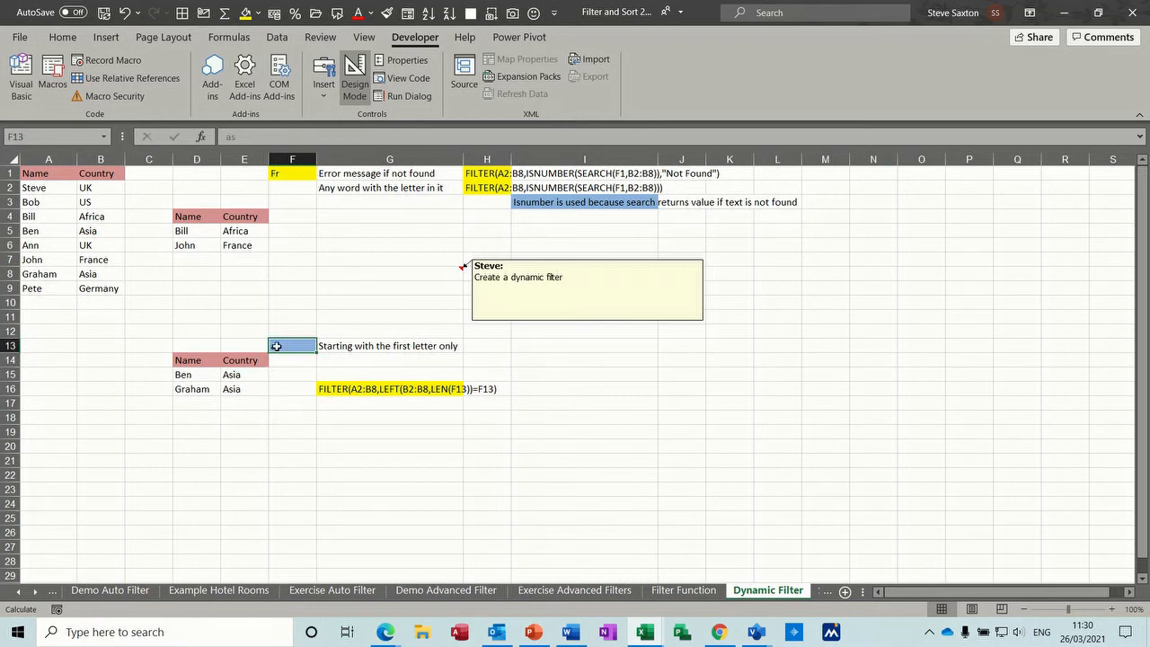
{"action": "type", "text": "as"}
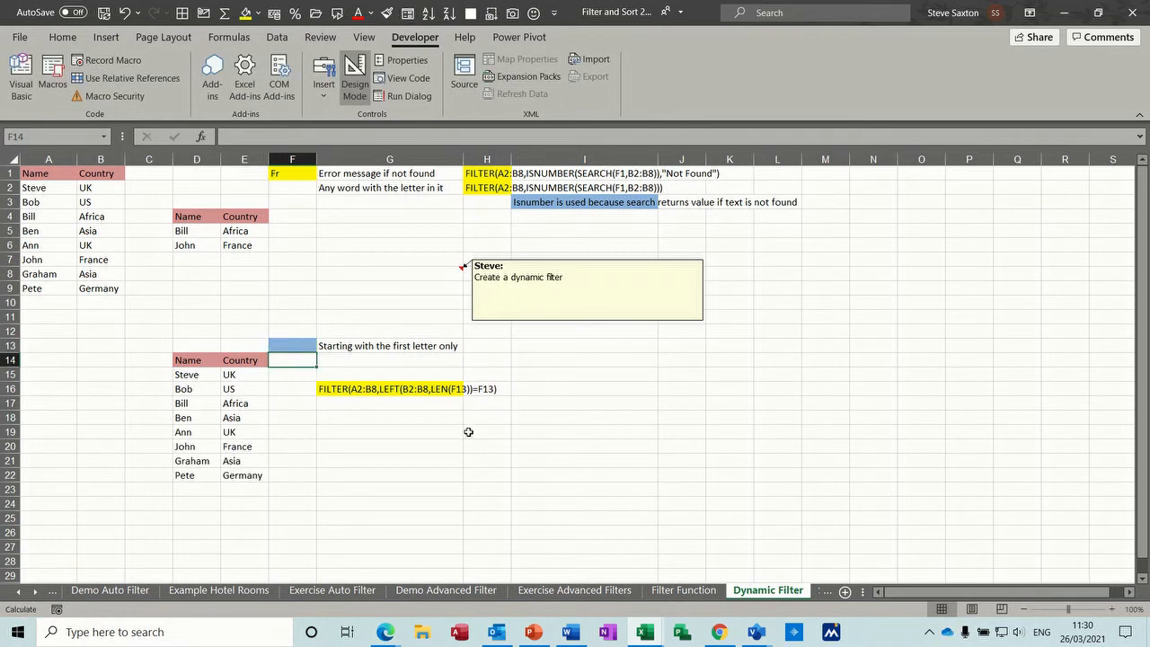
{"action": "left_click", "coordinate": [583, 432]}
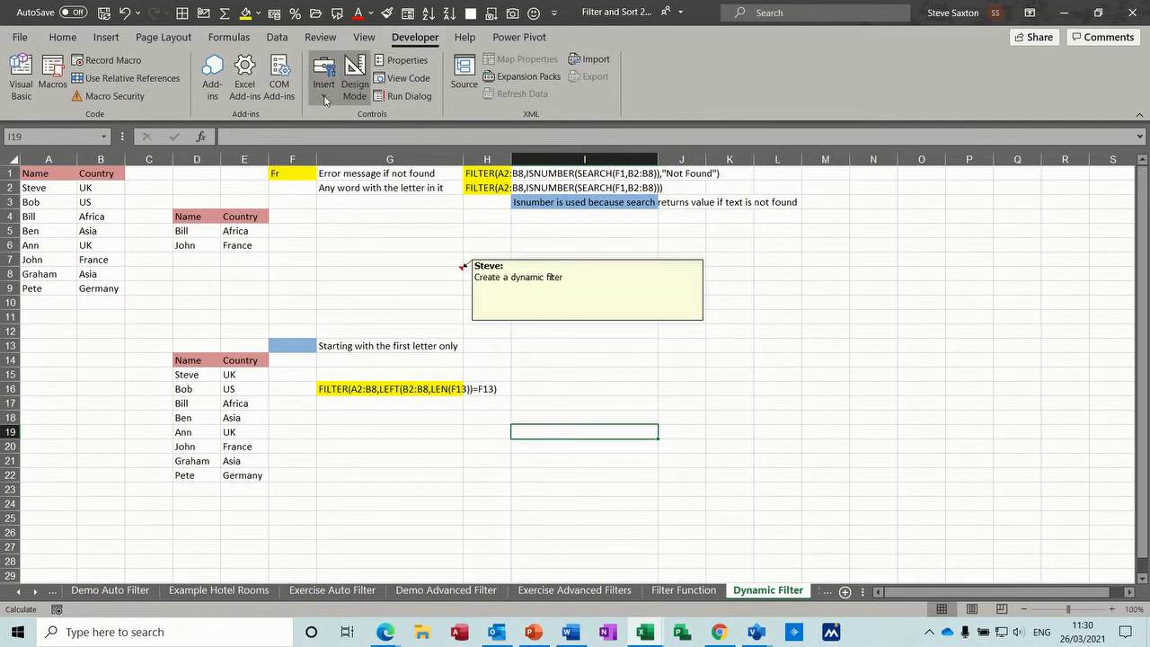
Draw an ActiveX text box around F18:G20 and show its Properties window.
{"action": "left_click", "coordinate": [322, 86]}
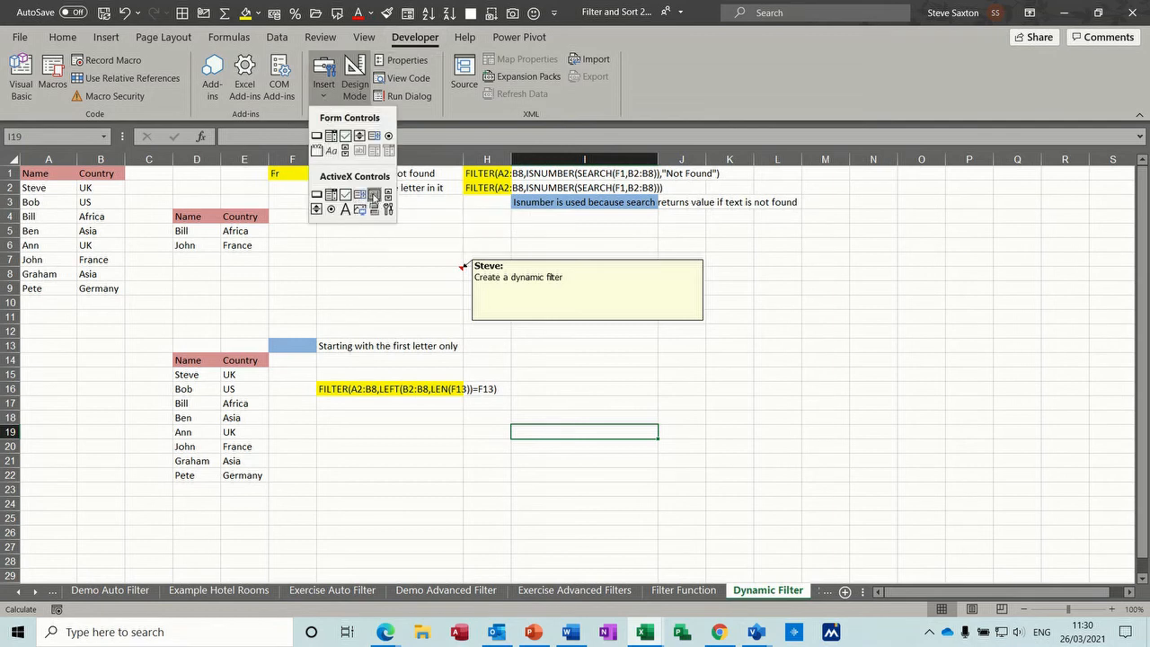
{"action": "left_click", "coordinate": [339, 419]}
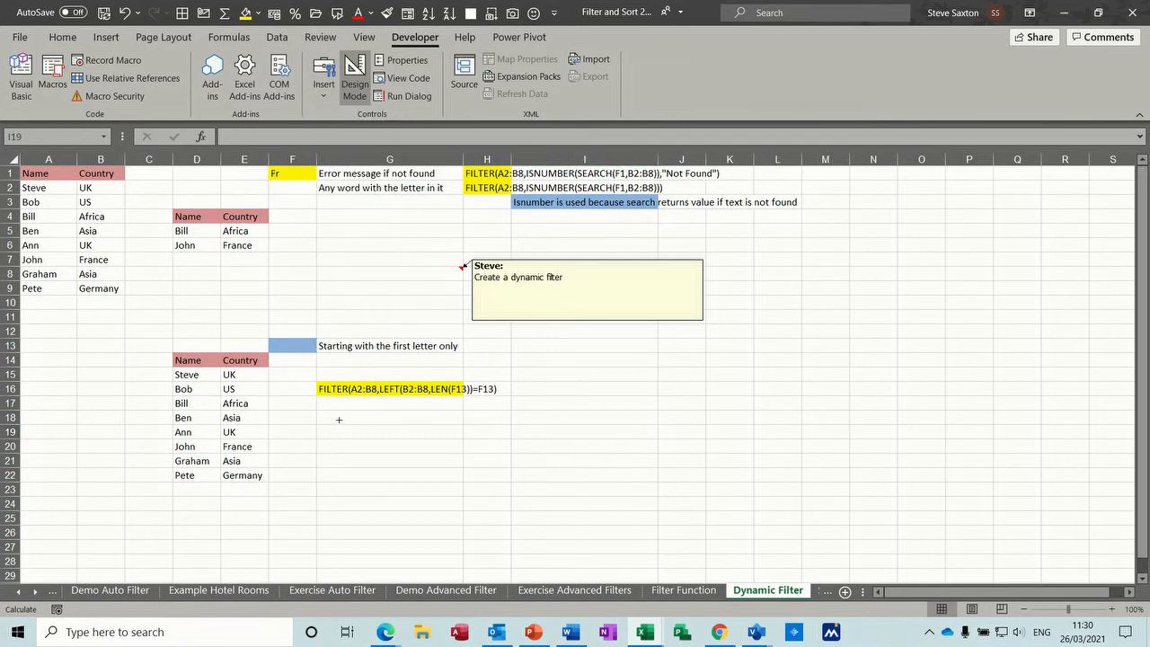
{"action": "left_click_drag", "start_coordinate": [339, 419], "coordinate": [479, 452]}
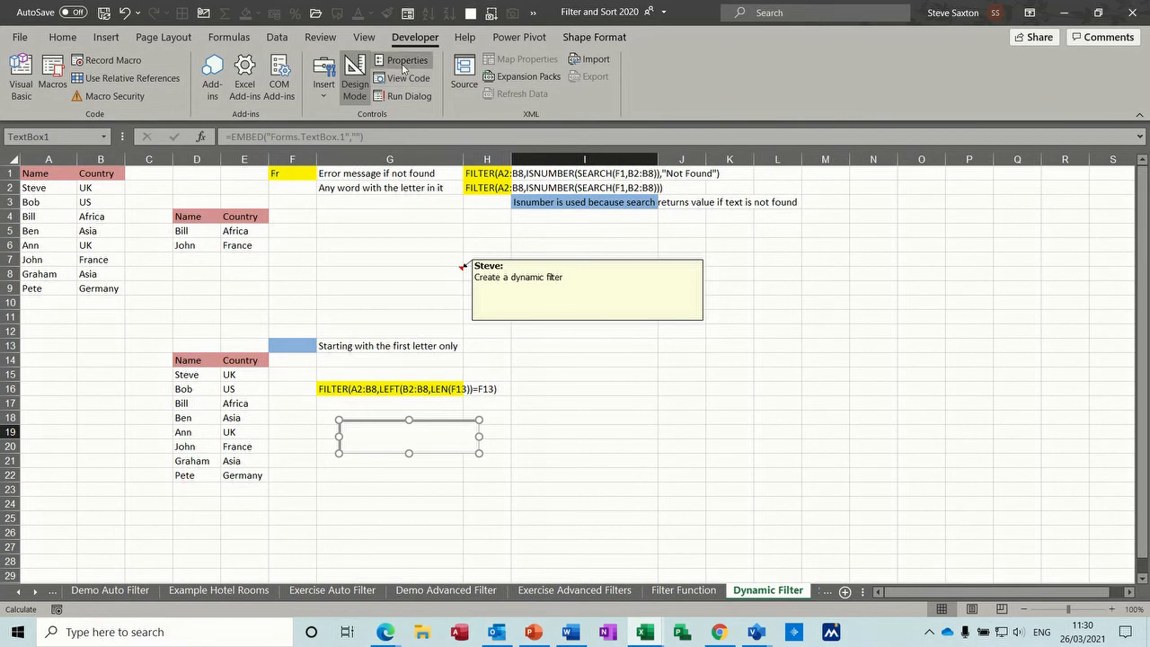
{"action": "left_click", "coordinate": [405, 60]}
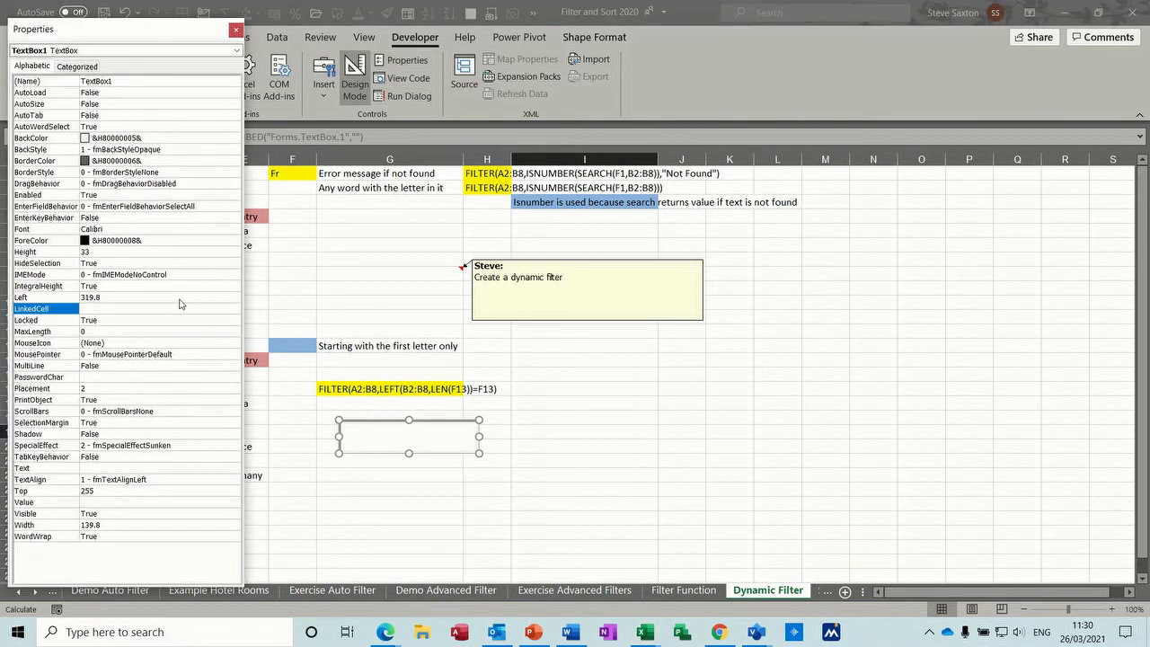
Set the text box's LinkedCell to F13, close Properties, and exit Design Mode.
{"action": "left_click", "coordinate": [159, 309]}
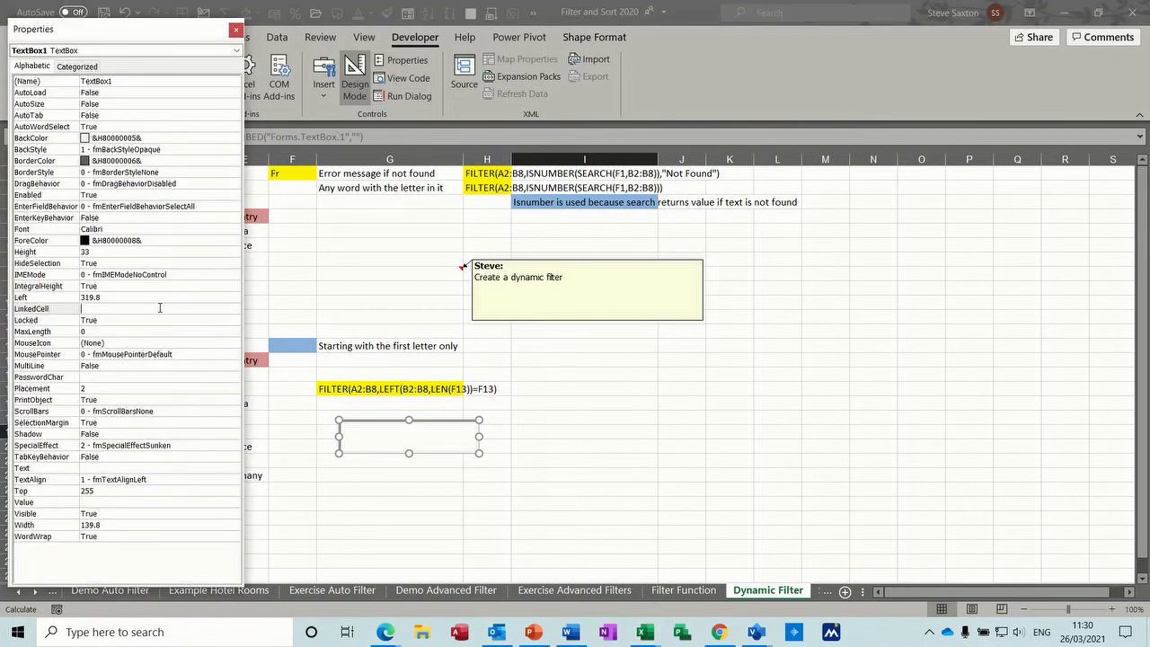
{"action": "type", "text": "F13"}
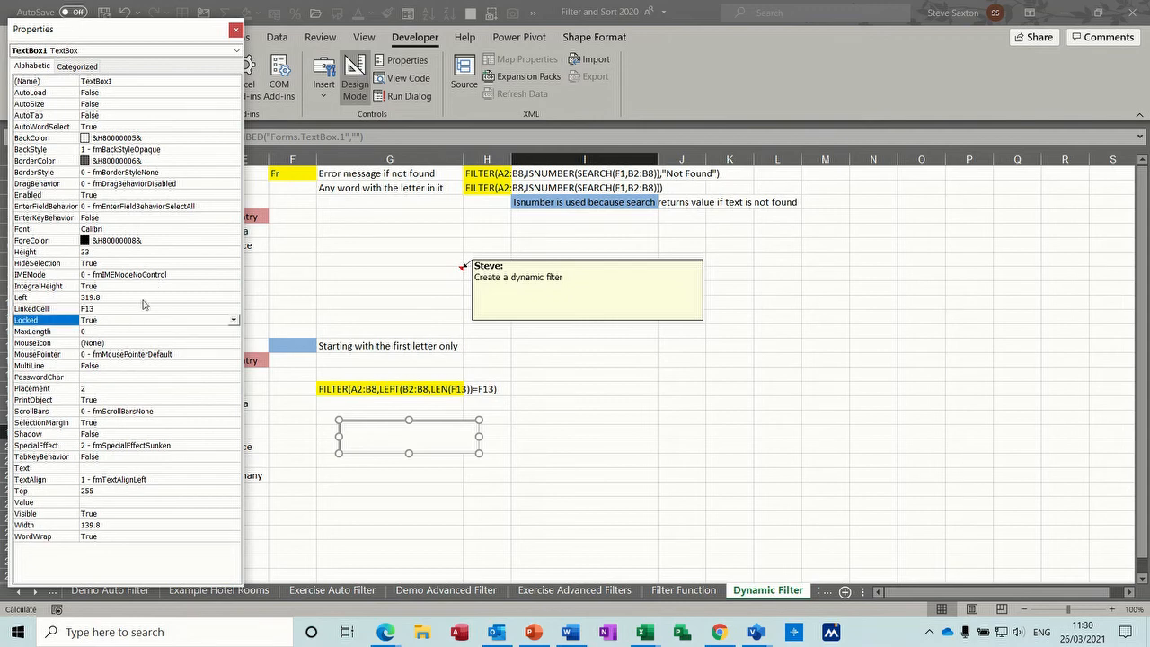
{"action": "left_click", "coordinate": [235, 29]}
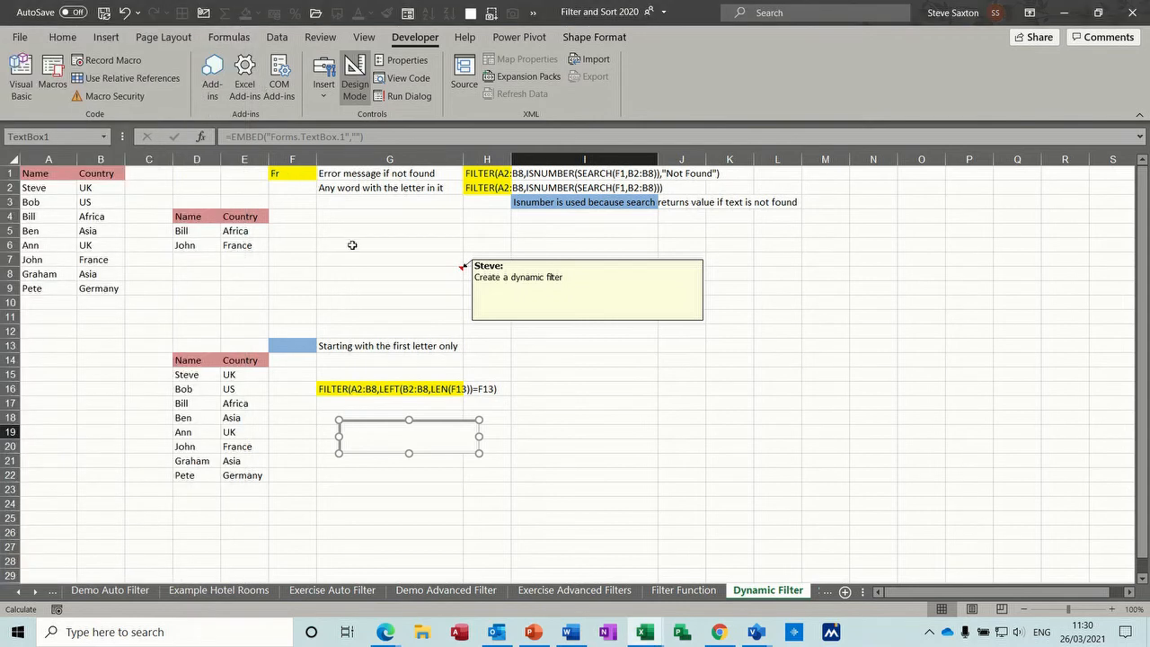
{"action": "left_click", "coordinate": [584, 433]}
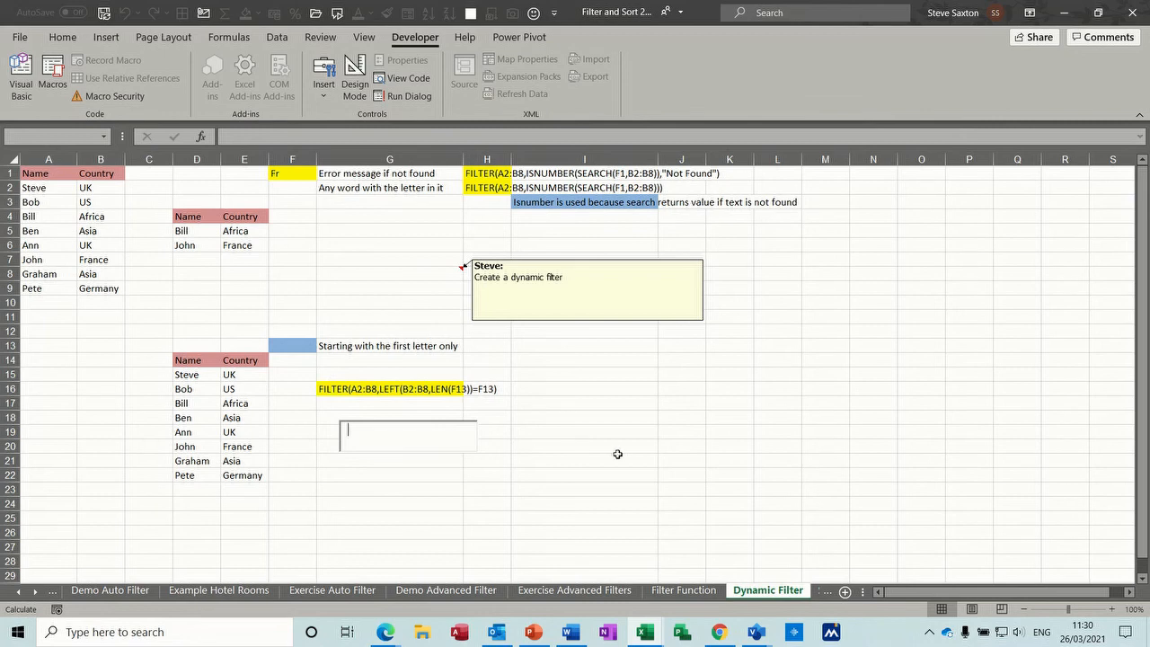
Try the live search with 'fr' and 'as', then clear the search box.
{"action": "type", "text": "f"}
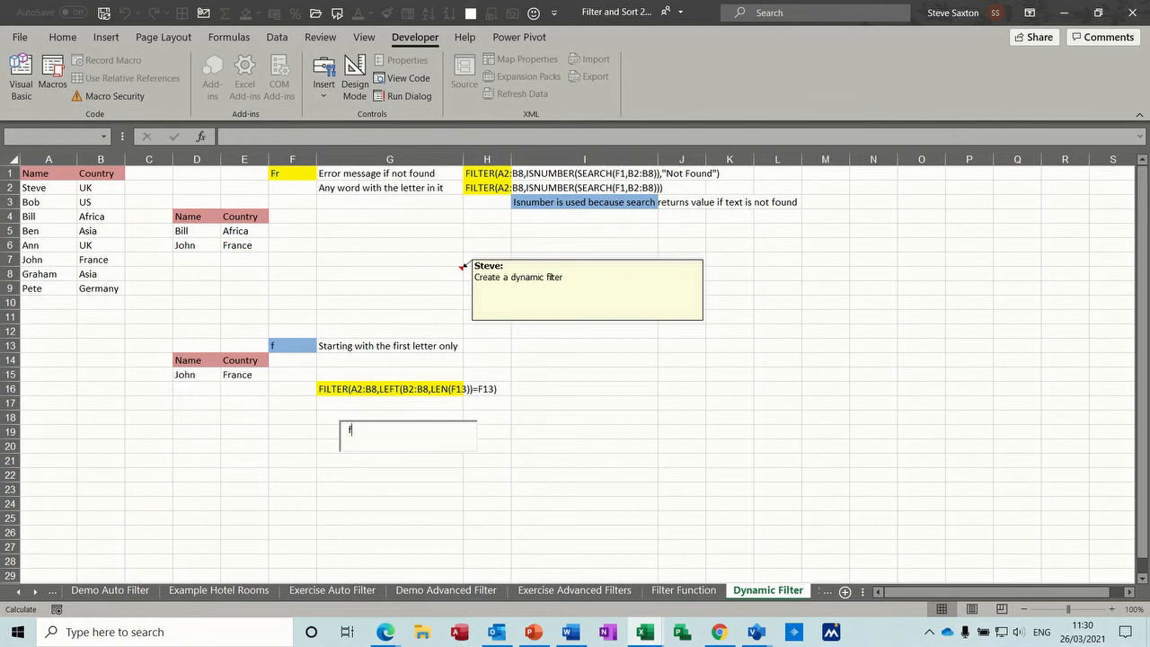
{"action": "type", "text": "r"}
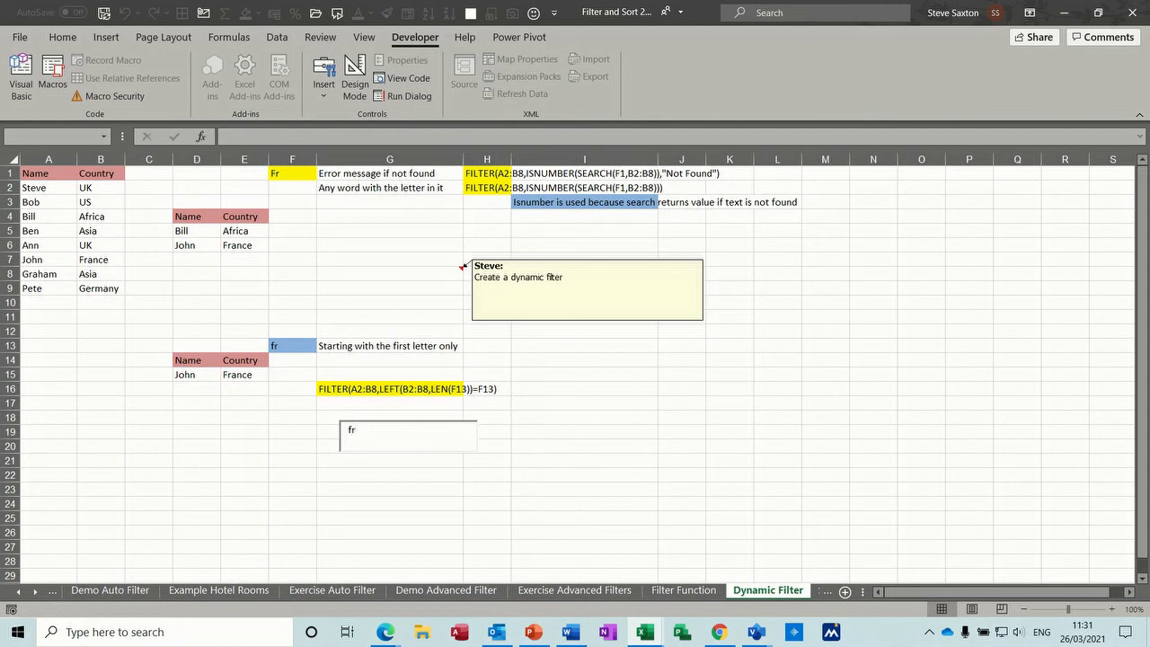
{"action": "type", "text": "a"}
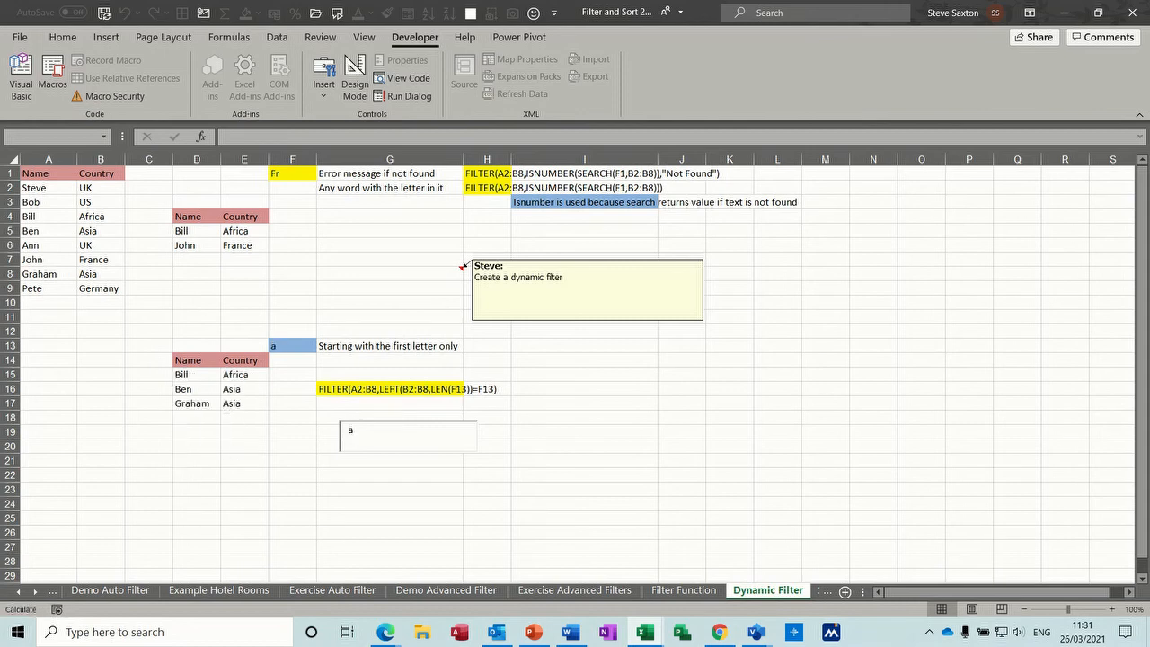
{"action": "type", "text": "s"}
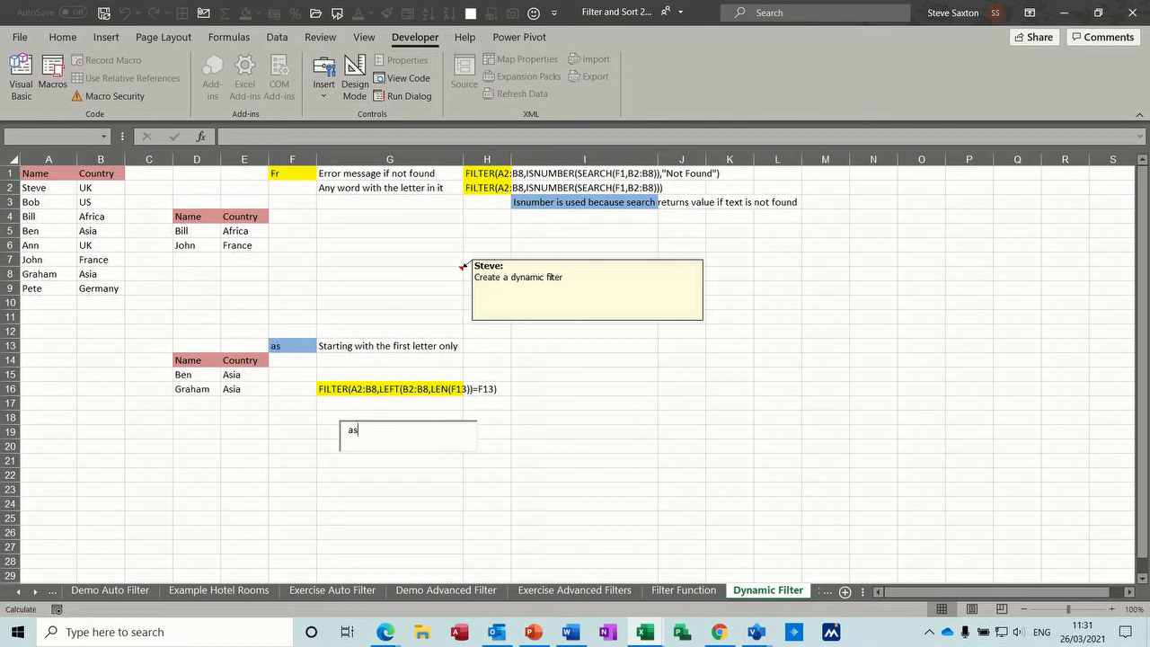
{"action": "key", "text": "Delete"}
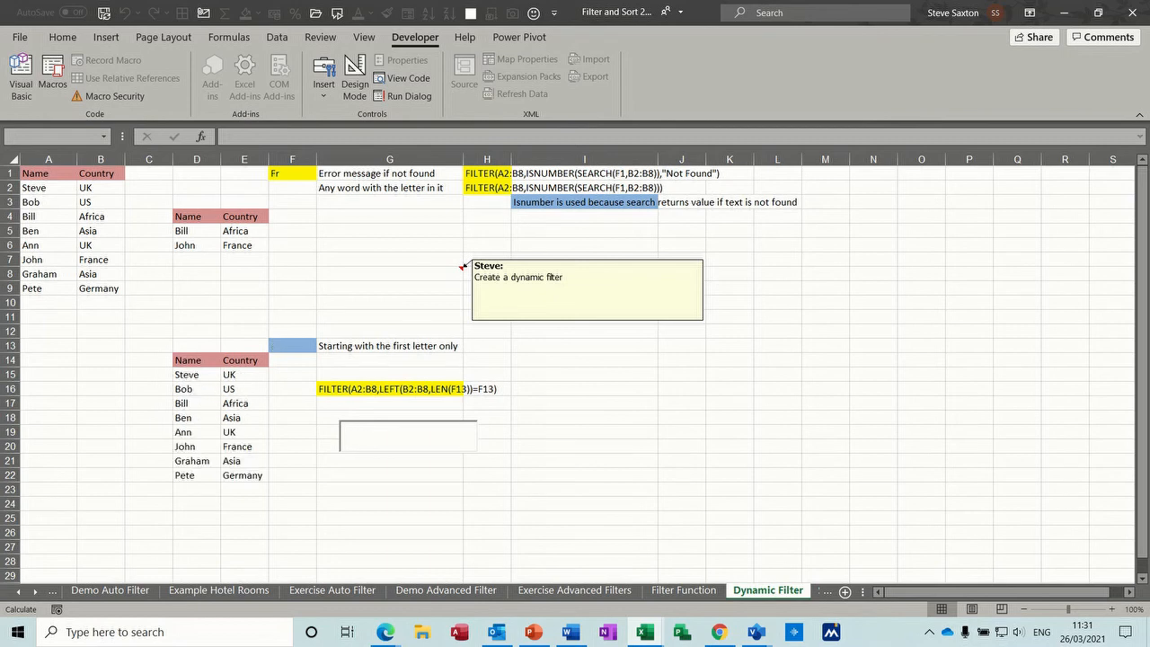
Enter 'uk' in the search box so only Steve and Ann remain listed.
{"action": "type", "text": "uk"}
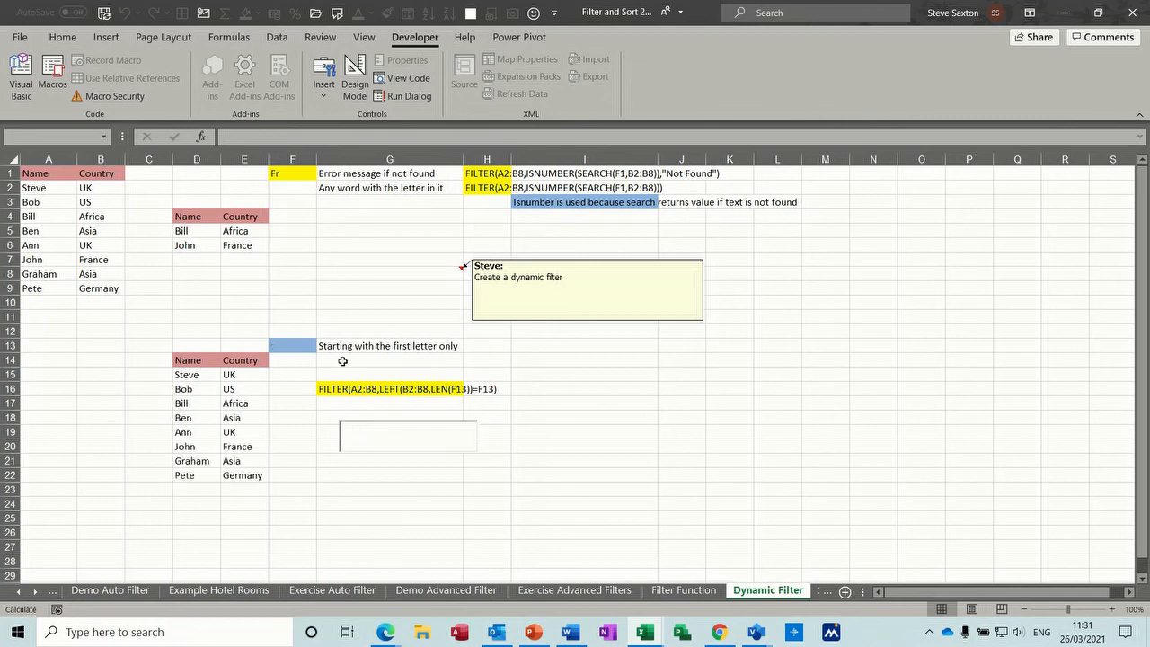
{"action": "left_click", "coordinate": [292, 345]}
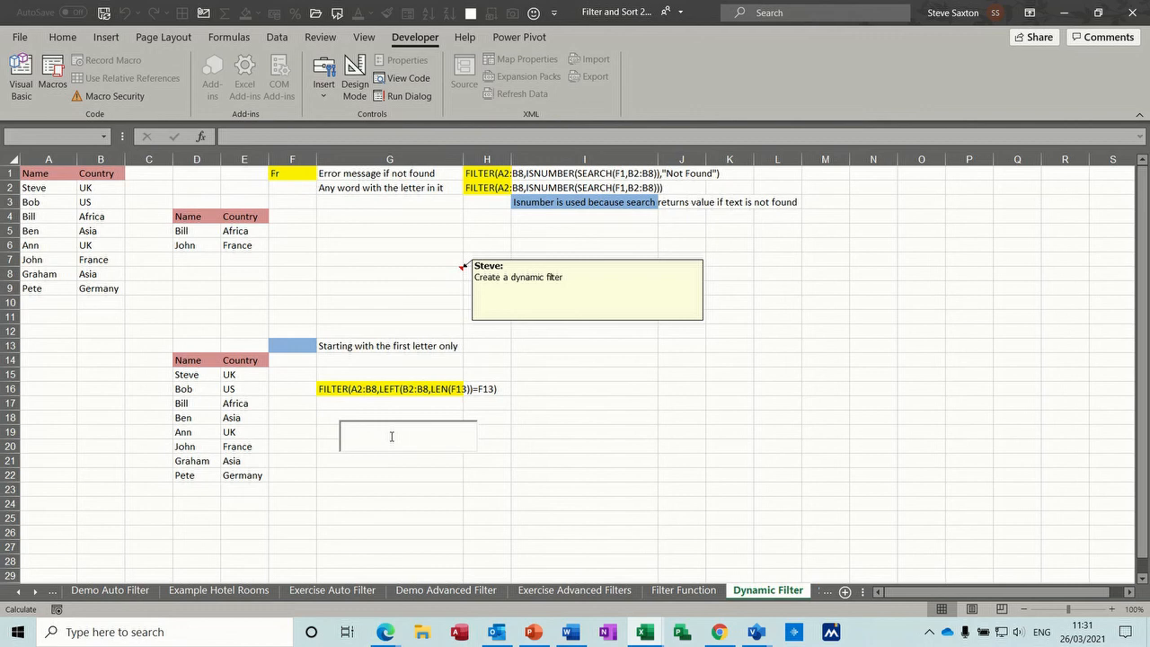
{"action": "type", "text": "G"}
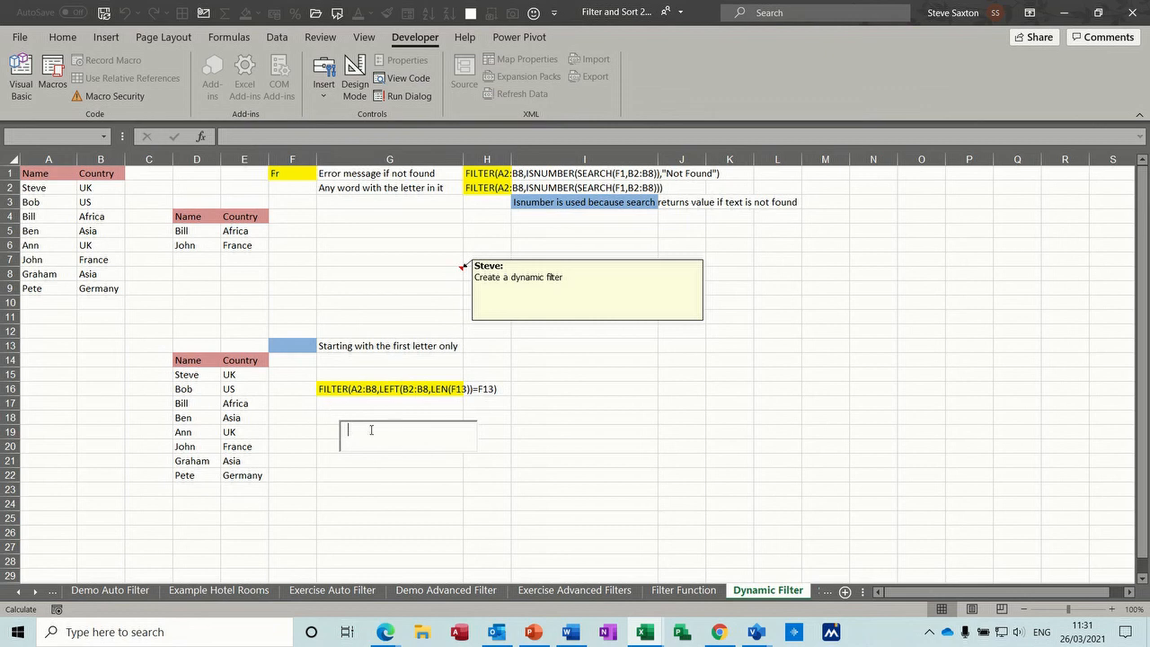
{"action": "type", "text": "u"}
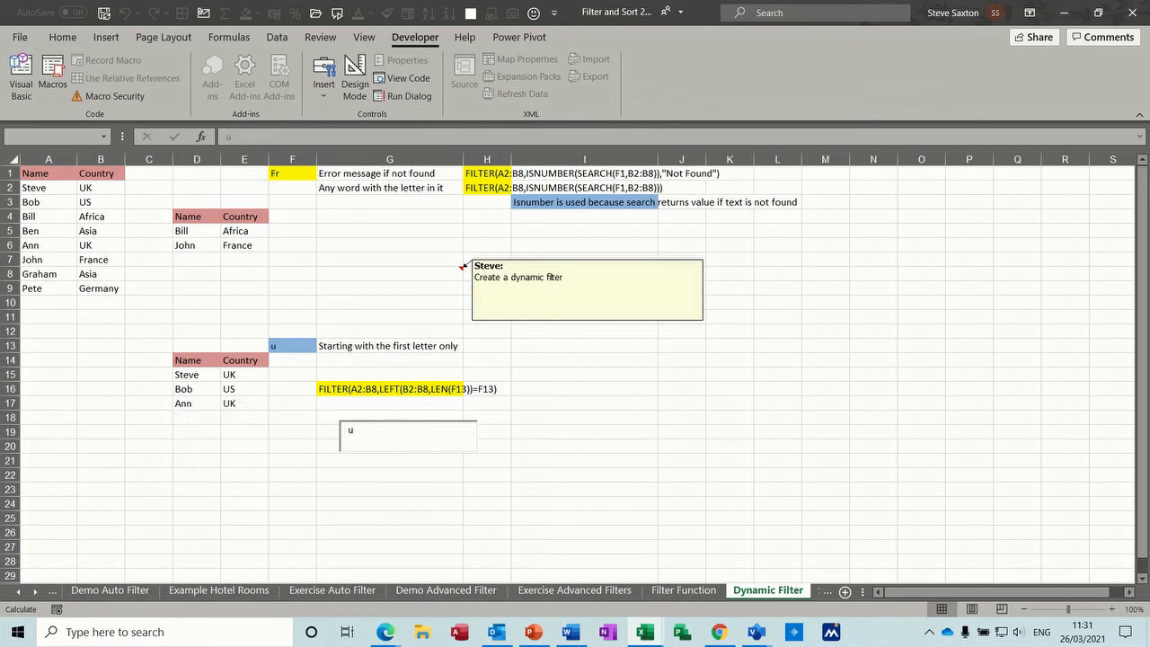
{"action": "type", "text": "k"}
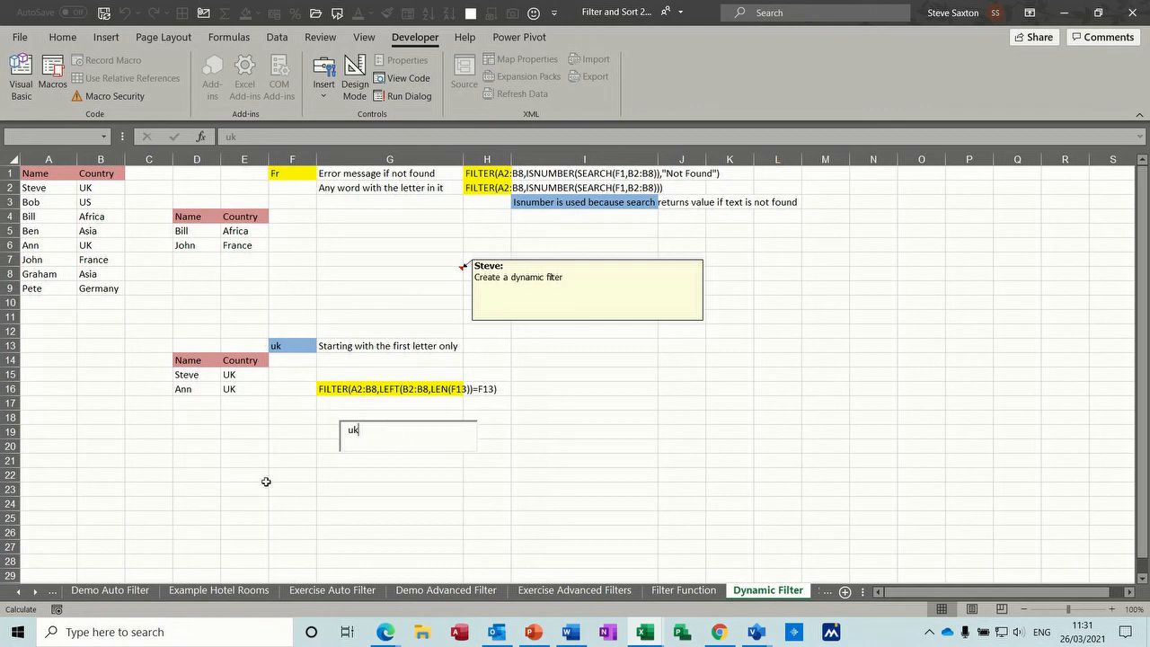
{"action": "mouse_move", "coordinate": [250, 451]}
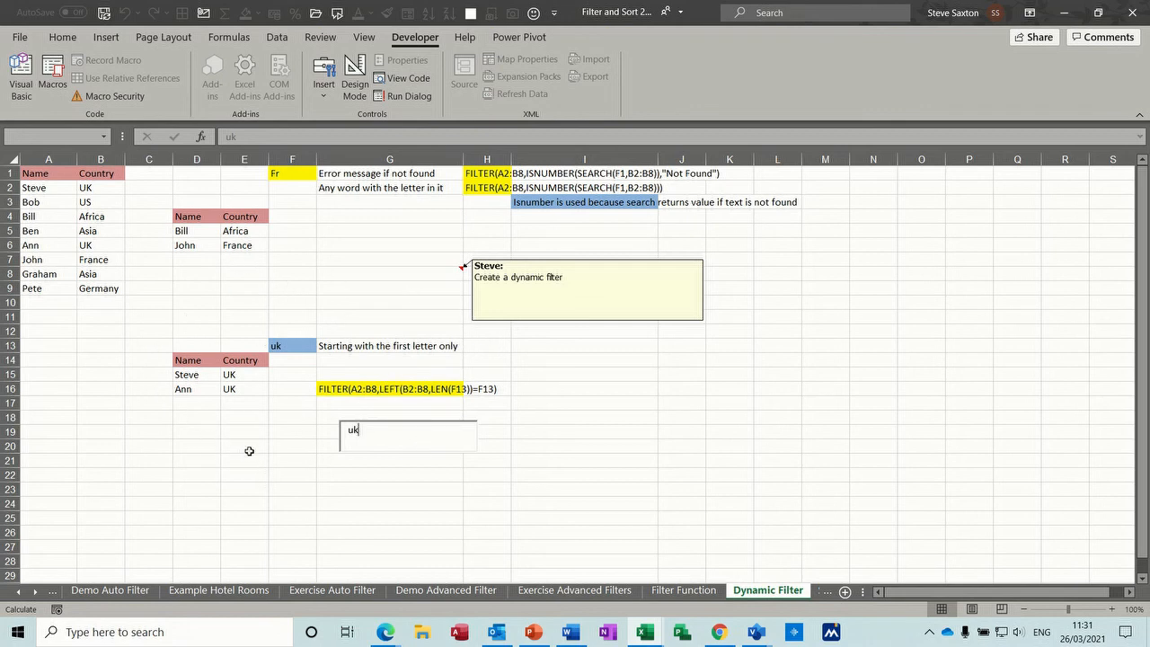